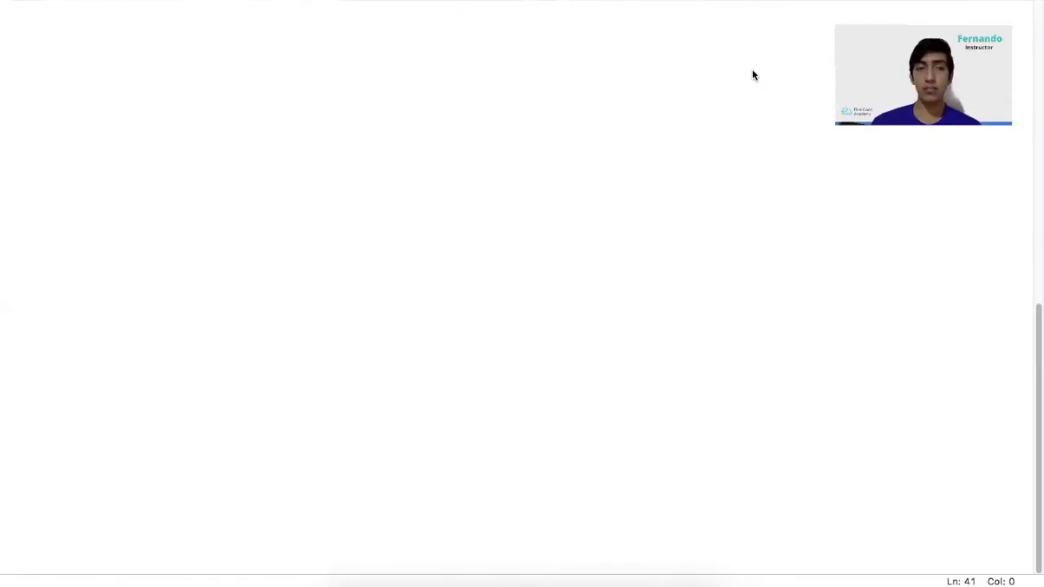
pyautogui.moveTo(471, 162)
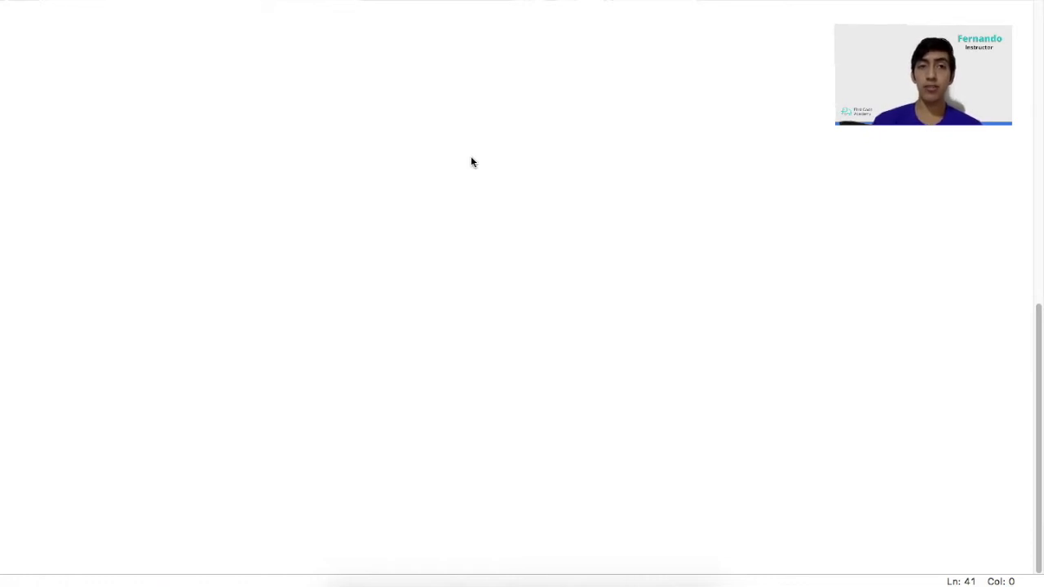
pyautogui.moveTo(315, 104)
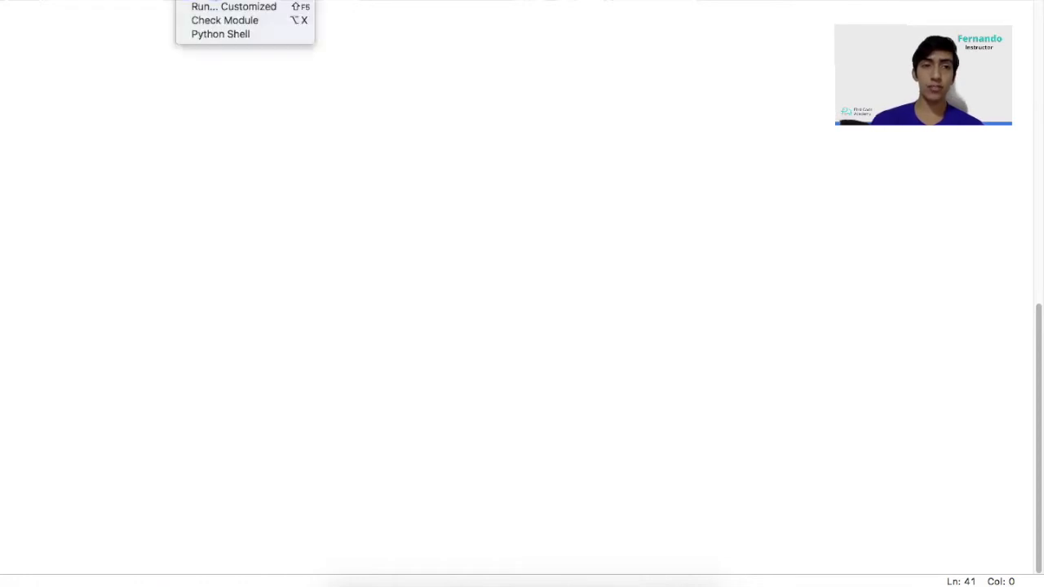
# Create a new IDLE file saved as ChristmasCard.py in Documents
pyautogui.click(233, 7)
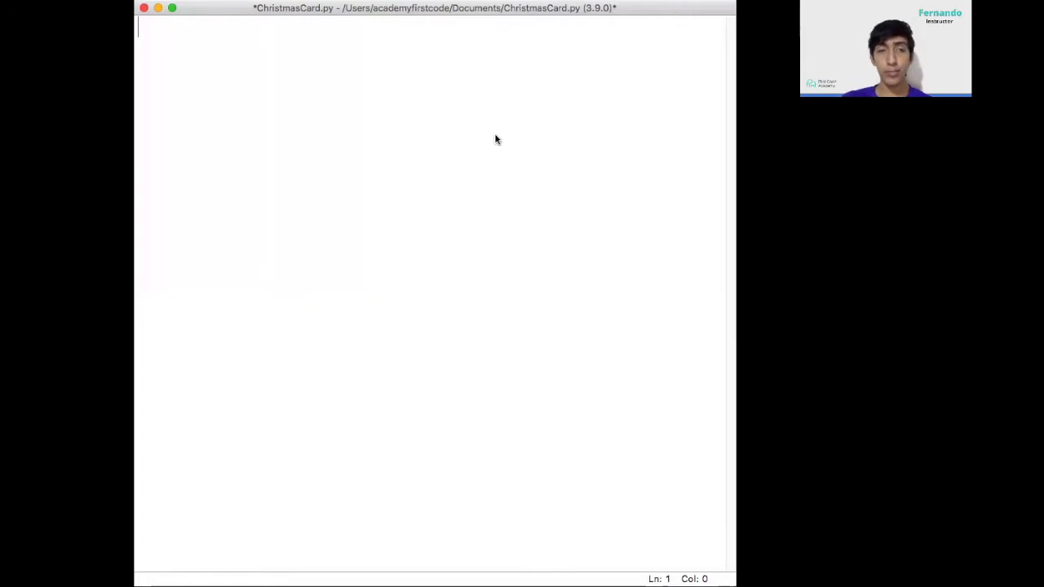
# Write the lines 'from turtle import *' and 'from random import randint'
pyautogui.write('from')
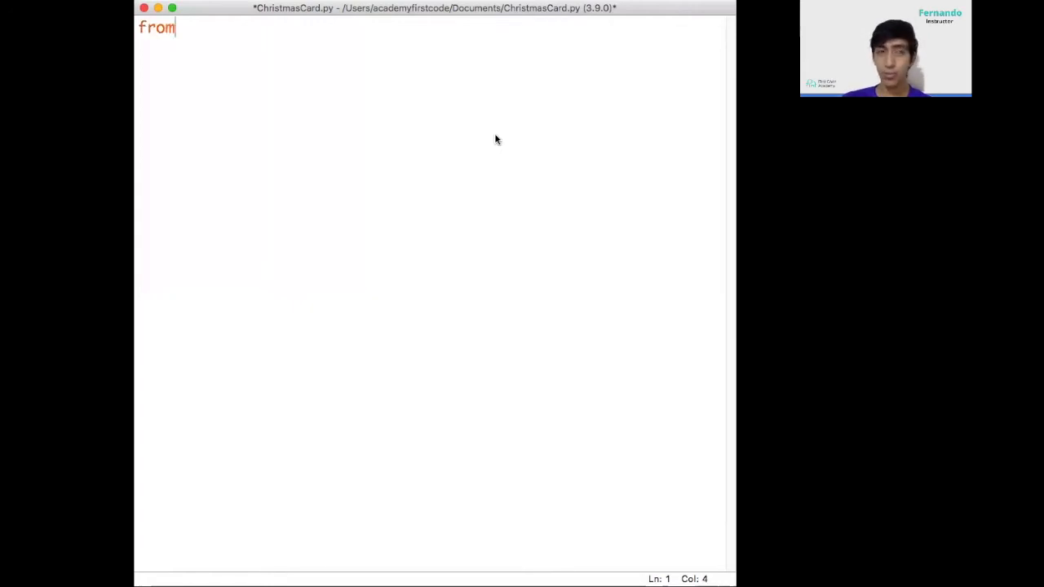
pyautogui.write('tur')
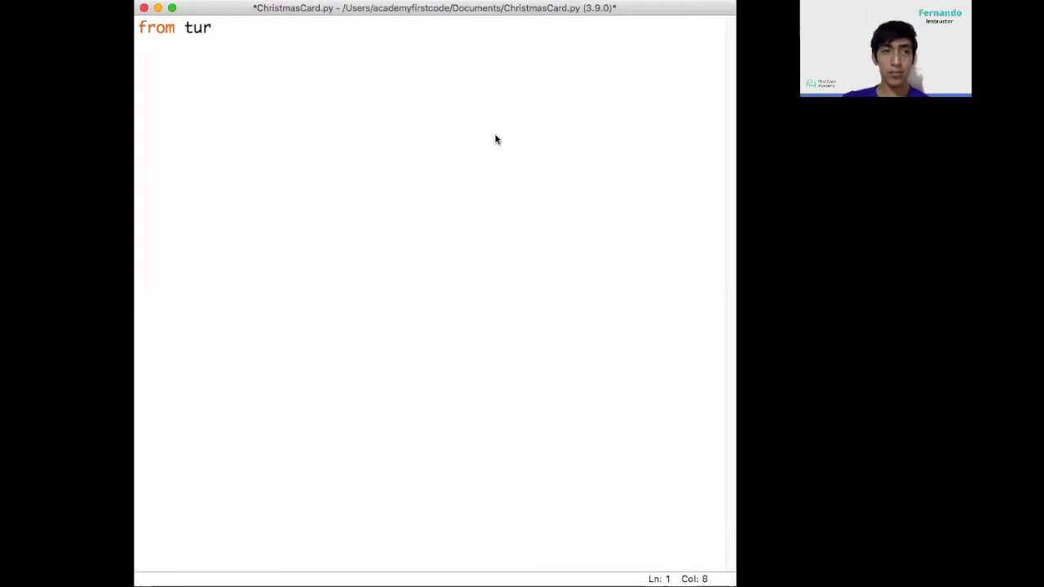
pyautogui.write('tle import')
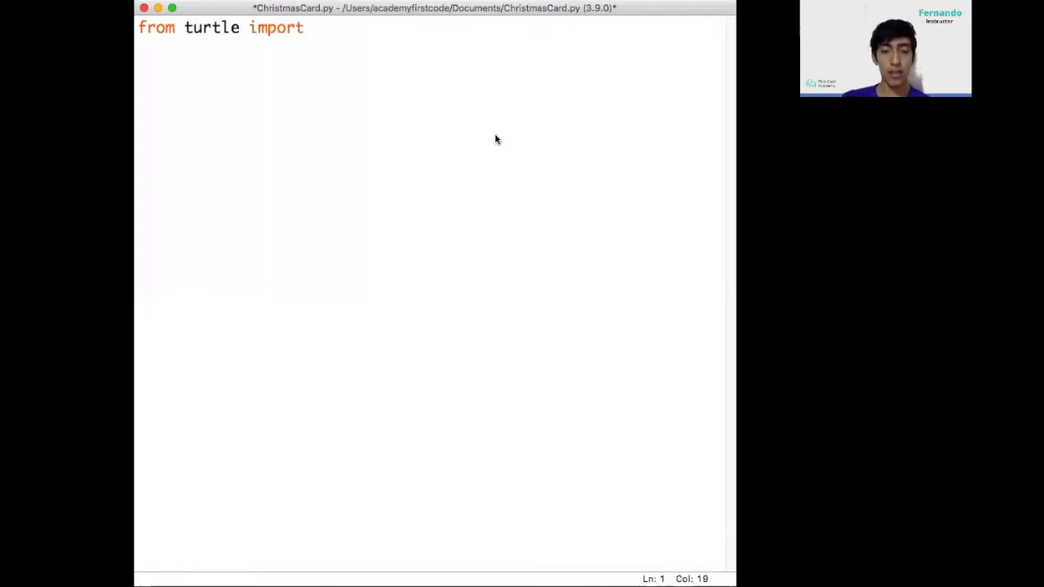
pyautogui.write('*')
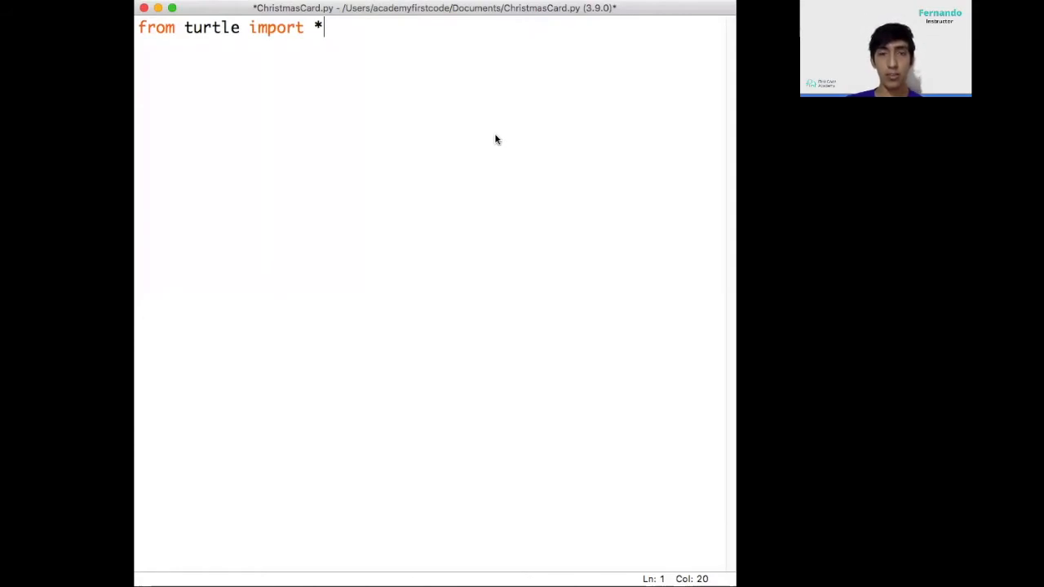
pyautogui.press('Return')
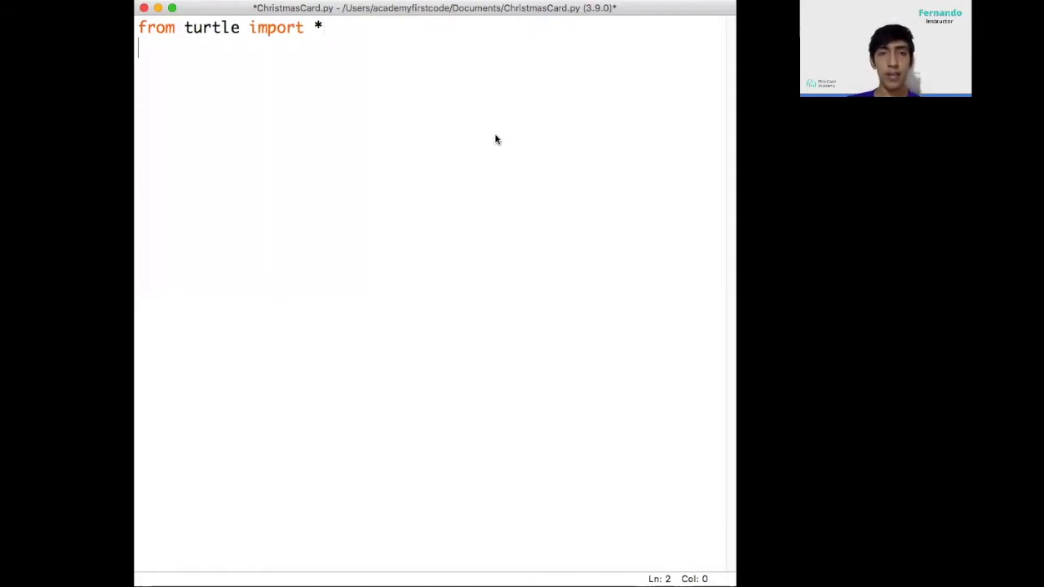
pyautogui.write('fr')
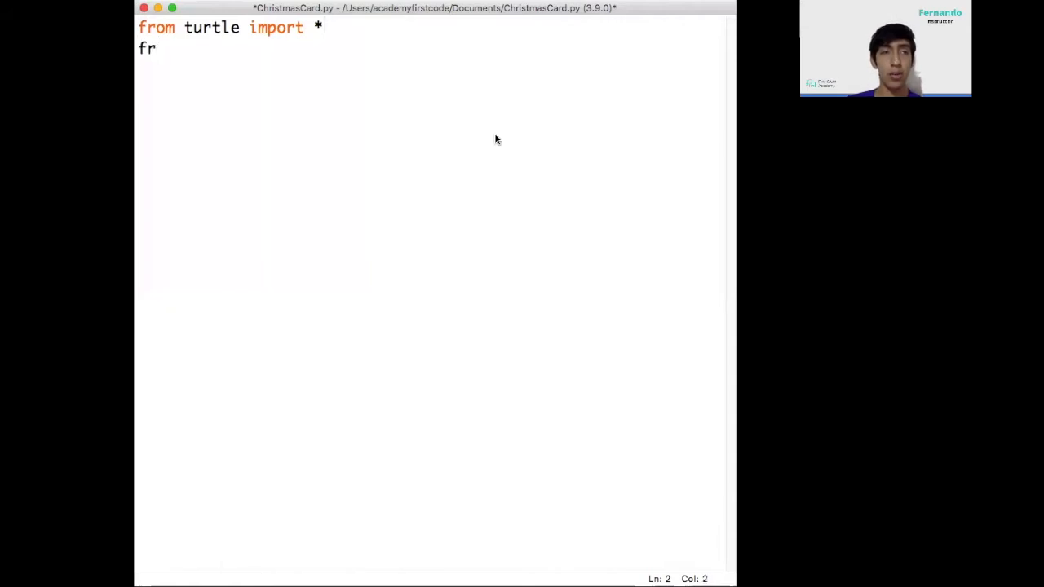
pyautogui.write('om random')
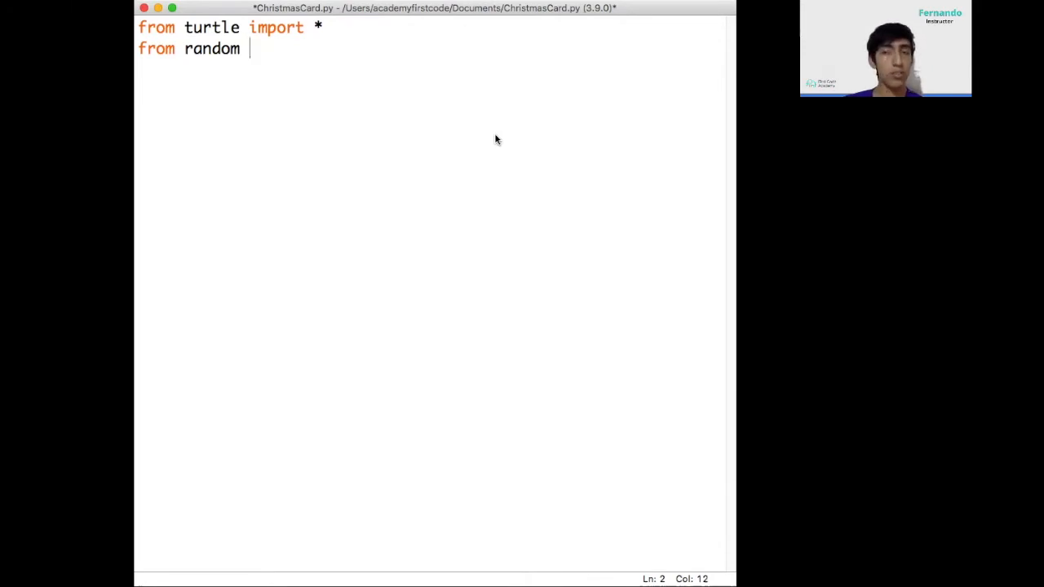
pyautogui.write('import ra')
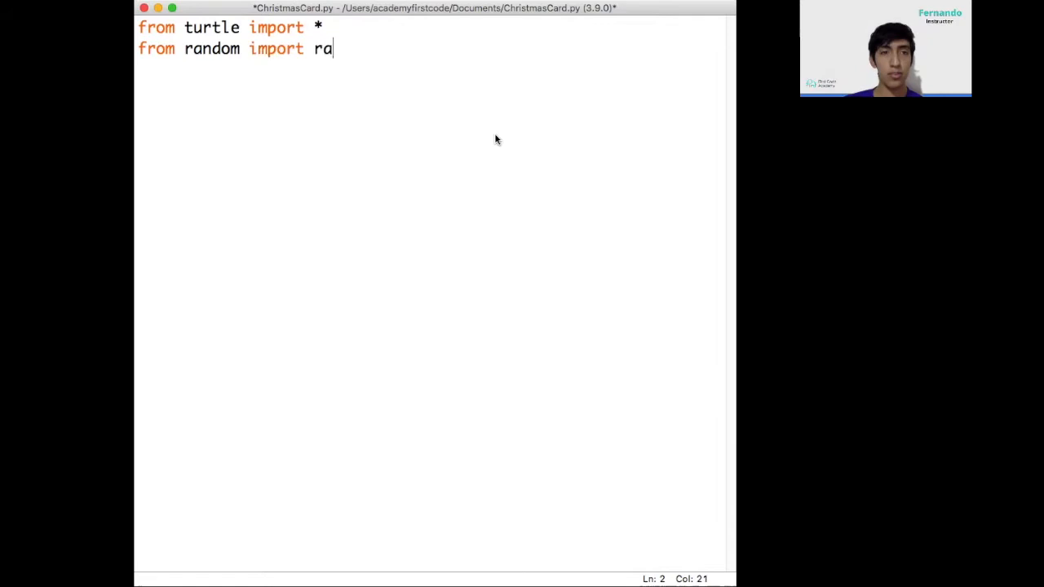
pyautogui.write('ndint')
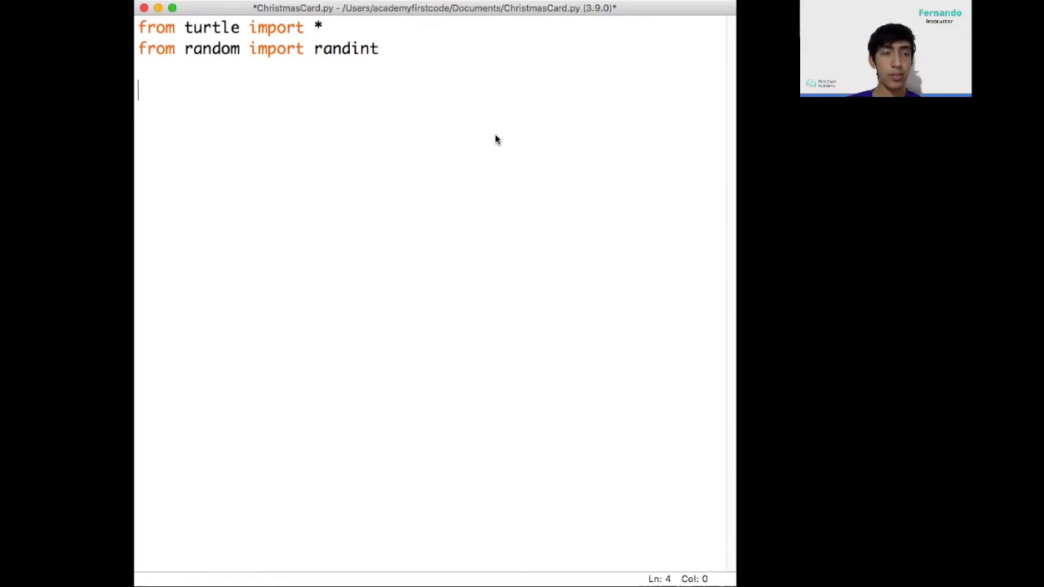
# Write the header 'def draw_circle(turtle, color, x, y, radius):'
pyautogui.write('def d')
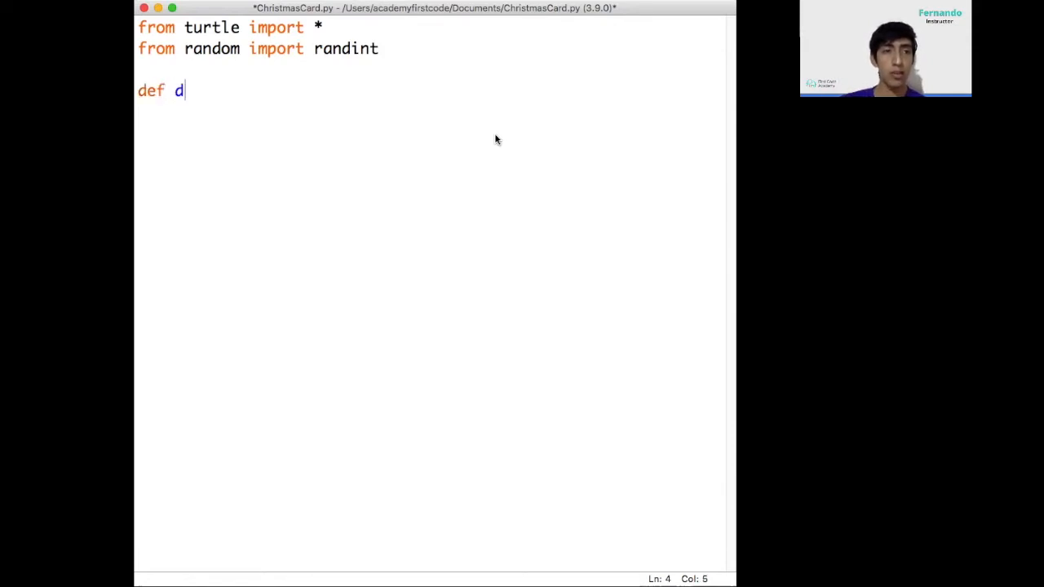
pyautogui.write('raw_circl')
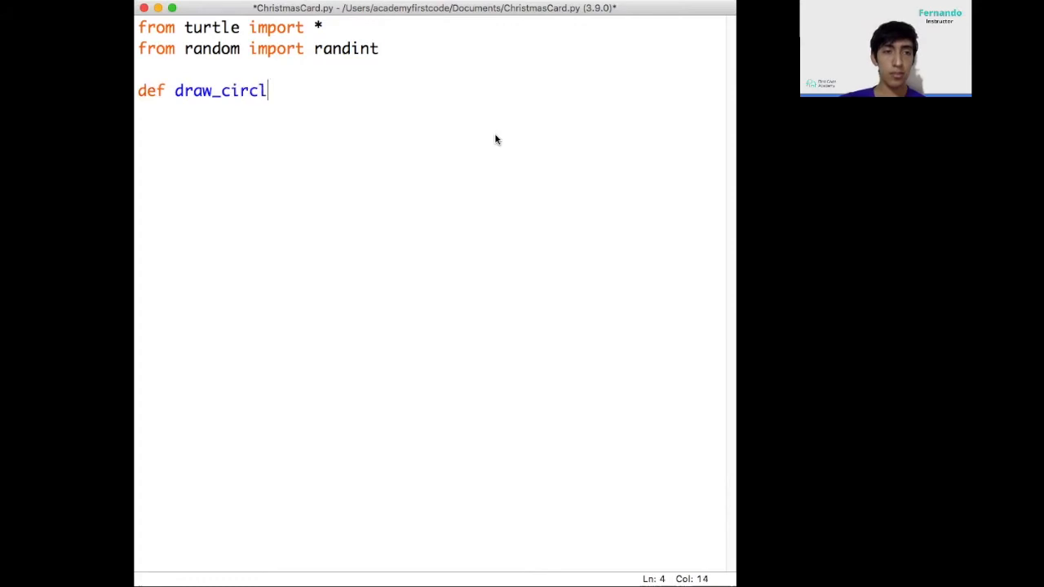
pyautogui.write('e(')
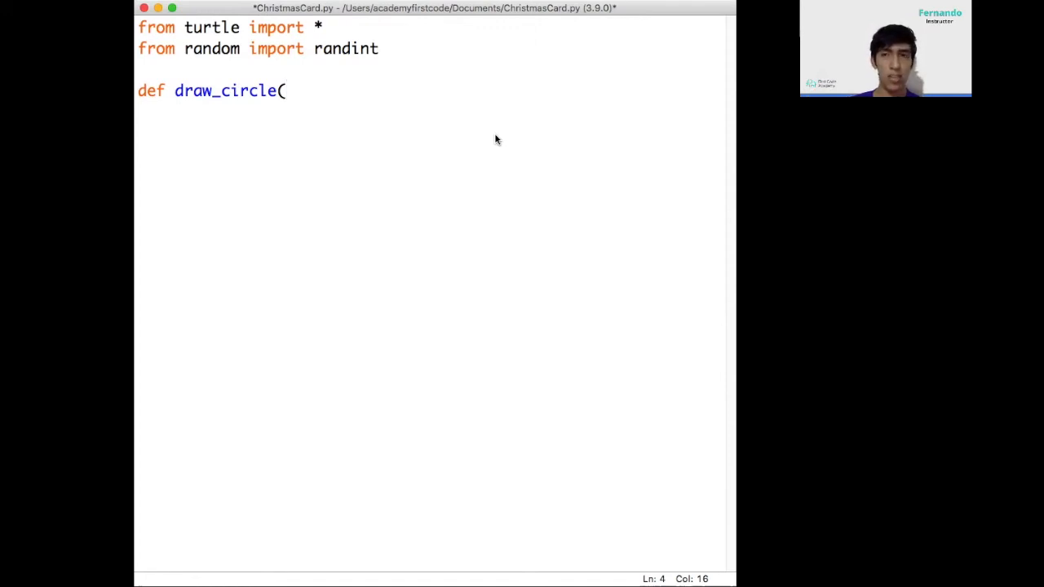
pyautogui.write('tur')
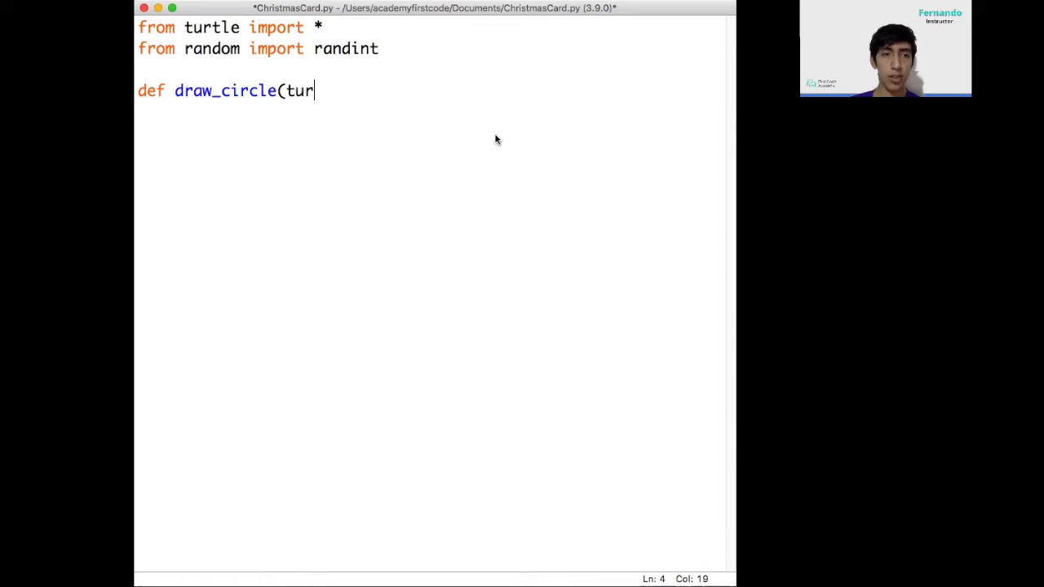
pyautogui.write('tle,')
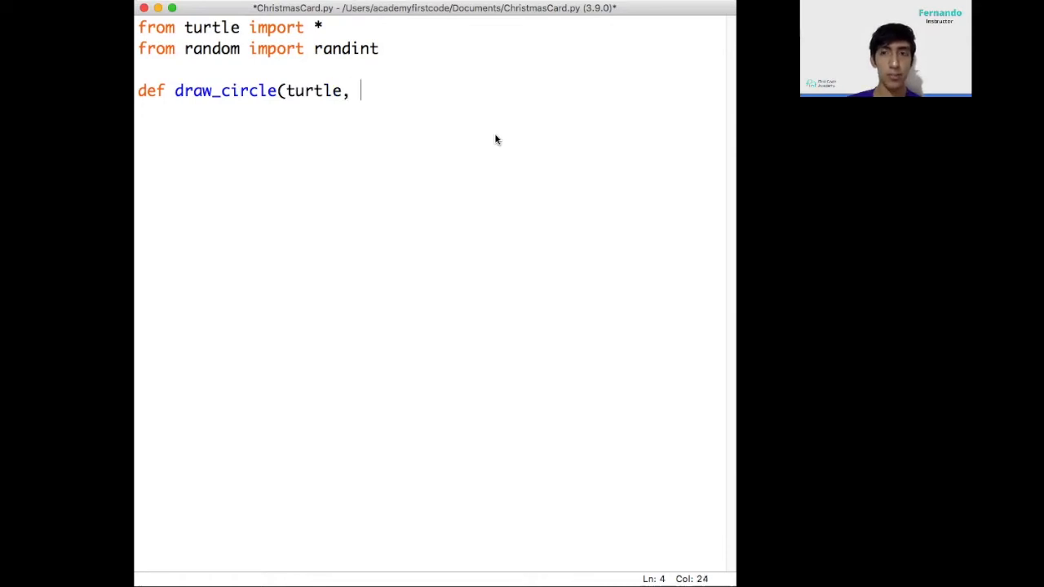
pyautogui.write('color,')
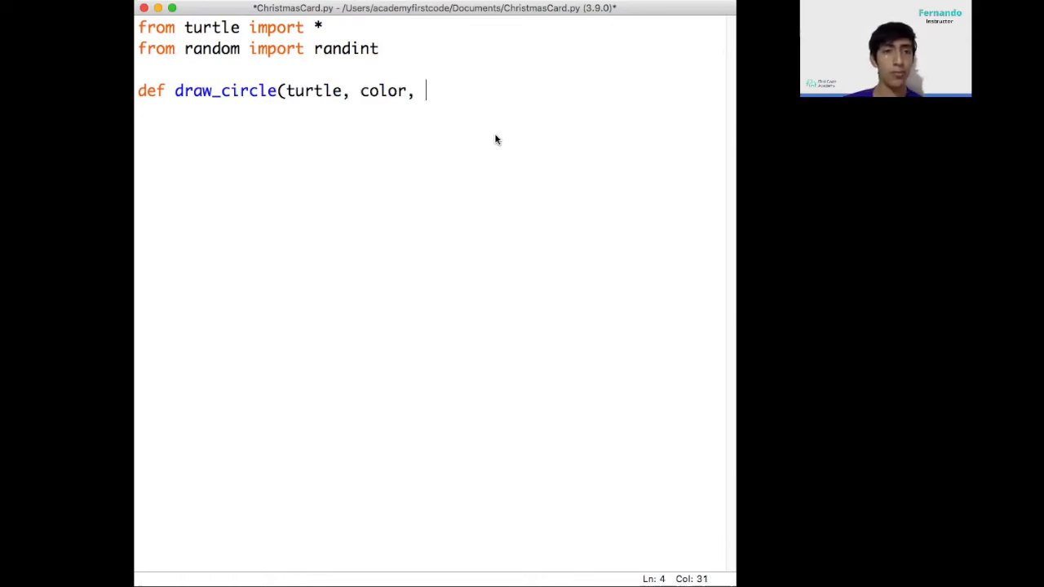
pyautogui.write('x, y,')
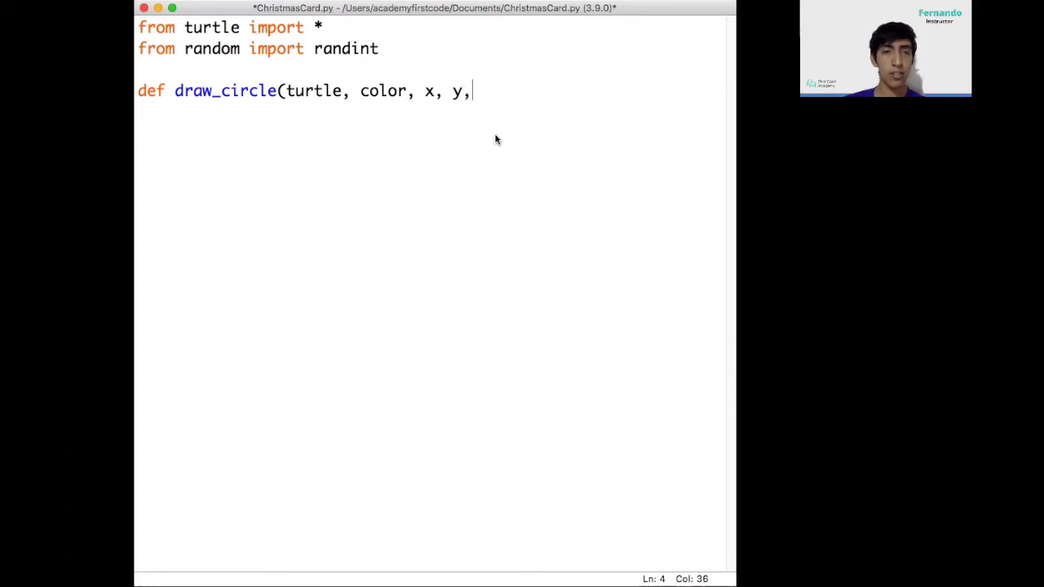
pyautogui.write('raid')
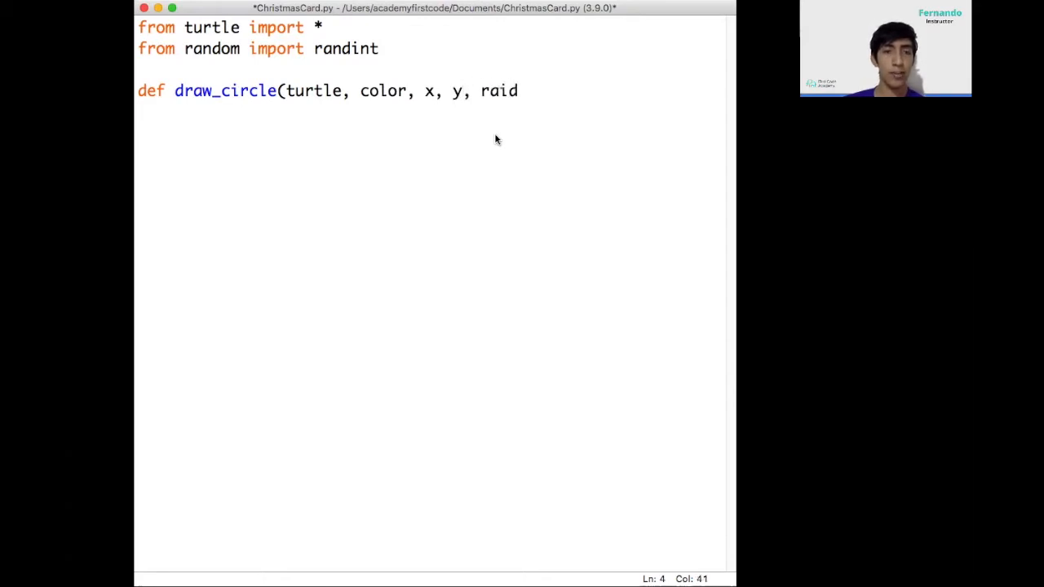
pyautogui.write('us):')
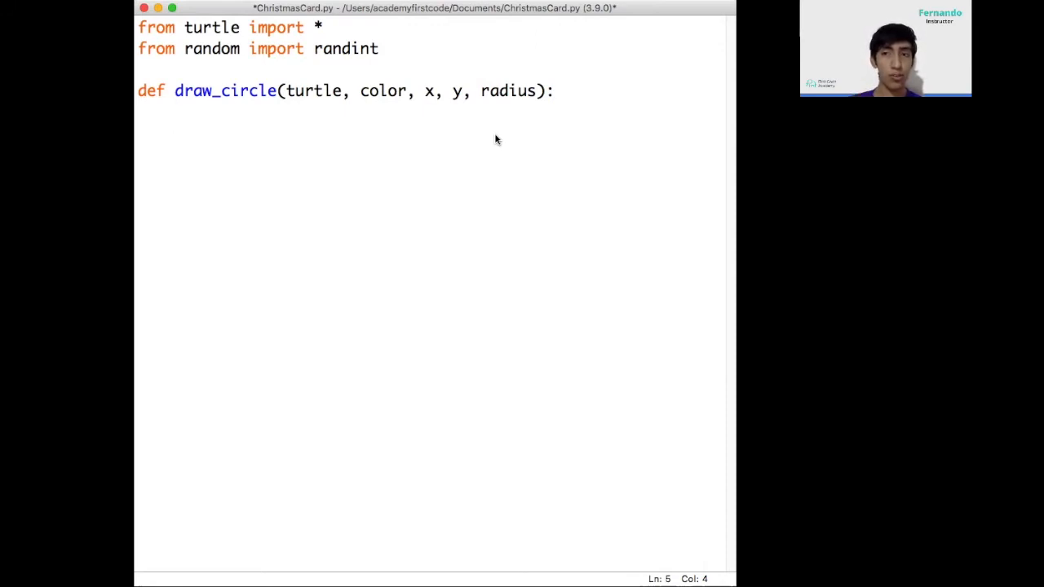
# Add turtle.penup(), turtle.color(color) and turtle.fillcolor(color) to draw_circle
pyautogui.write('t')
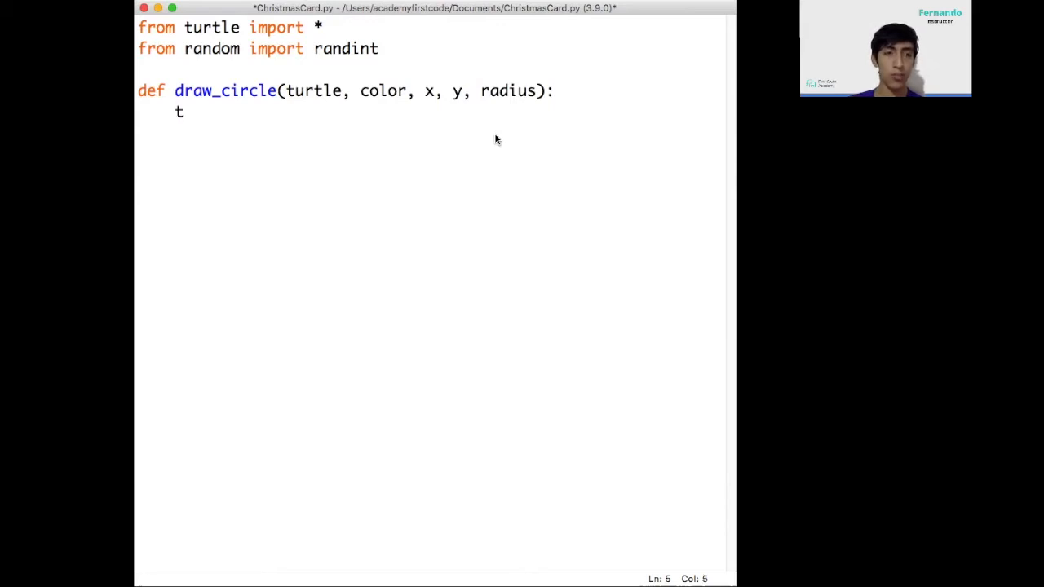
pyautogui.write('urtle.penu')
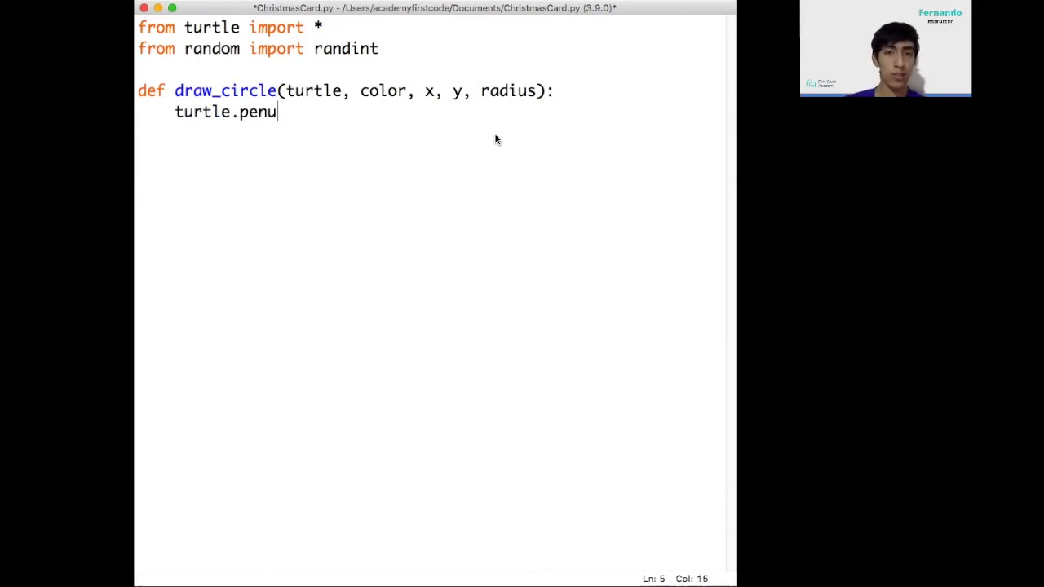
pyautogui.write('p()')
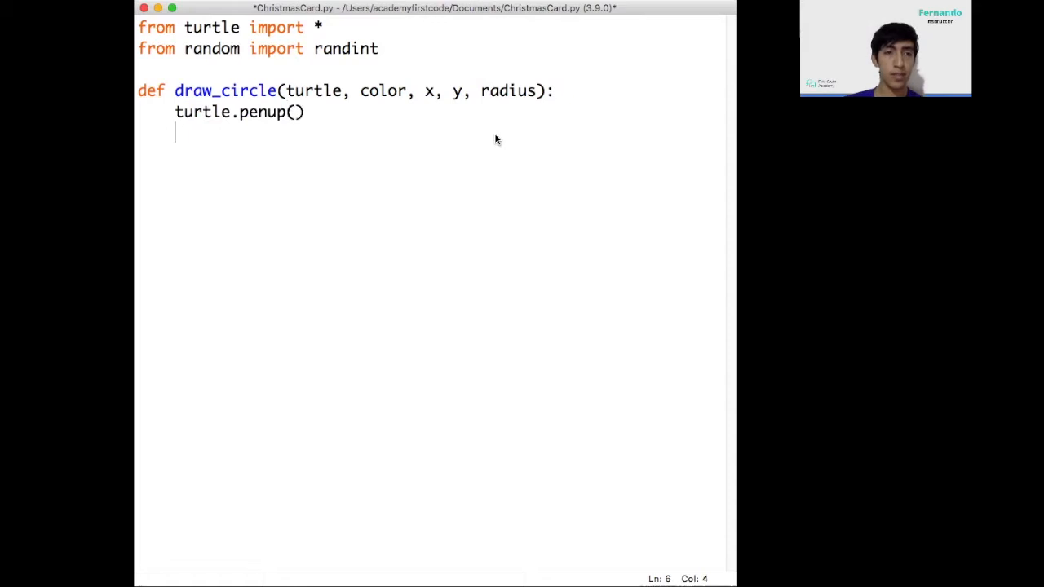
pyautogui.write('t')
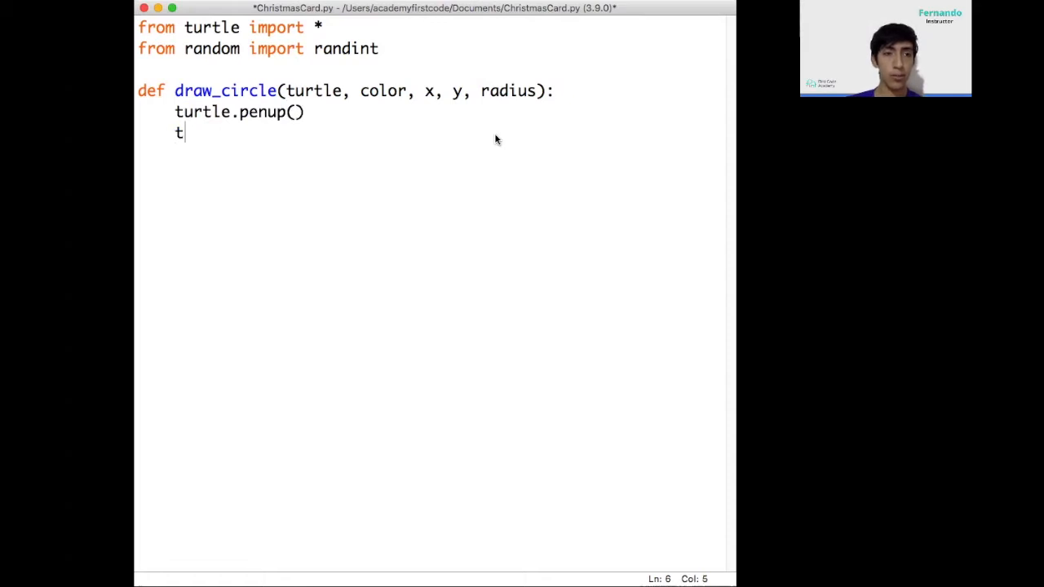
pyautogui.write('urtle.color')
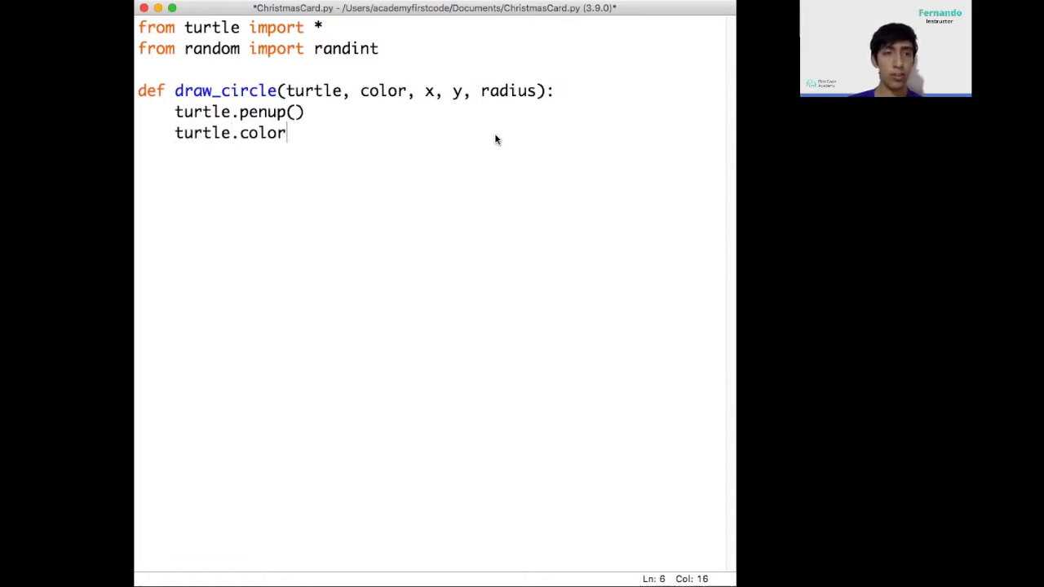
pyautogui.write('(')
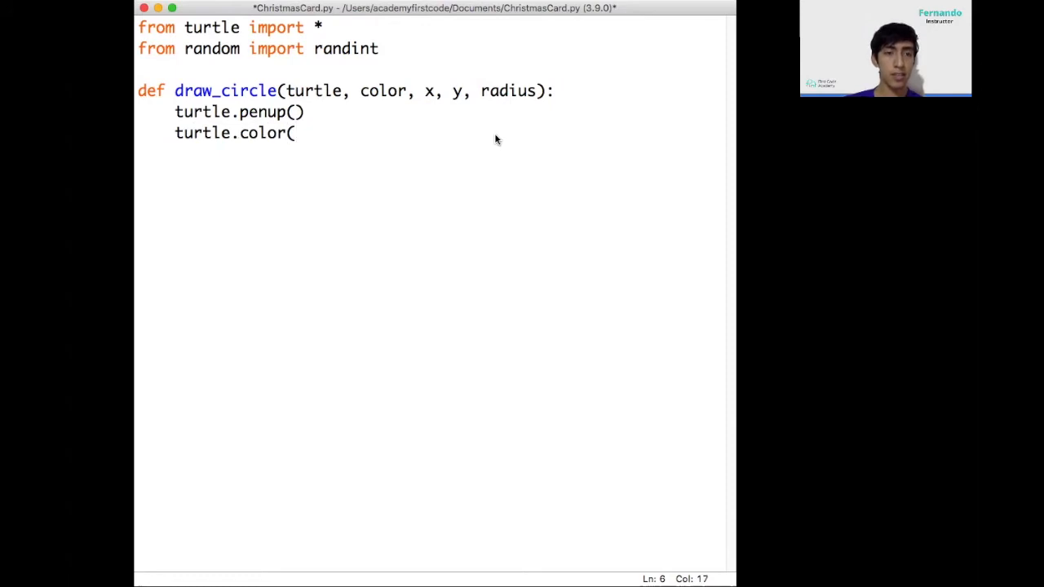
pyautogui.write('c')
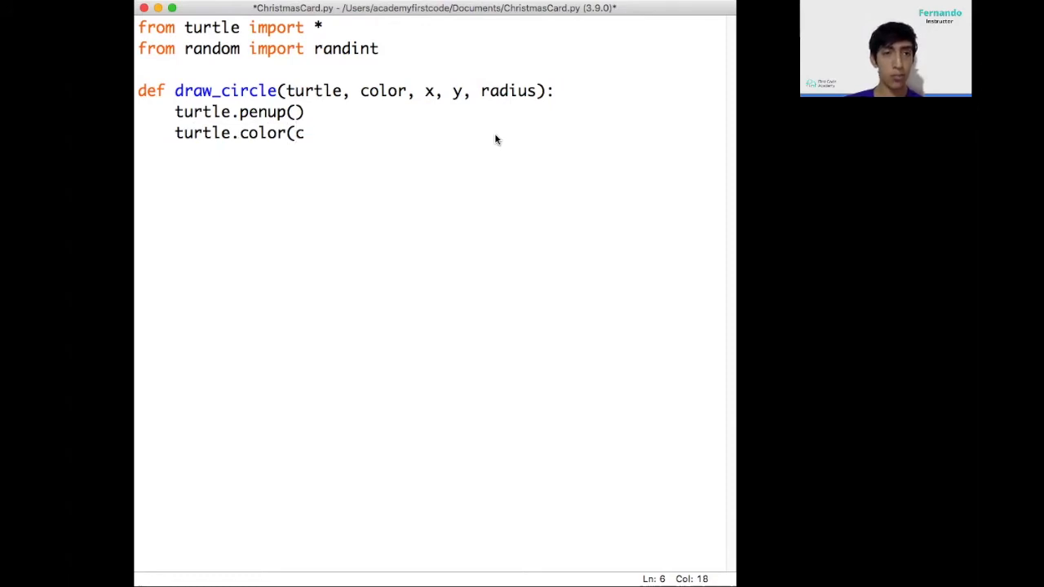
pyautogui.write('olor)')
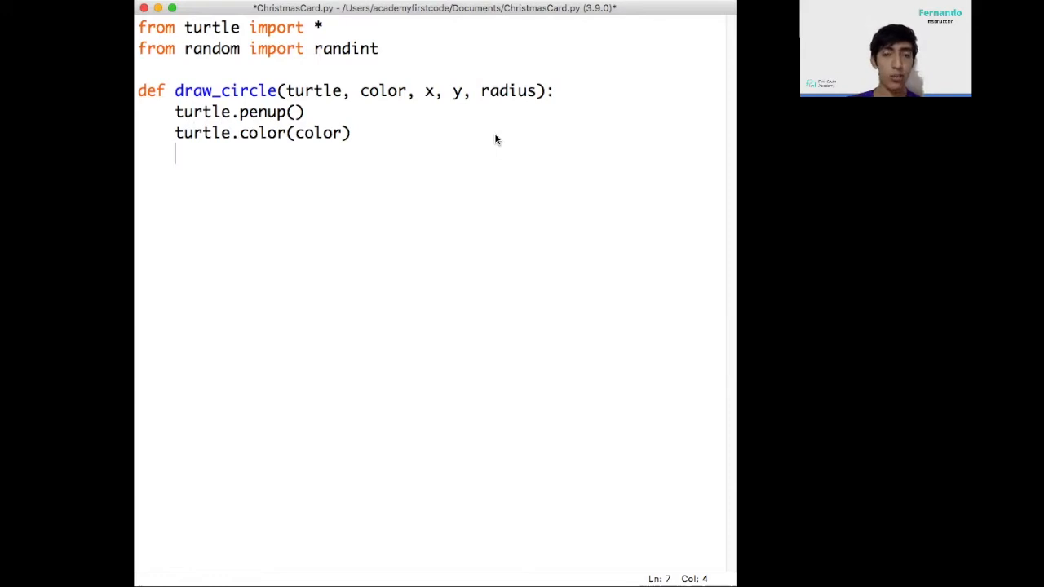
pyautogui.write('tu')
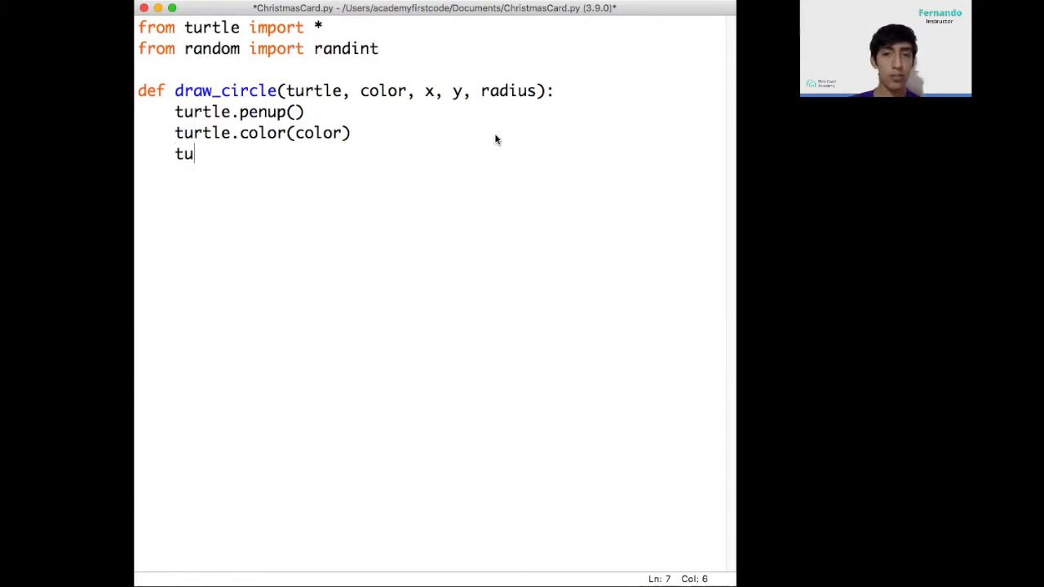
pyautogui.write('rtle.')
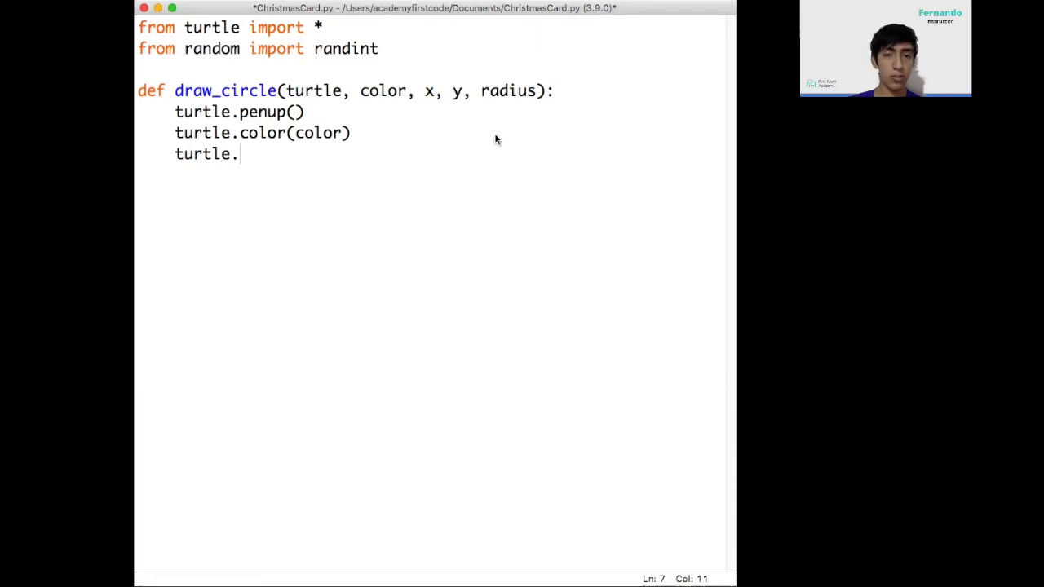
pyautogui.write('fillcolor(')
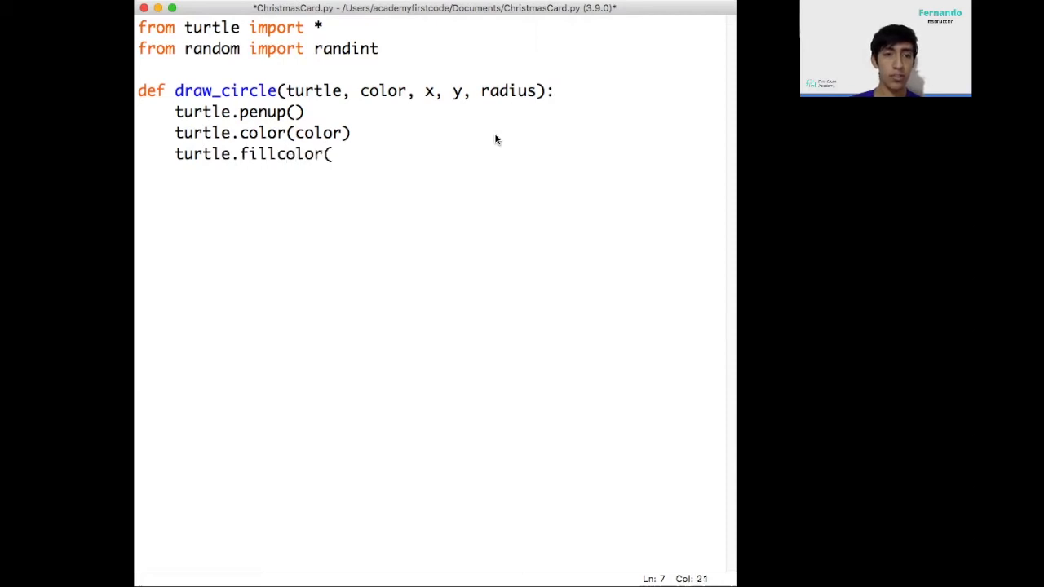
pyautogui.write('color)')
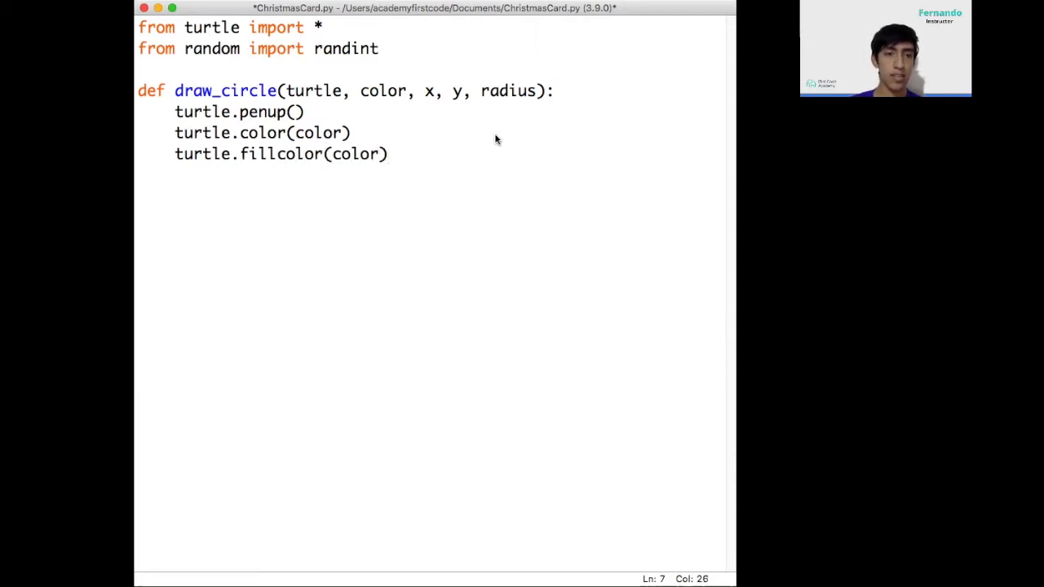
# Add turtle.goto(x,y) and turtle.pendown() lines to draw_circle
pyautogui.doubleClick(382, 91)
pyautogui.write('turtl')
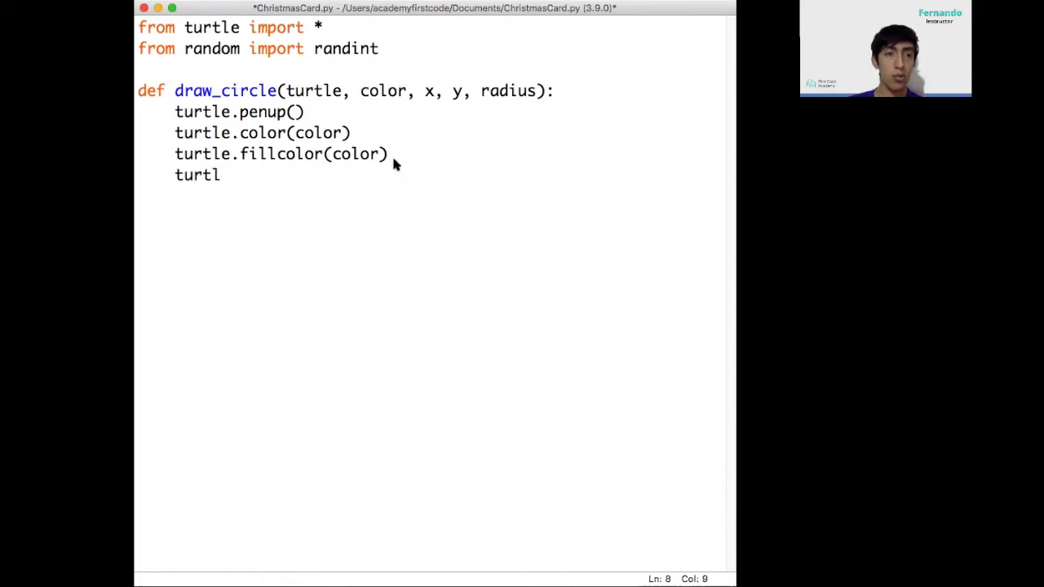
pyautogui.write('e.goto(')
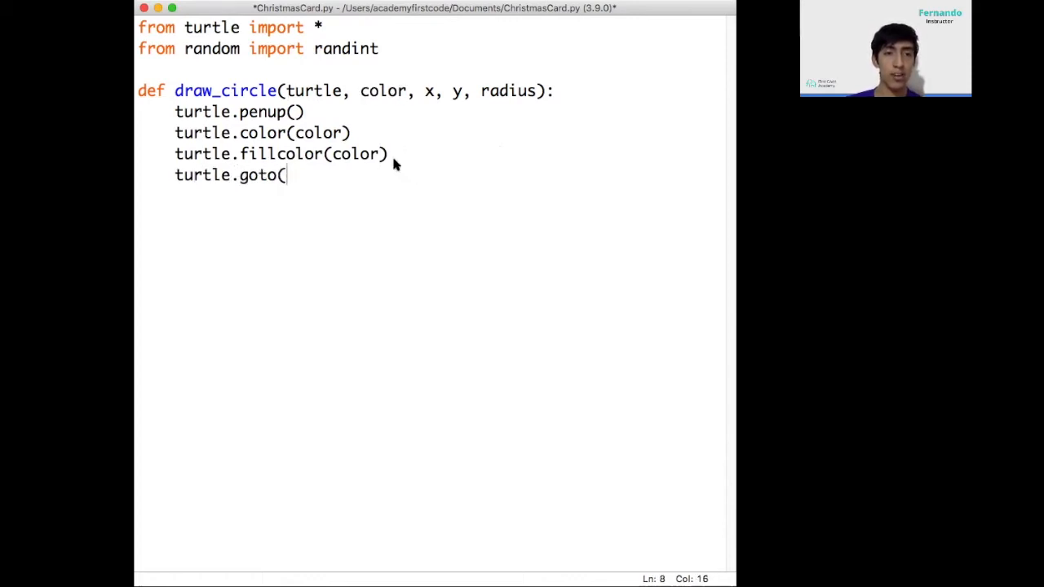
pyautogui.write('x,y)')
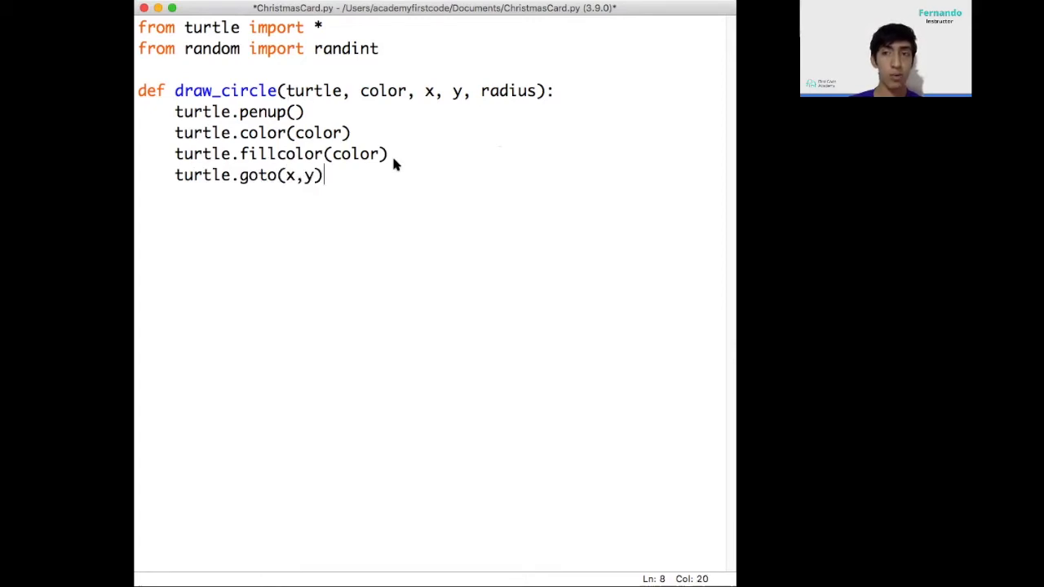
pyautogui.press('Return')
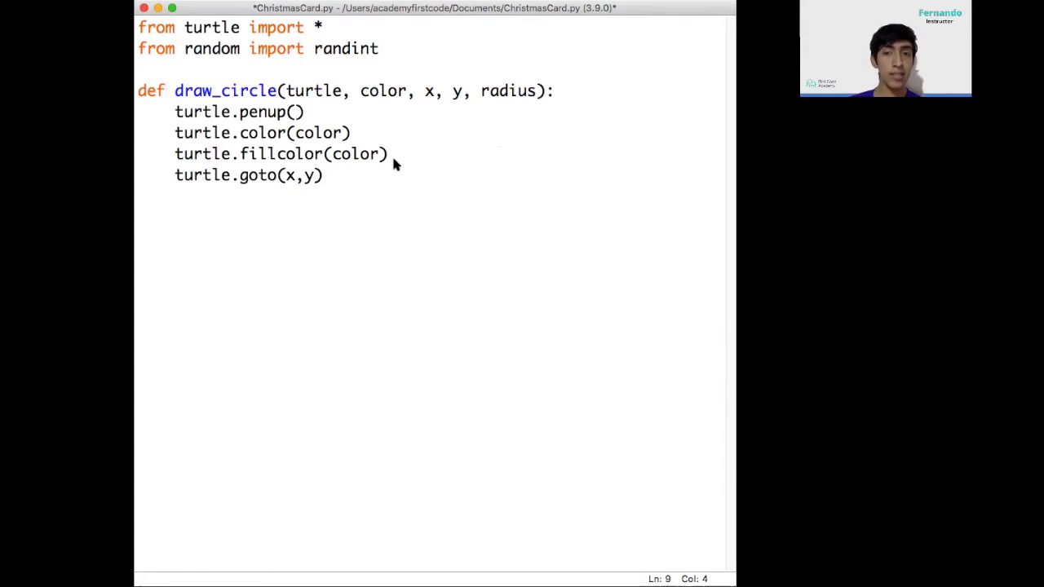
pyautogui.press('Return')
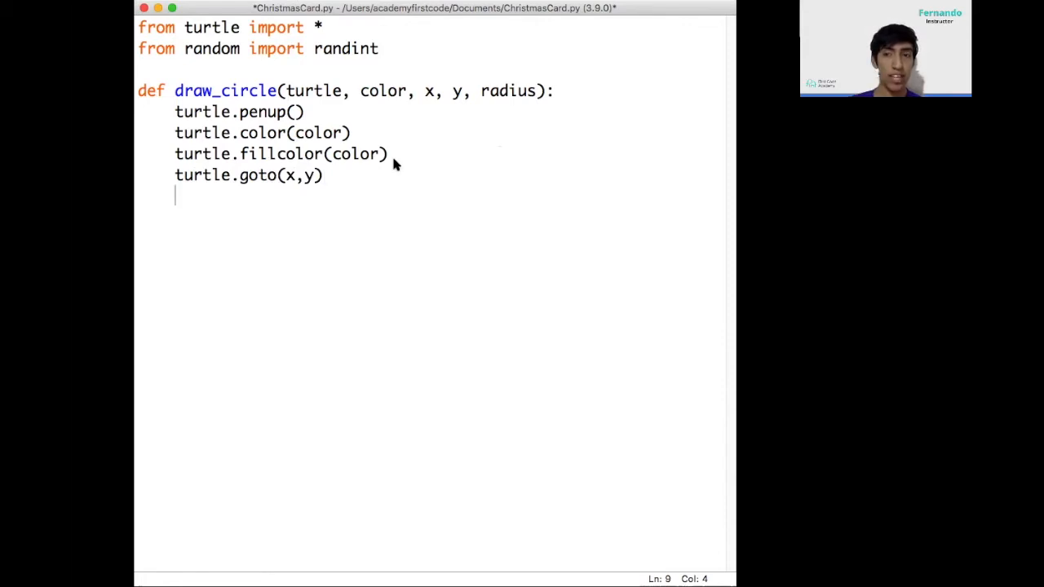
pyautogui.write('turtle')
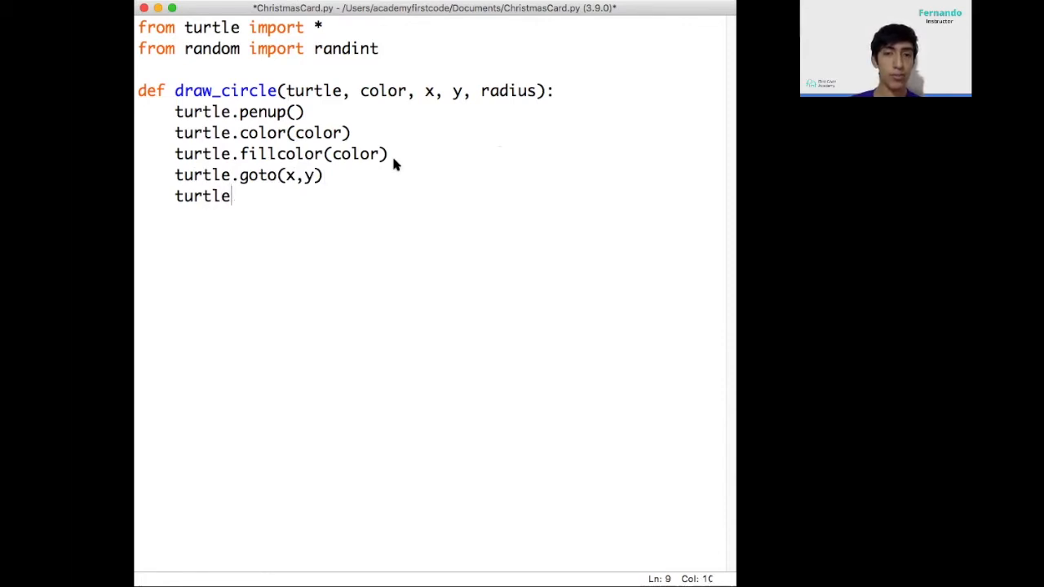
pyautogui.write('.pendown()')
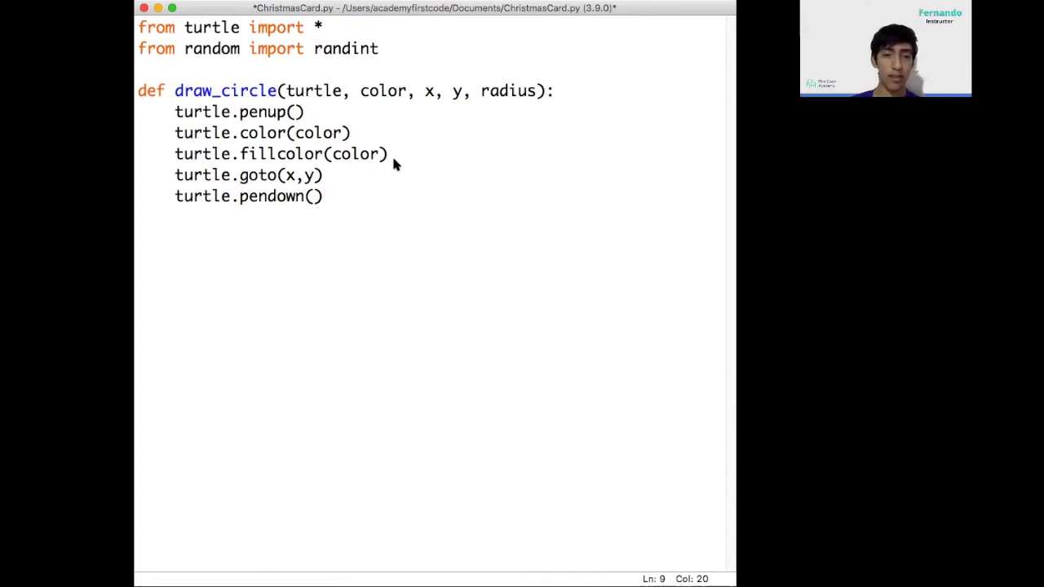
pyautogui.press('Return')
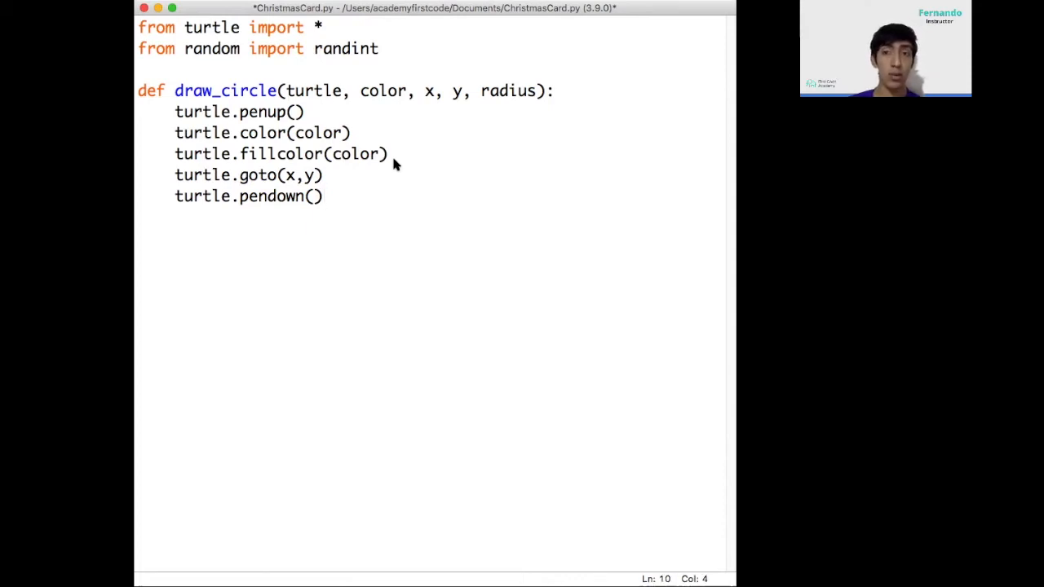
# Add turtle.begin_fill(), turtle.circle(radius) and turtle.end_fill to draw_circle
pyautogui.write('turt')
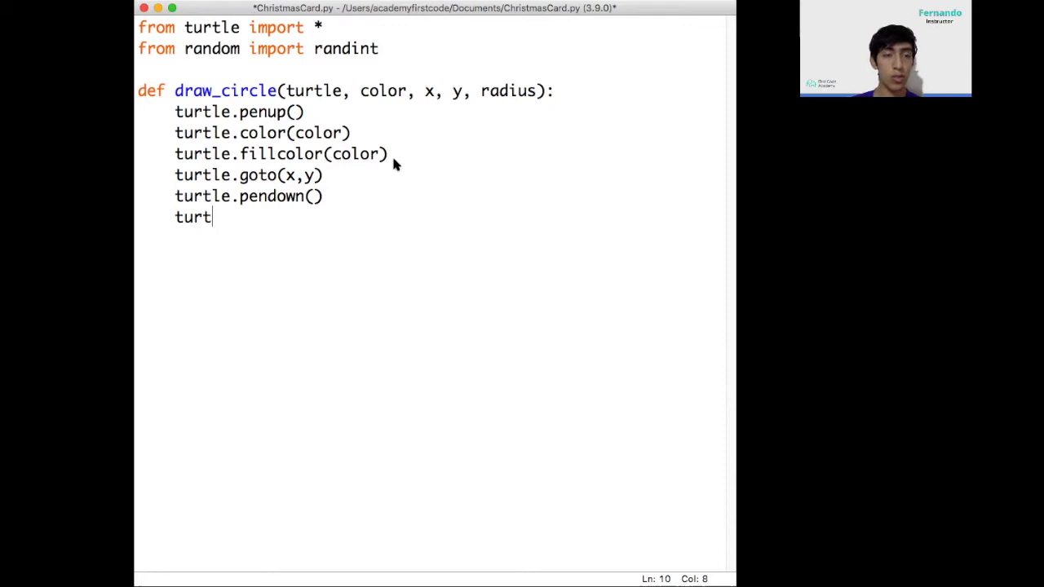
pyautogui.write('le.begin_fill(')
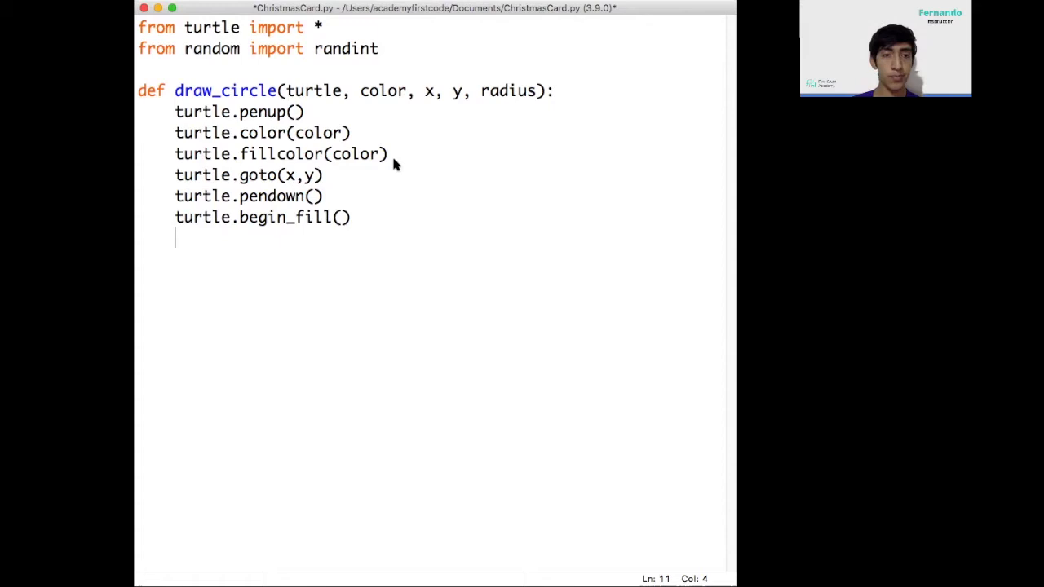
pyautogui.doubleClick(508, 90)
pyautogui.write('tur')
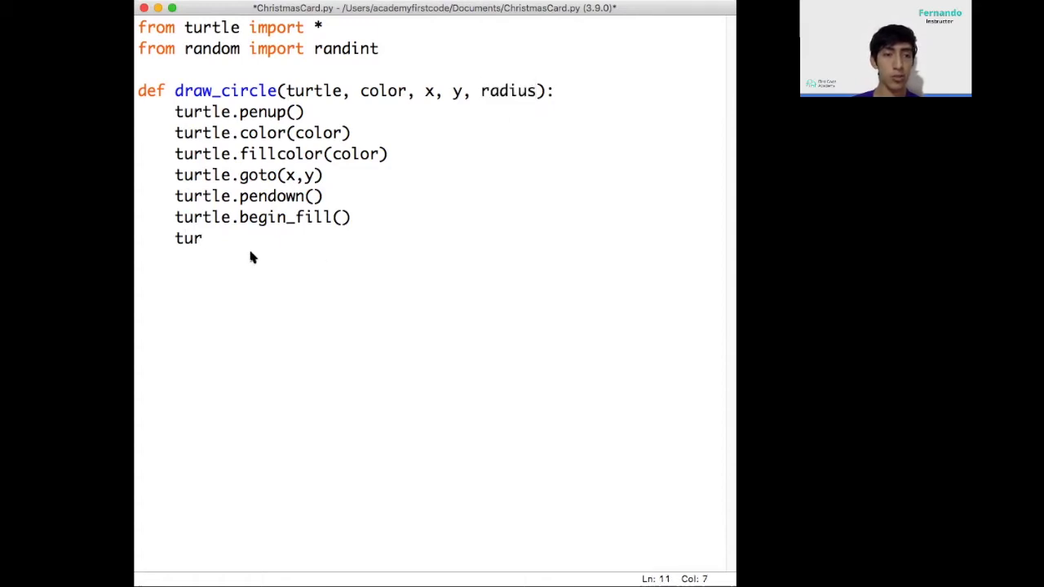
pyautogui.write('tle.circl')
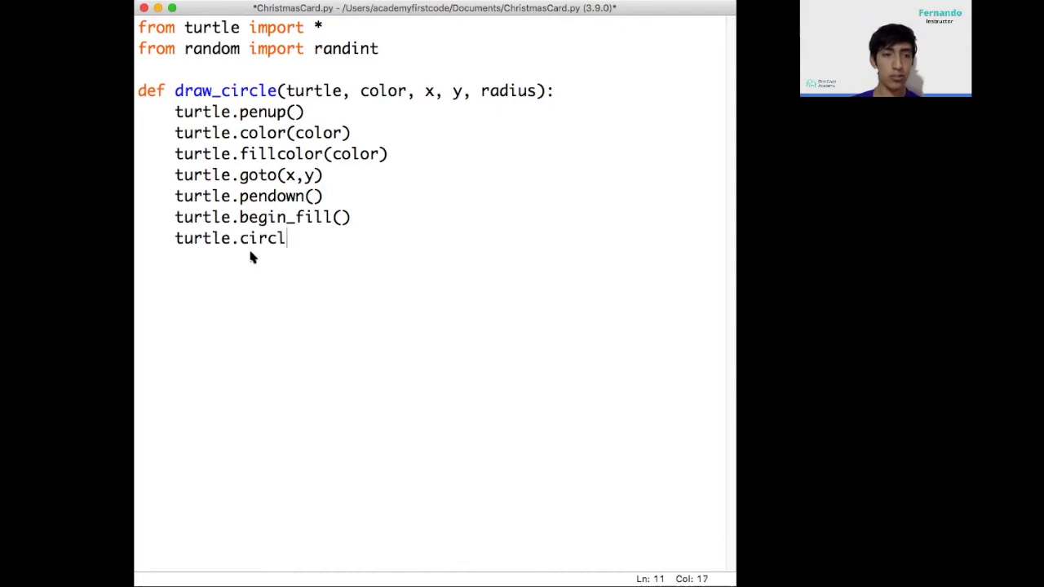
pyautogui.write('e(')
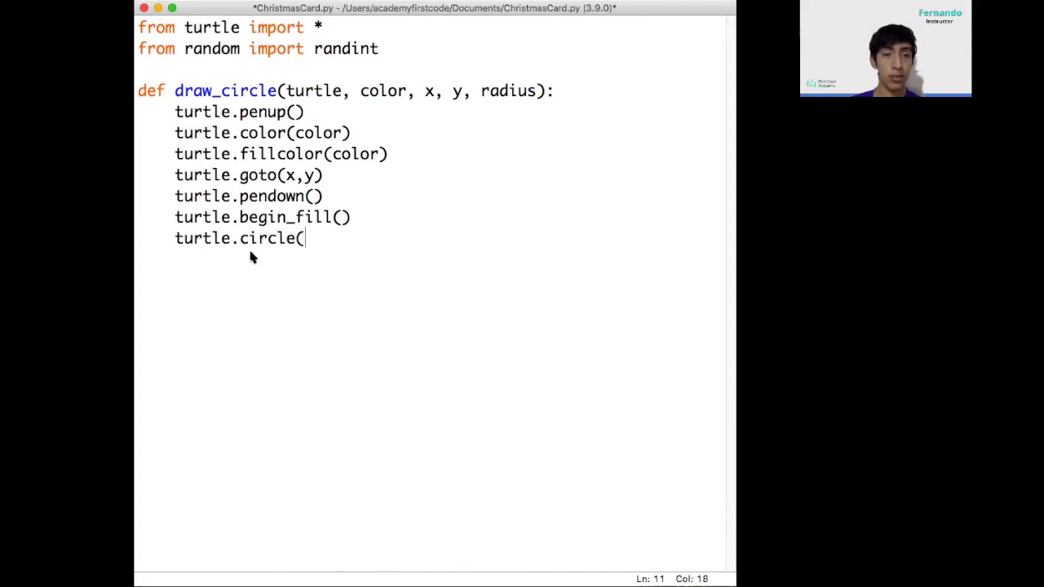
pyautogui.write('radiu')
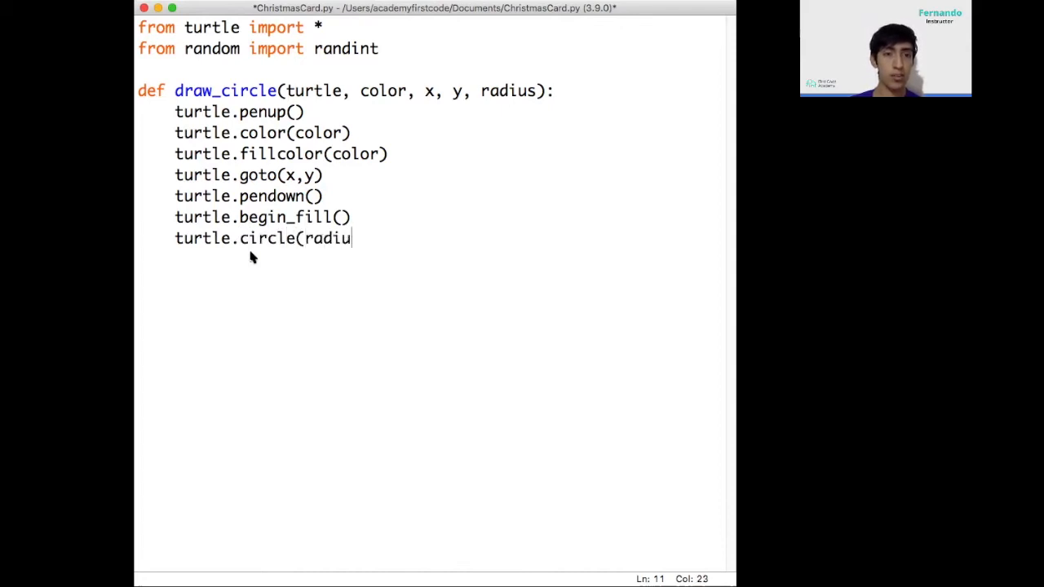
pyautogui.write('s)')
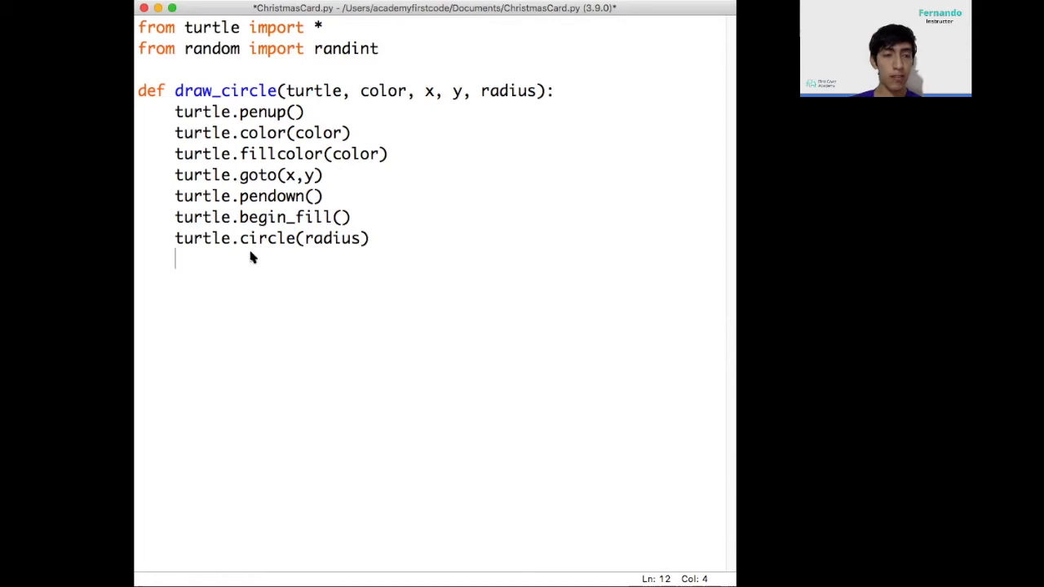
pyautogui.write('turtle')
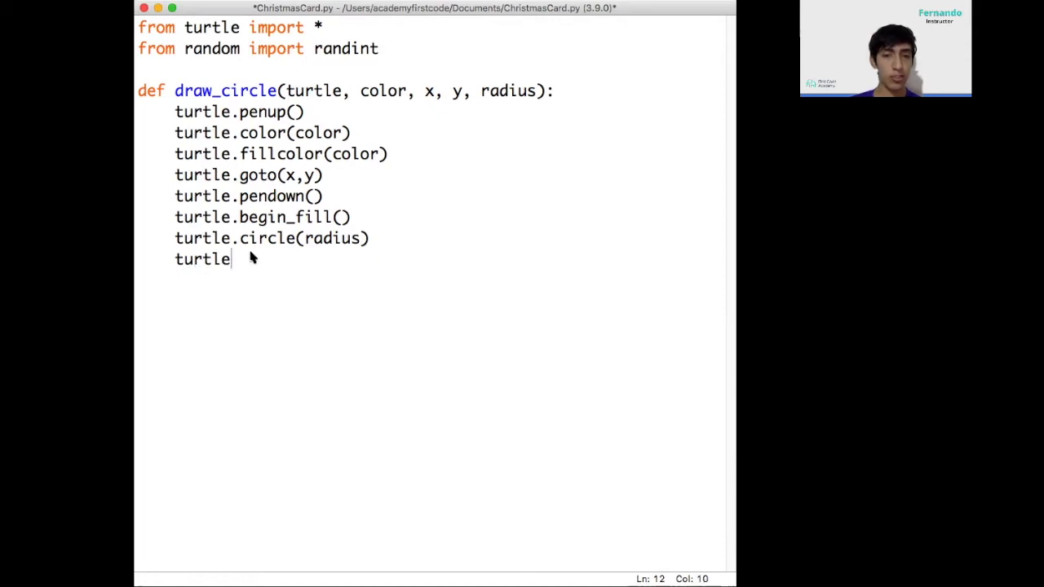
pyautogui.write('.end_fill')
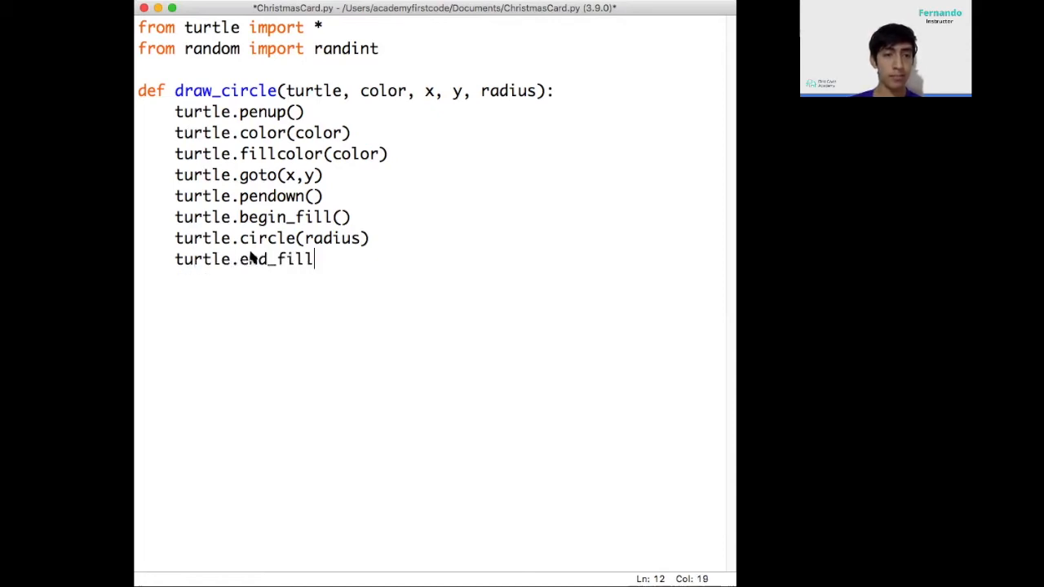
# Write the header 'def draw_star(turtle, color, x, y, size):' below draw_circle
pyautogui.write('()')
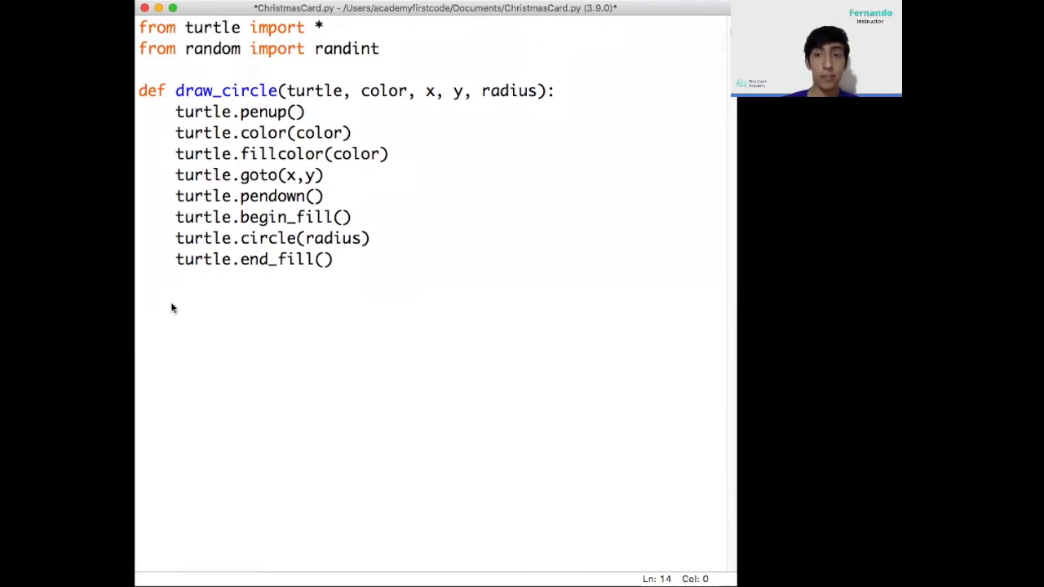
pyautogui.write('a')
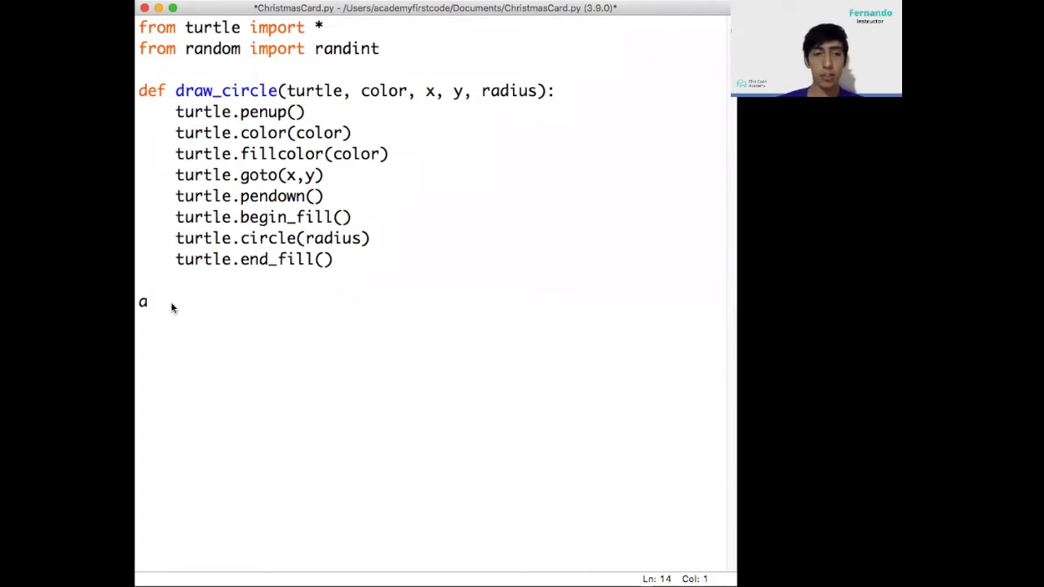
pyautogui.write('def')
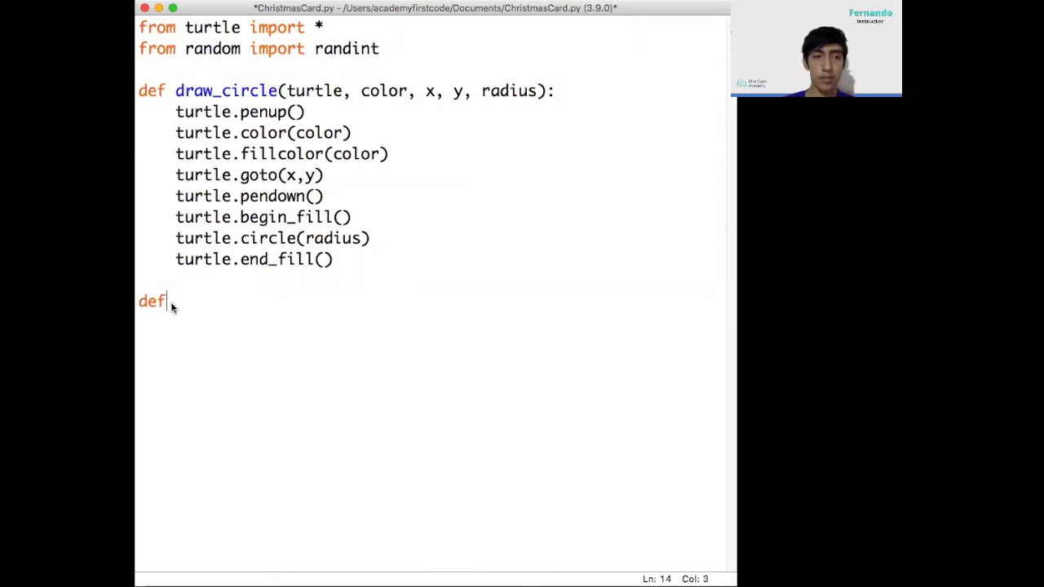
pyautogui.write('draw_star(')
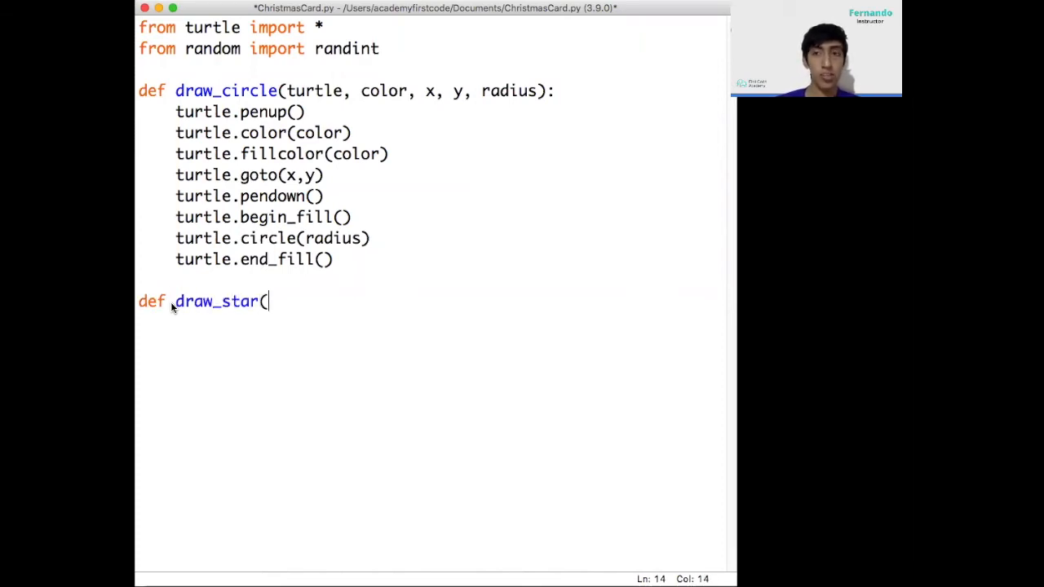
pyautogui.write('t')
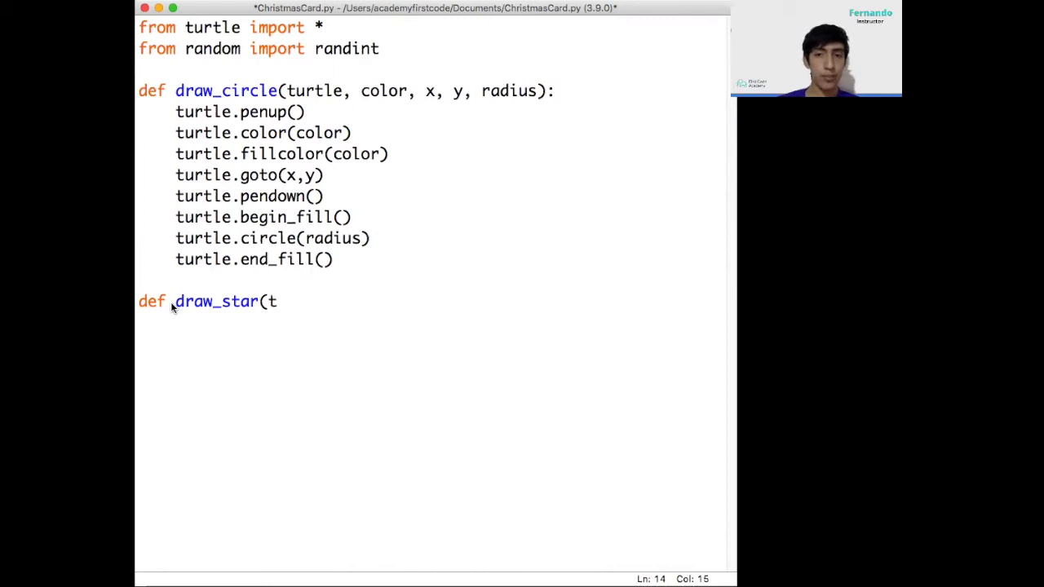
pyautogui.write('urtle, co')
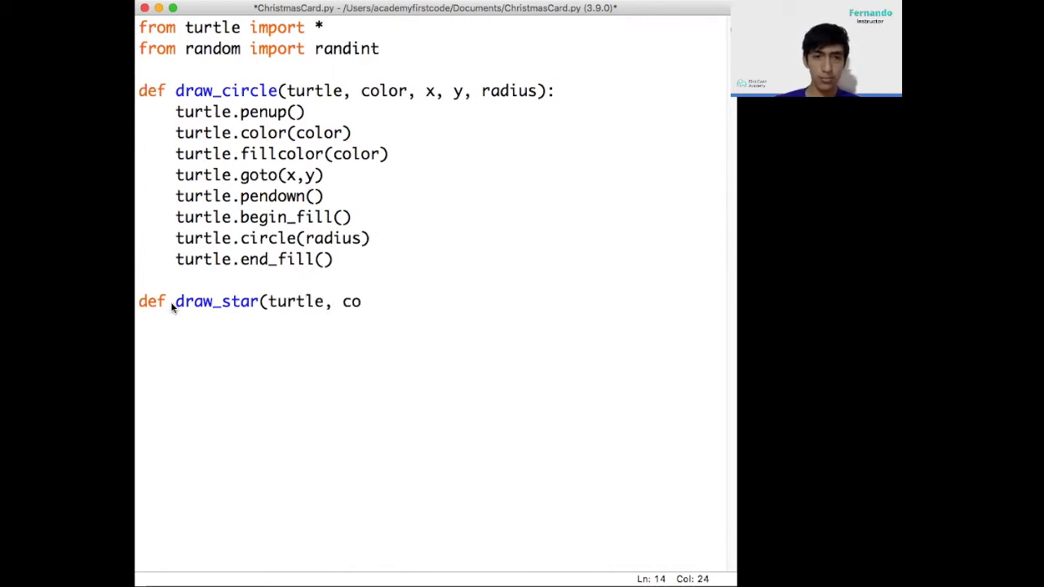
pyautogui.write('lor, x,y')
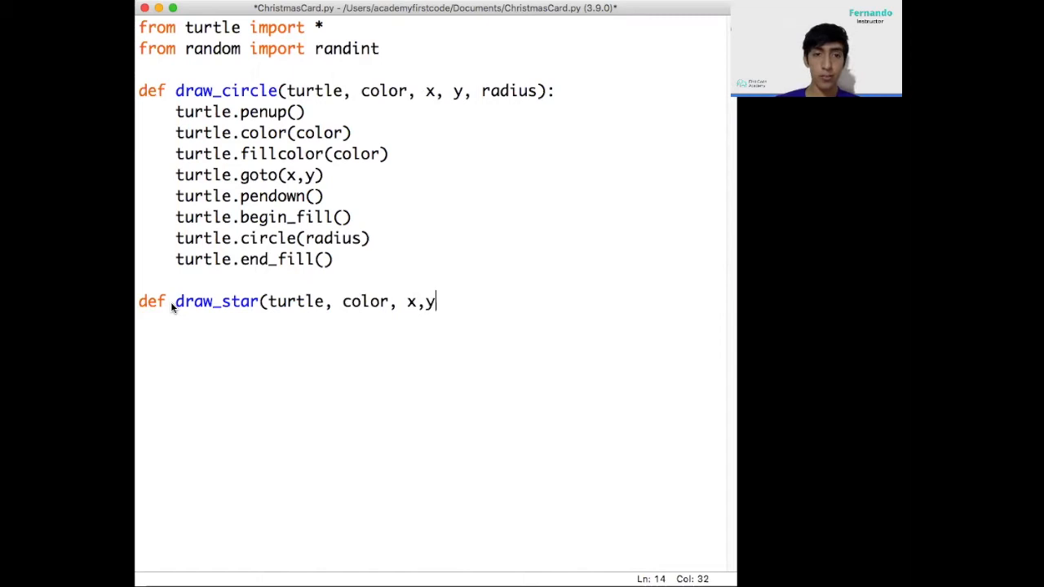
pyautogui.write(', size')
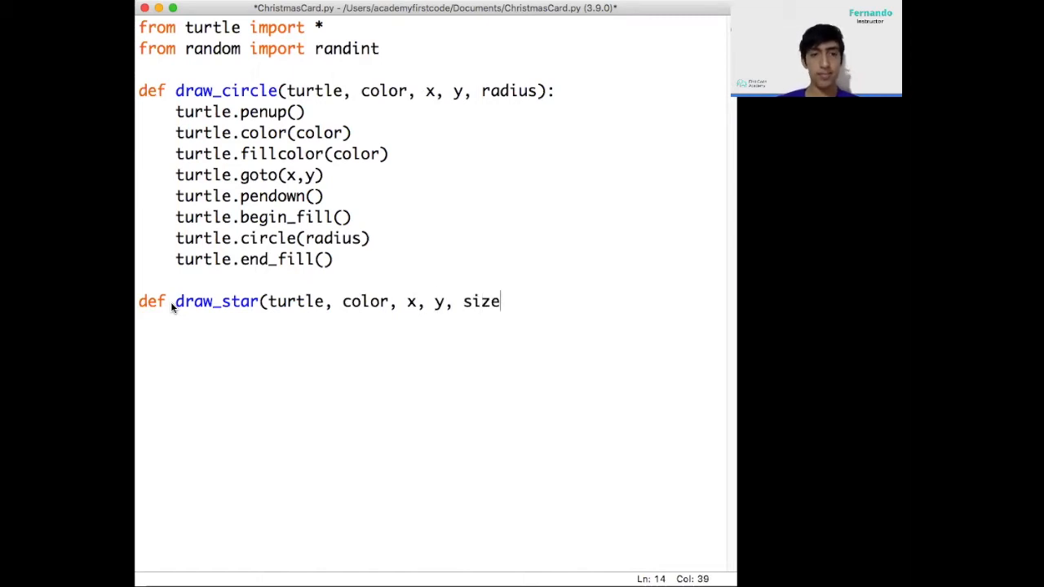
pyautogui.write('):')
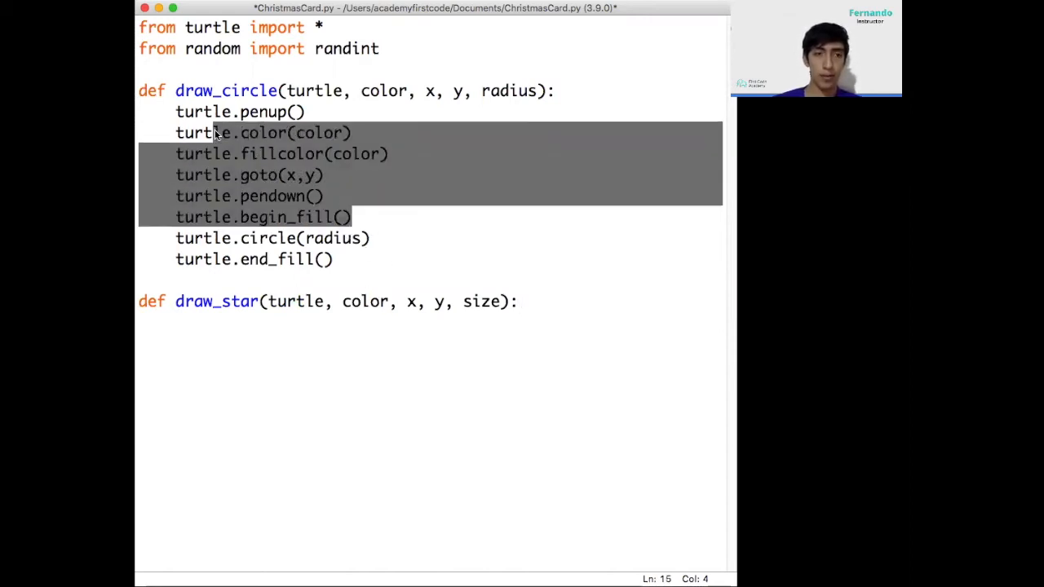
# Add turtle.right(144) after begin_fill in draw_star, followed by a new body line
pyautogui.click(219, 301)
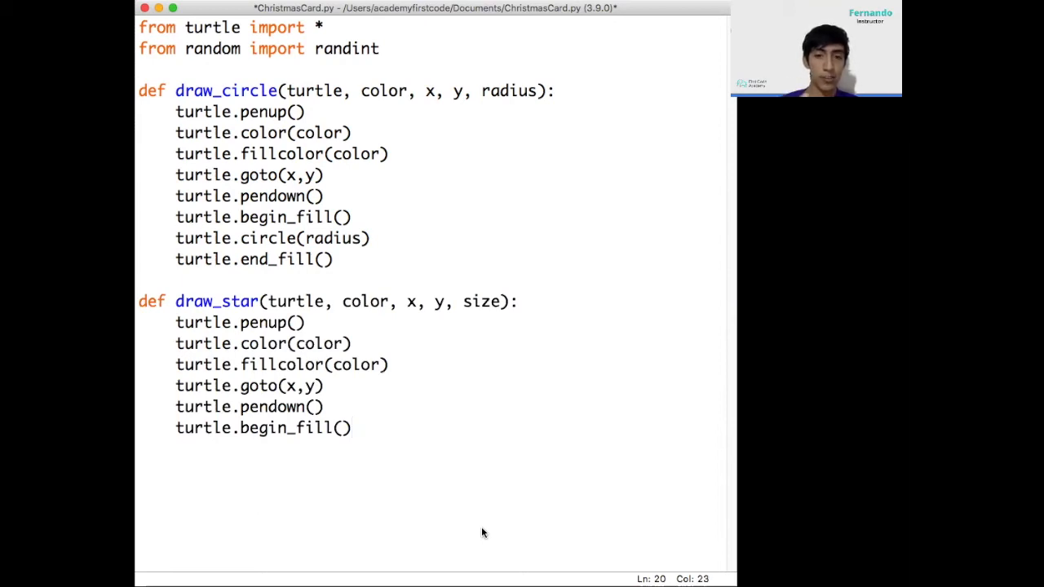
pyautogui.press('Return')
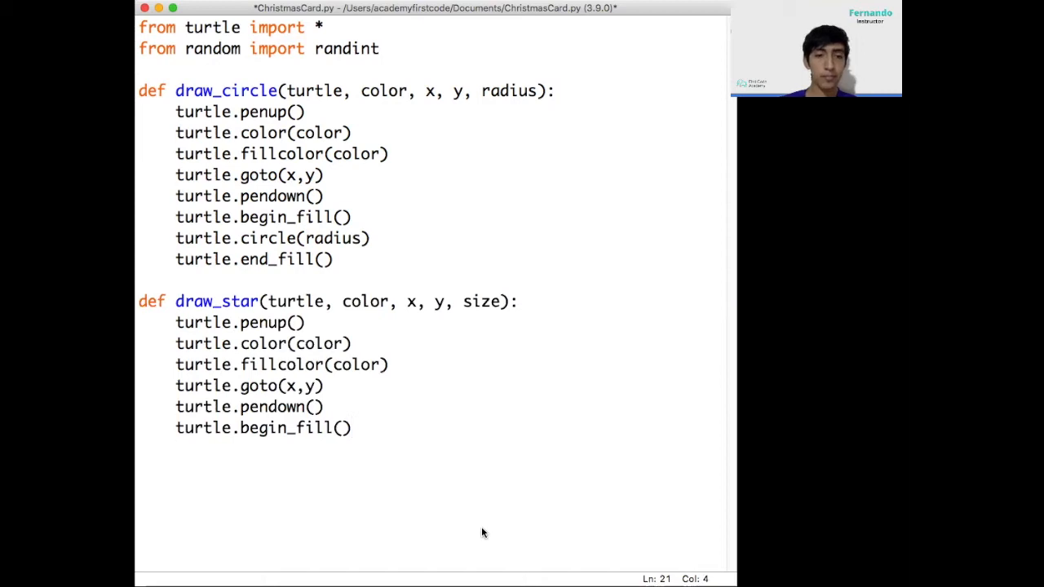
pyautogui.write('turtle.r')
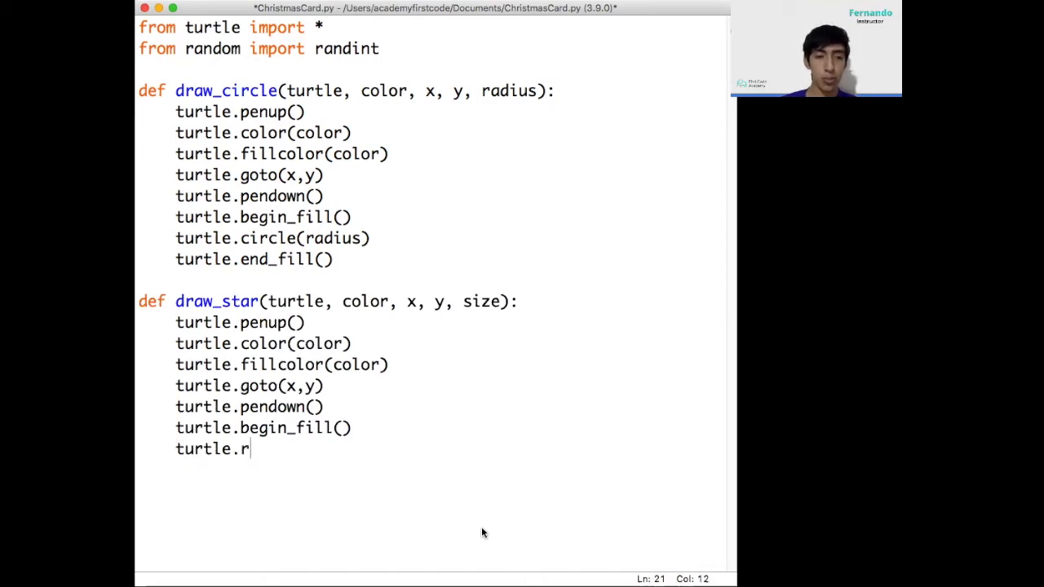
pyautogui.write('ight(')
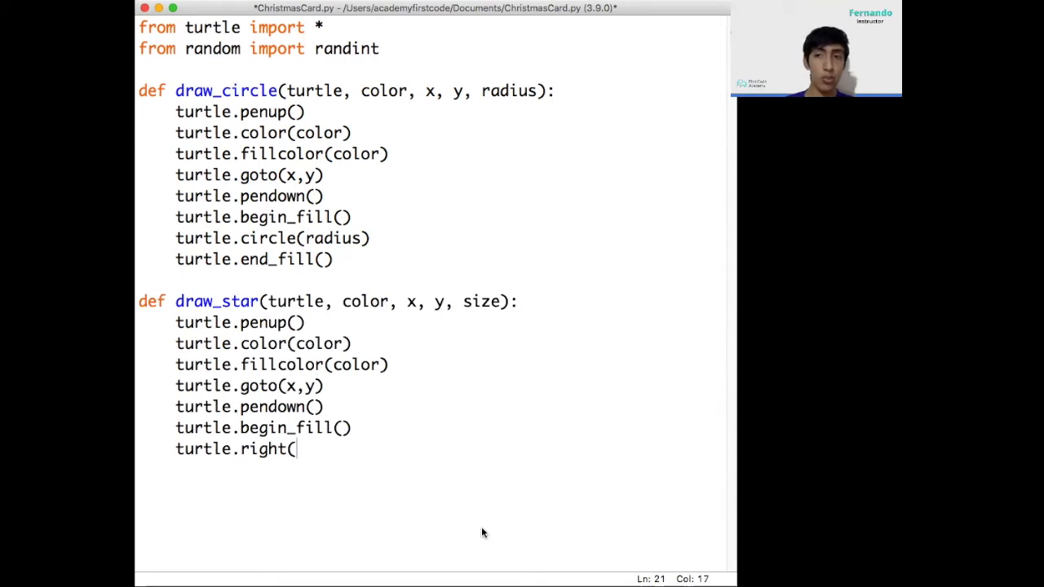
pyautogui.write('144')
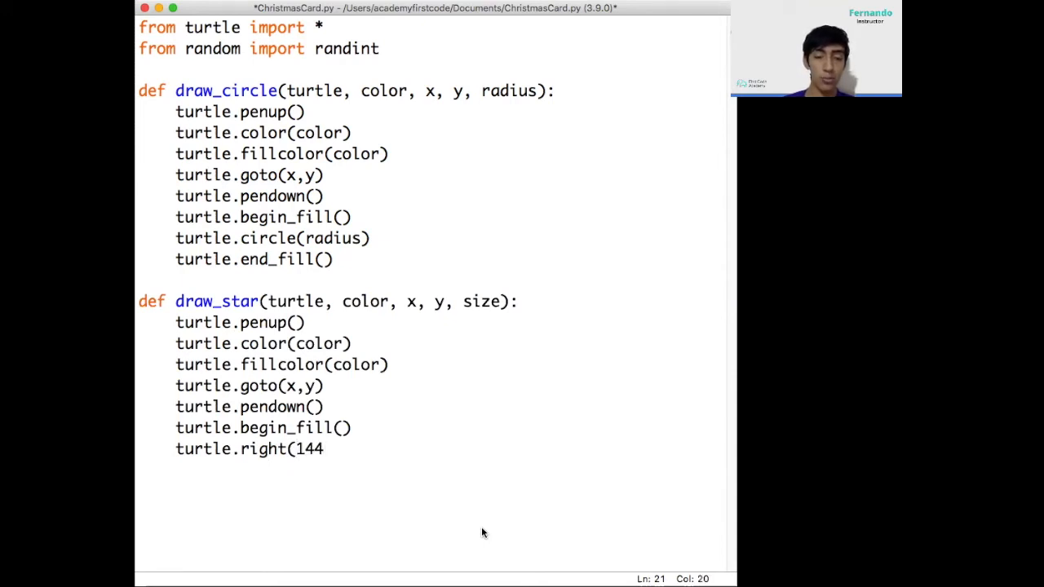
pyautogui.write(')')
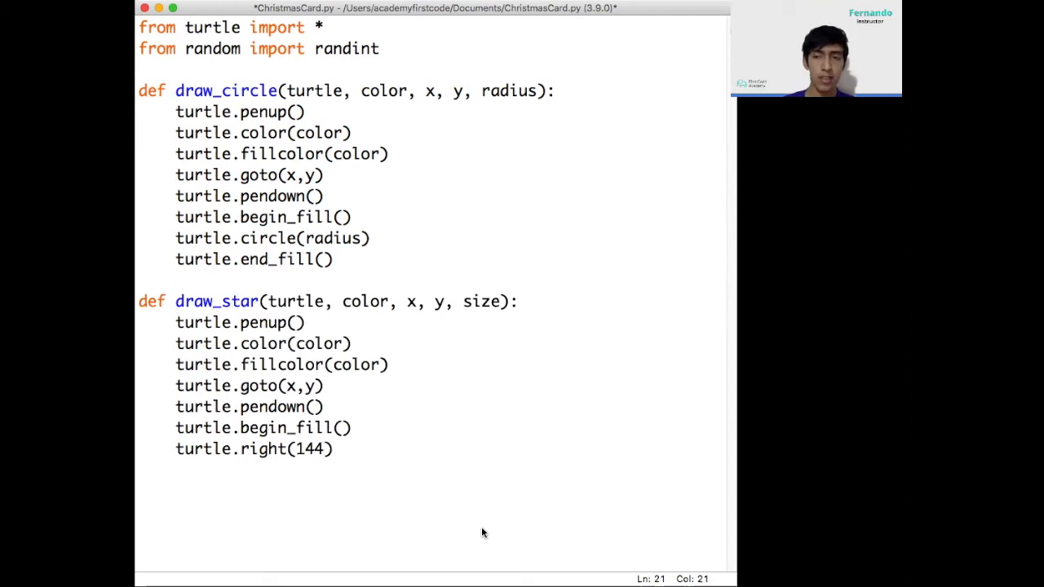
pyautogui.click(333, 448)
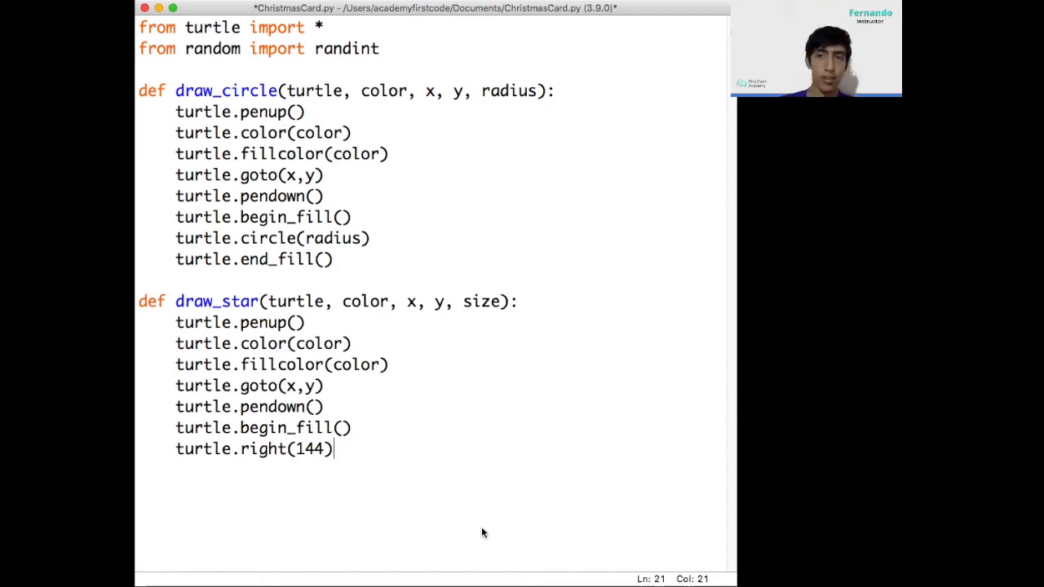
pyautogui.press('Return')
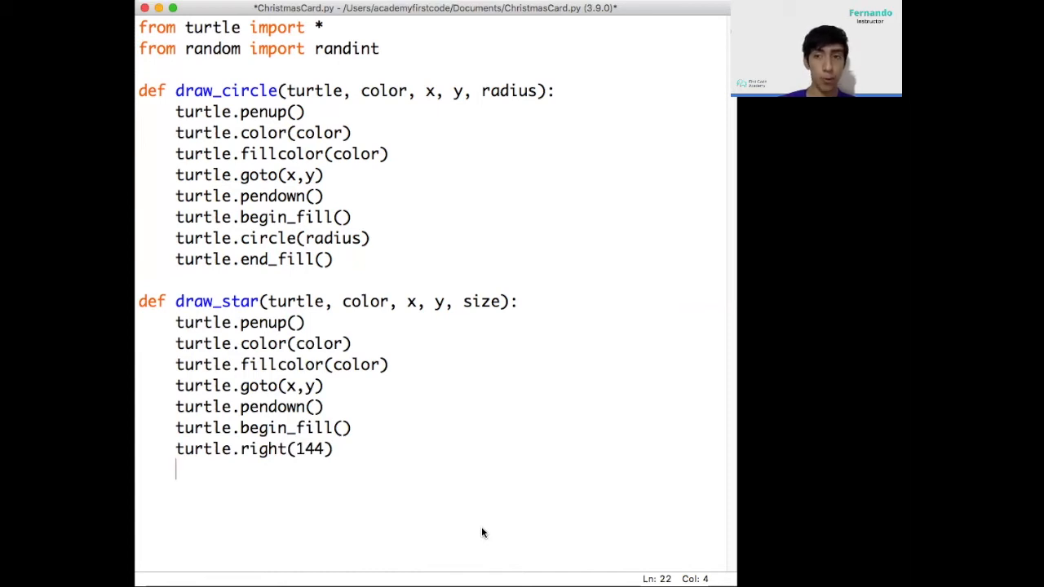
# Write a 'for i in range(5):' loop with forward(size) and right(144)
pyautogui.write('for i in range(5')
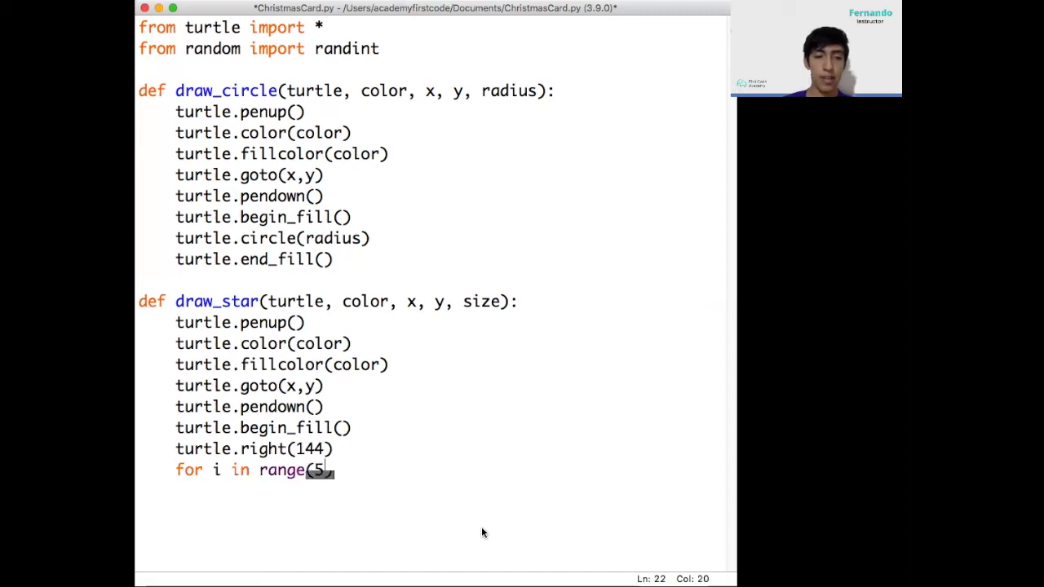
pyautogui.write('):')
pyautogui.write('turtle')
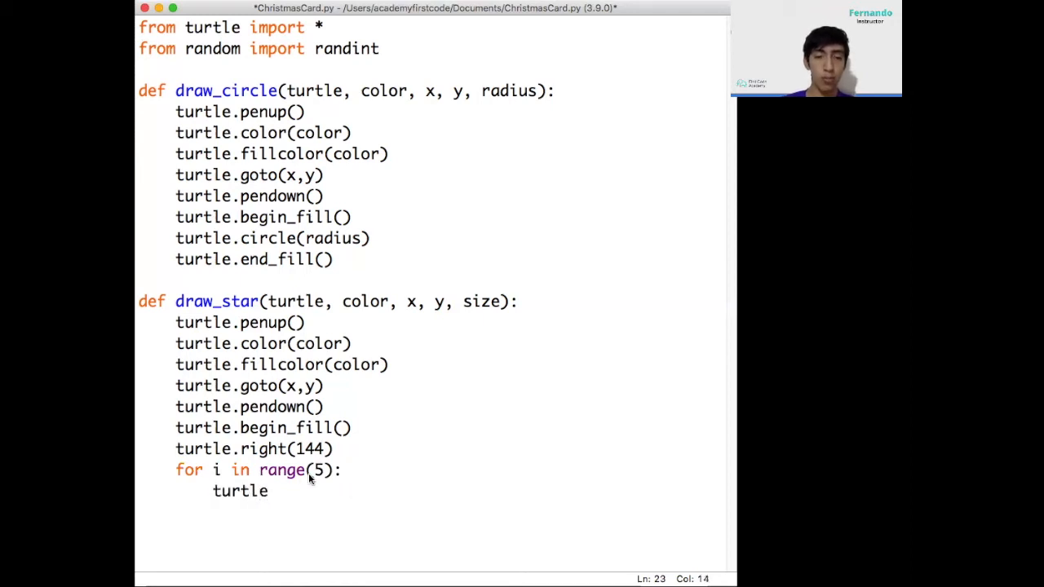
pyautogui.write('.forward')
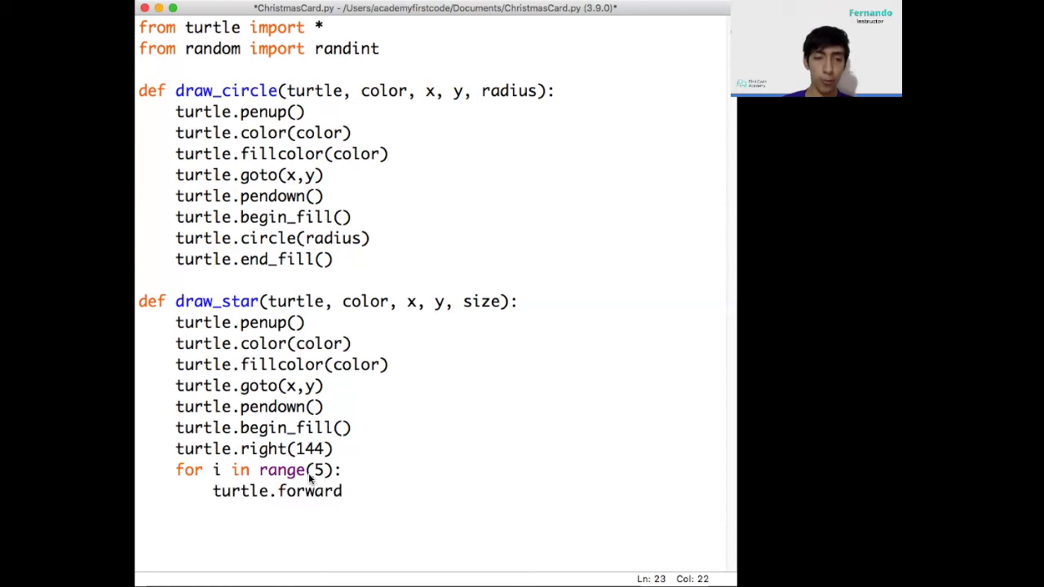
pyautogui.write('(')
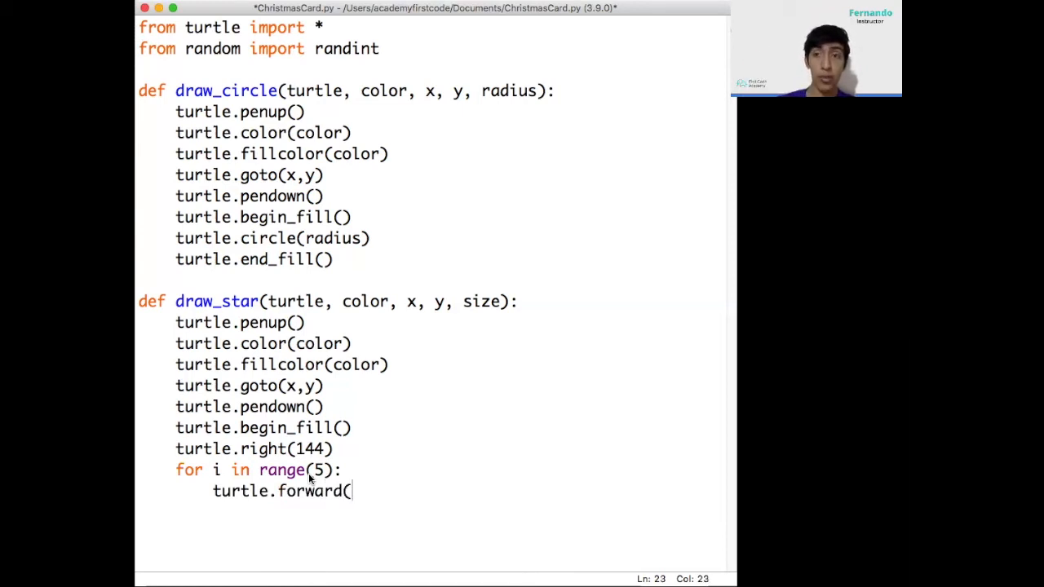
pyautogui.moveTo(500, 350)
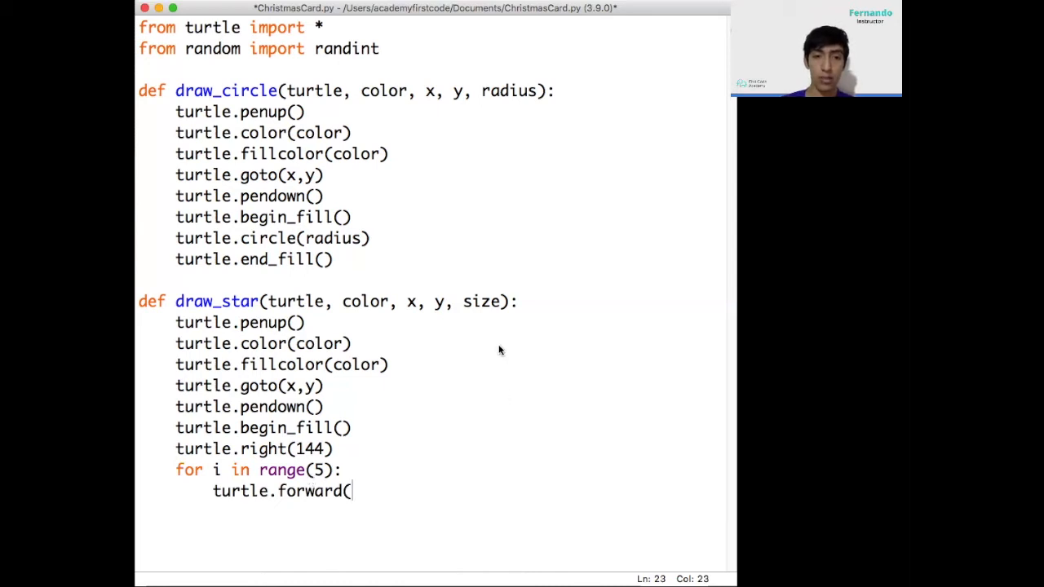
pyautogui.write('sz')
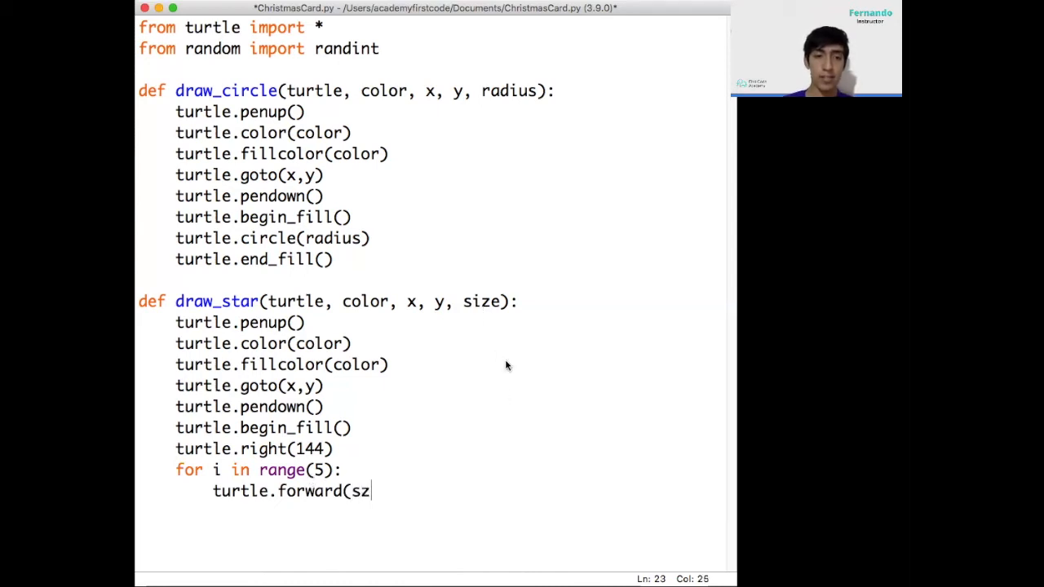
pyautogui.write('ize)')
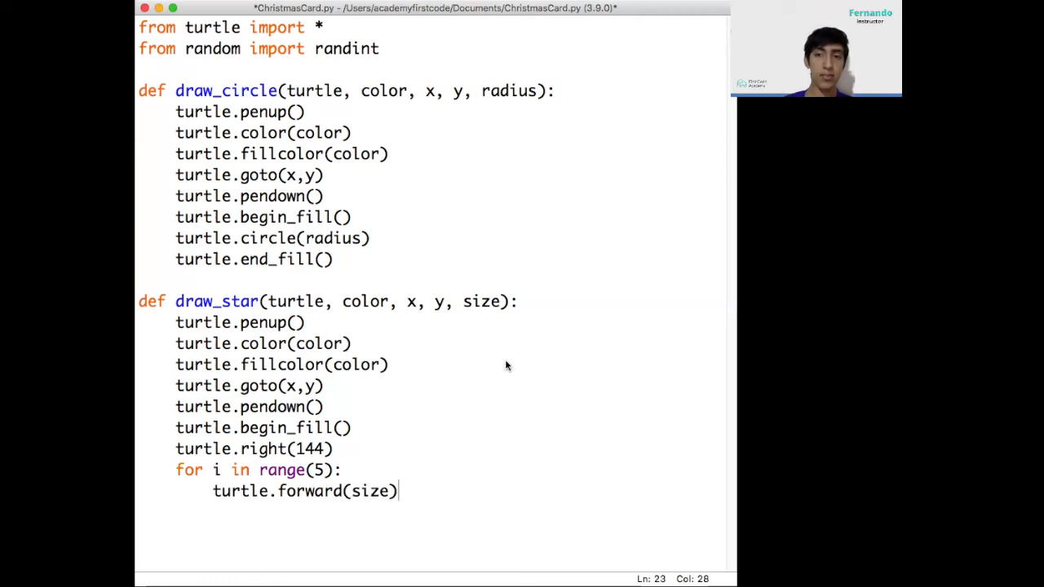
pyautogui.press('Return')
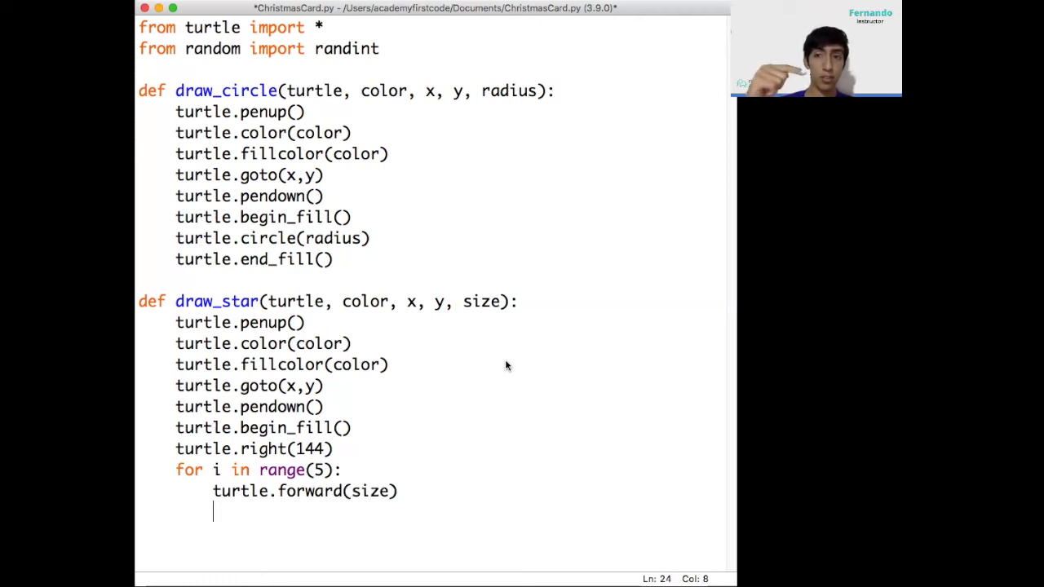
pyautogui.write('turlt')
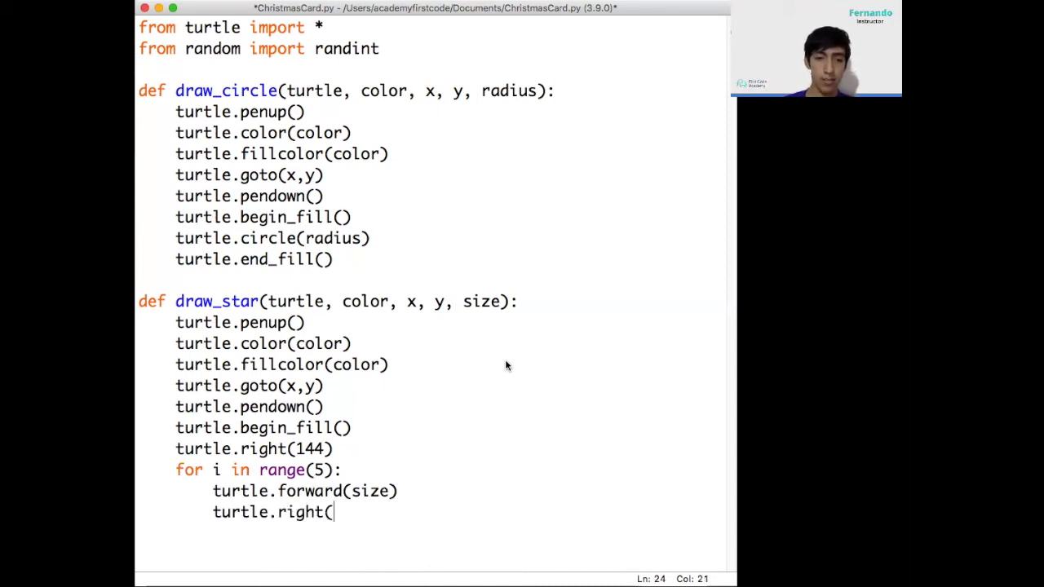
pyautogui.write('144)')
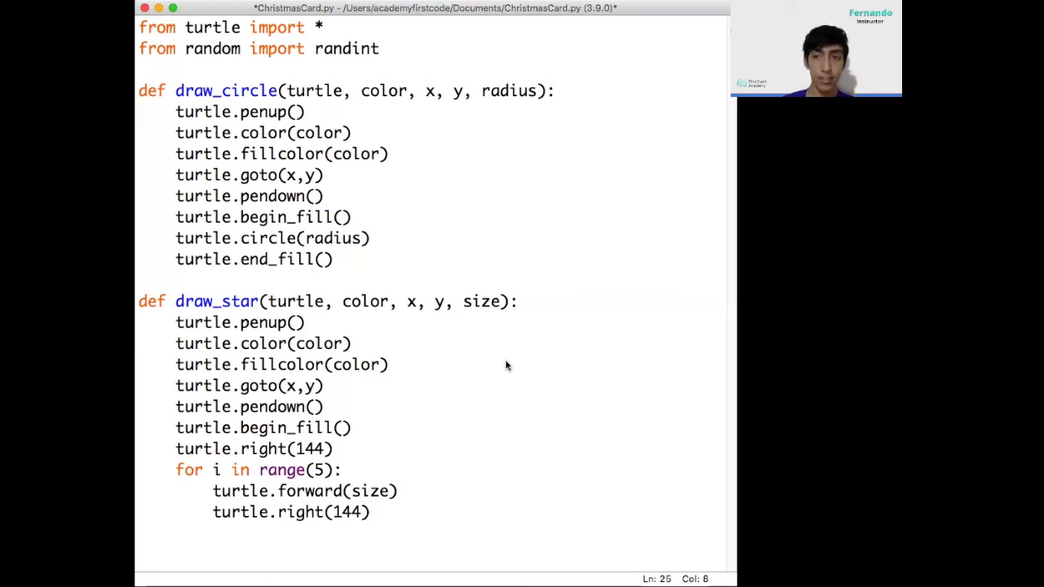
# Add turtle.forward(size), then turtle.end_fill() and turtle.setheading(0)
pyautogui.write('turtle.')
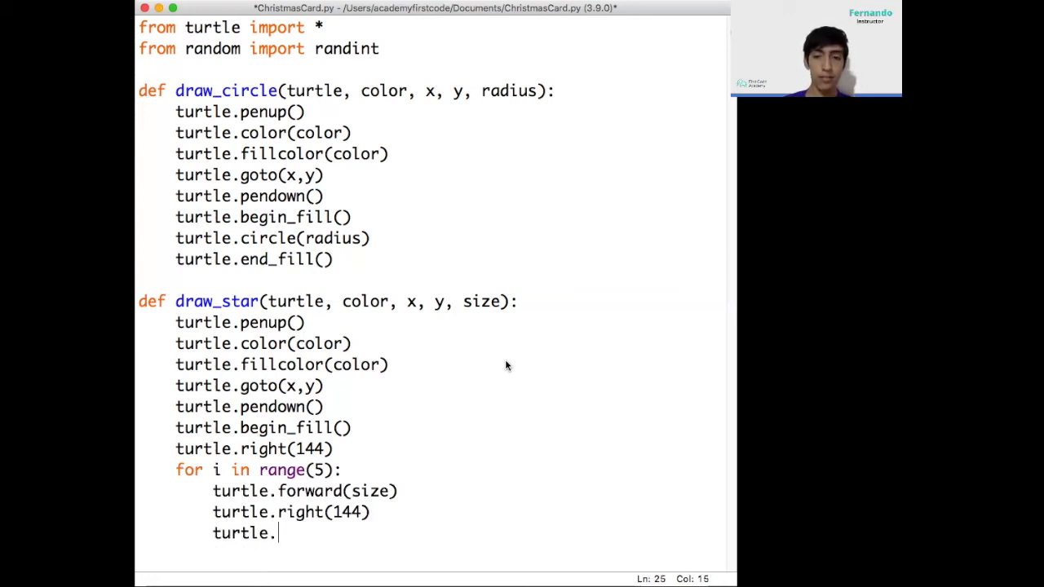
pyautogui.write('forward(')
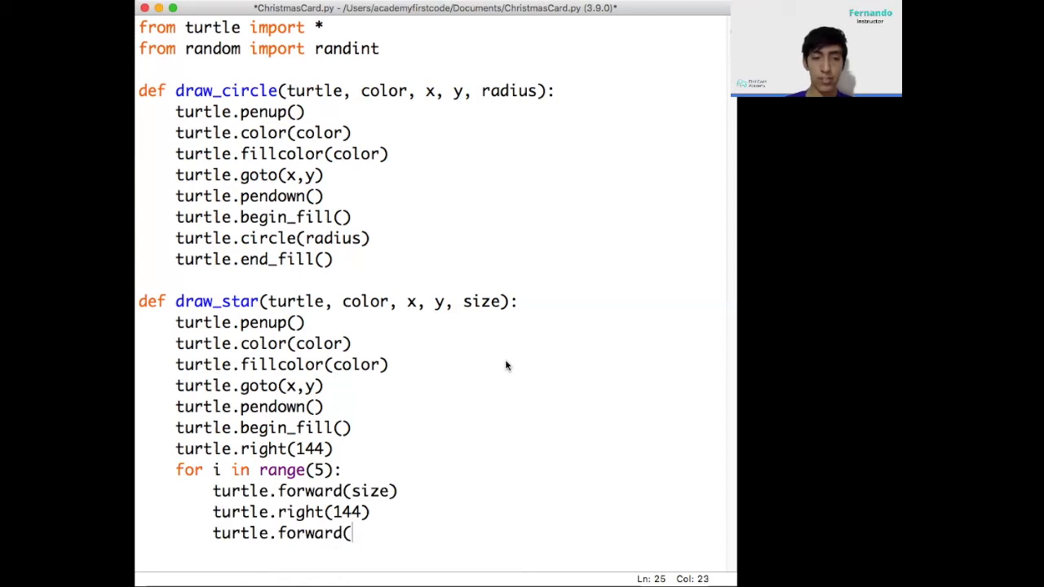
pyautogui.write('size)')
pyautogui.write('turtle.e')
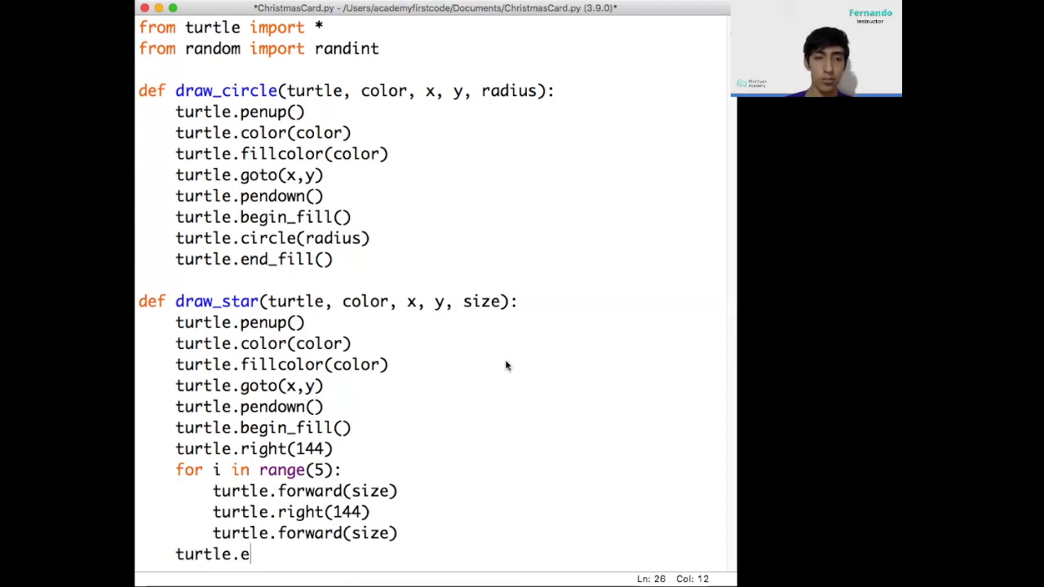
pyautogui.write('nd_fil')
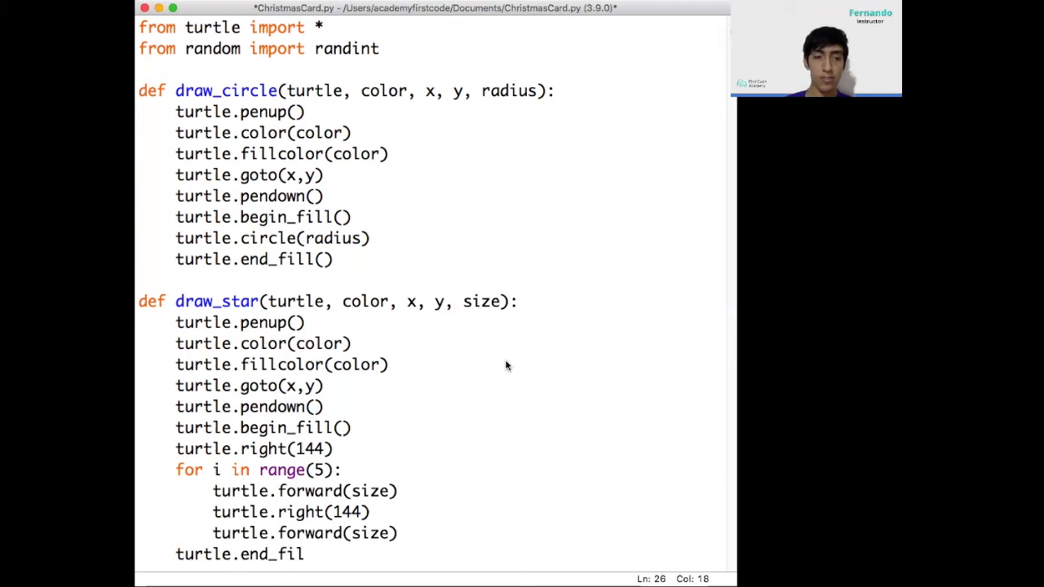
pyautogui.write('l()')
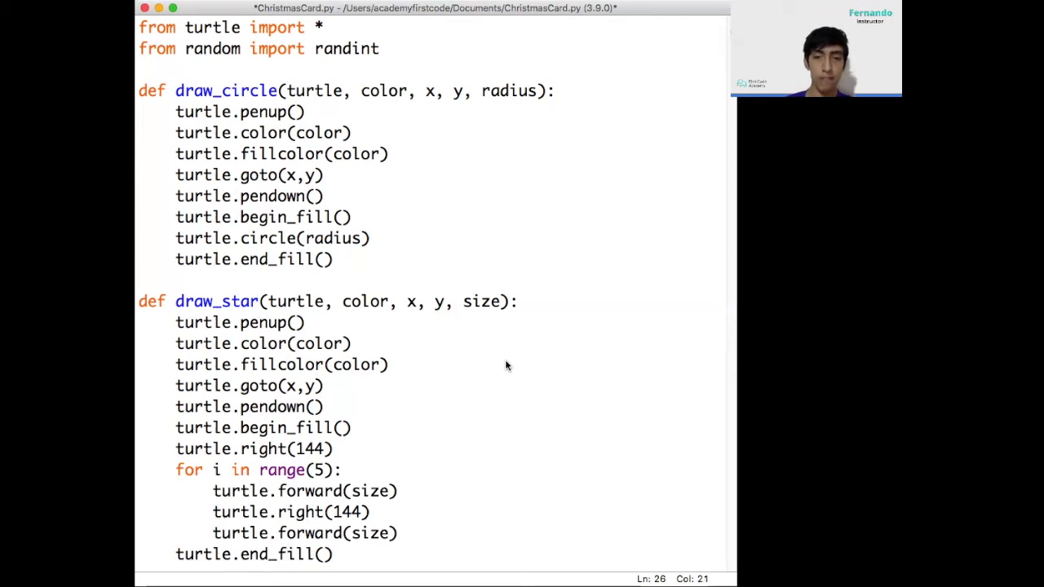
pyautogui.write('turtl')
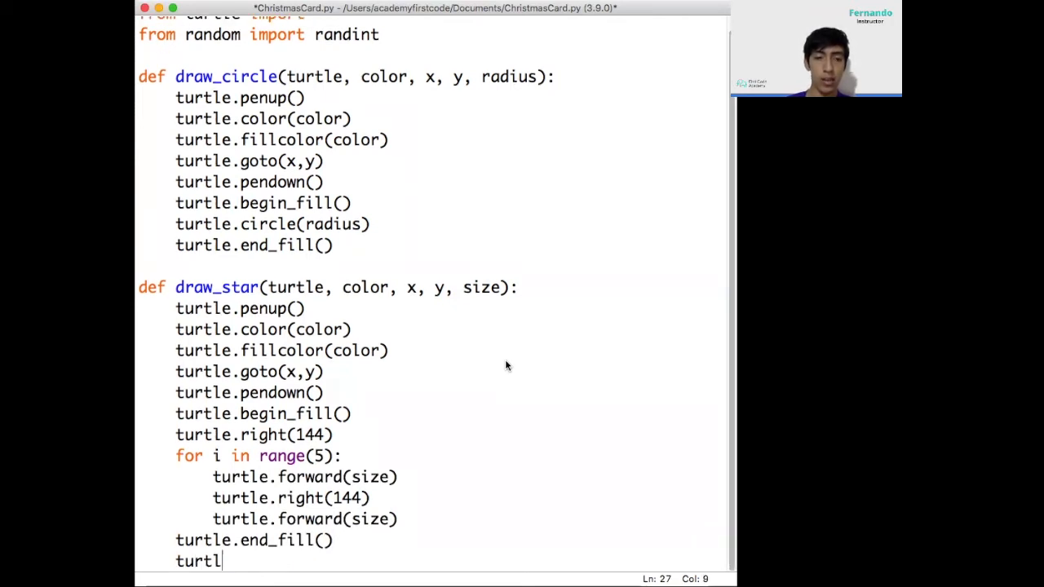
pyautogui.write('e.seth')
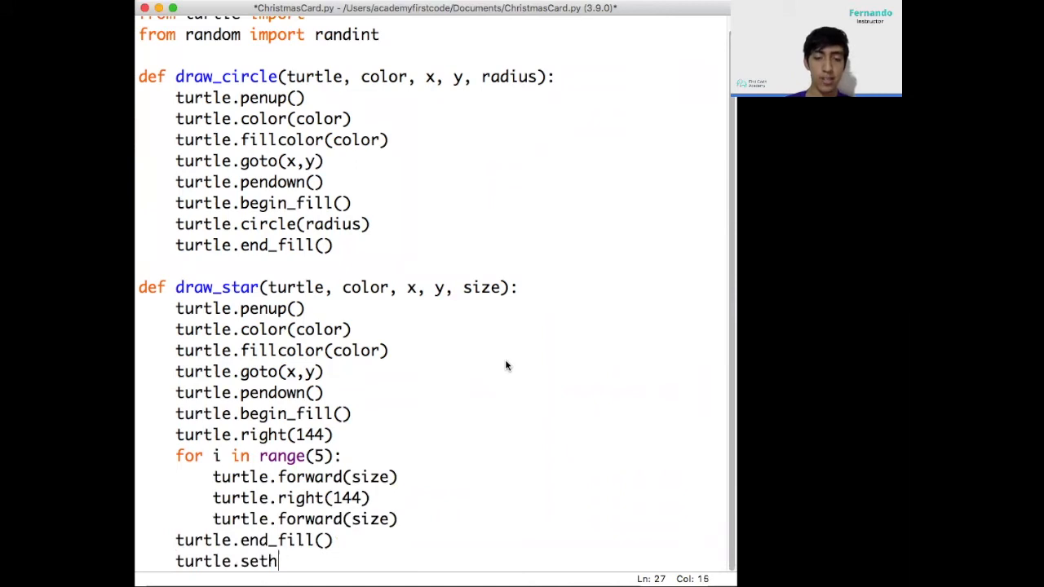
pyautogui.write('eading(')
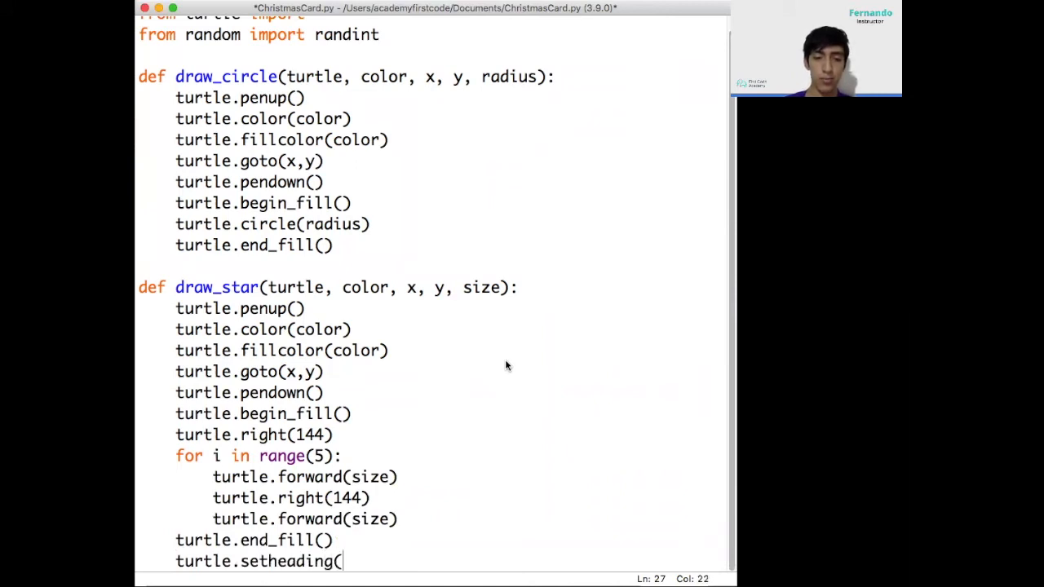
pyautogui.write('0)')
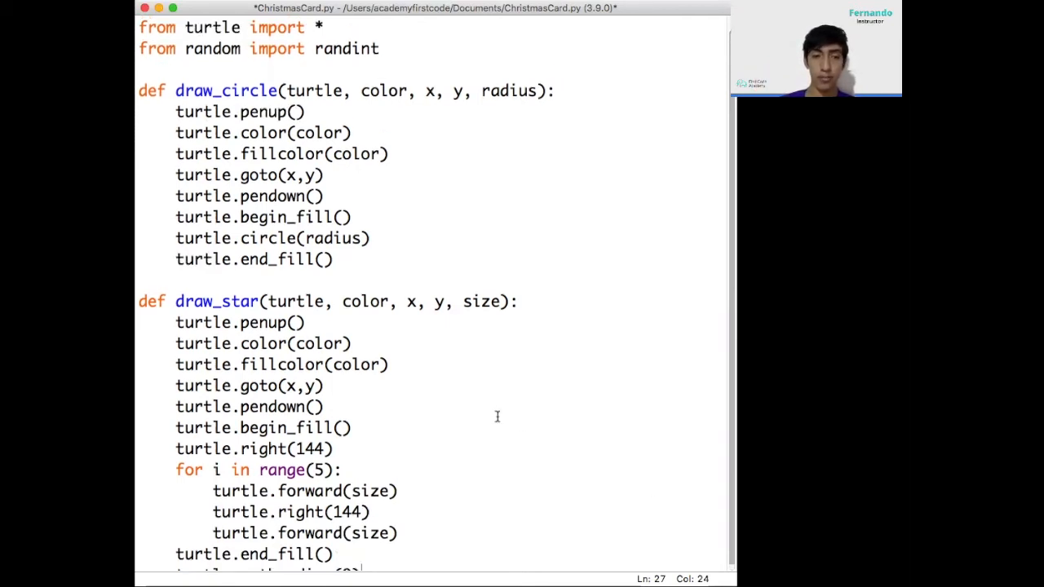
# Below the functions, create the turtle with 'myPen = Turtle()'
pyautogui.scroll(-3)
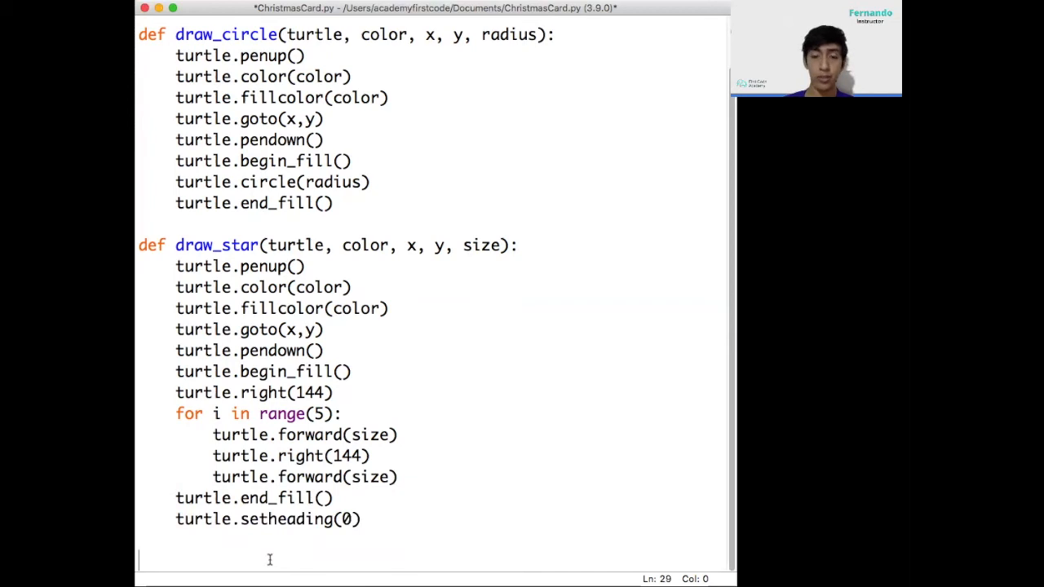
pyautogui.write('myPen')
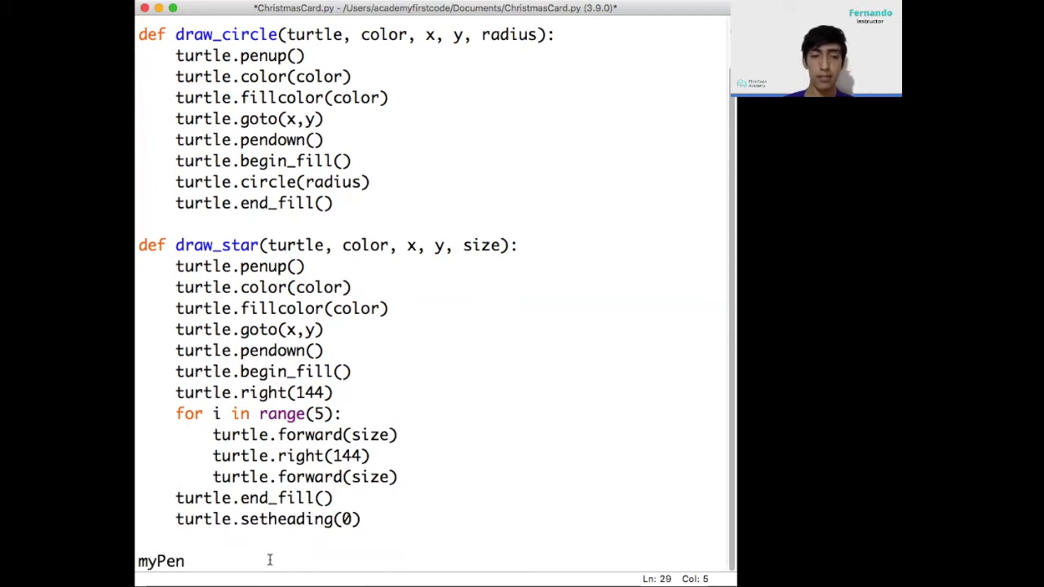
pyautogui.write('= Tu')
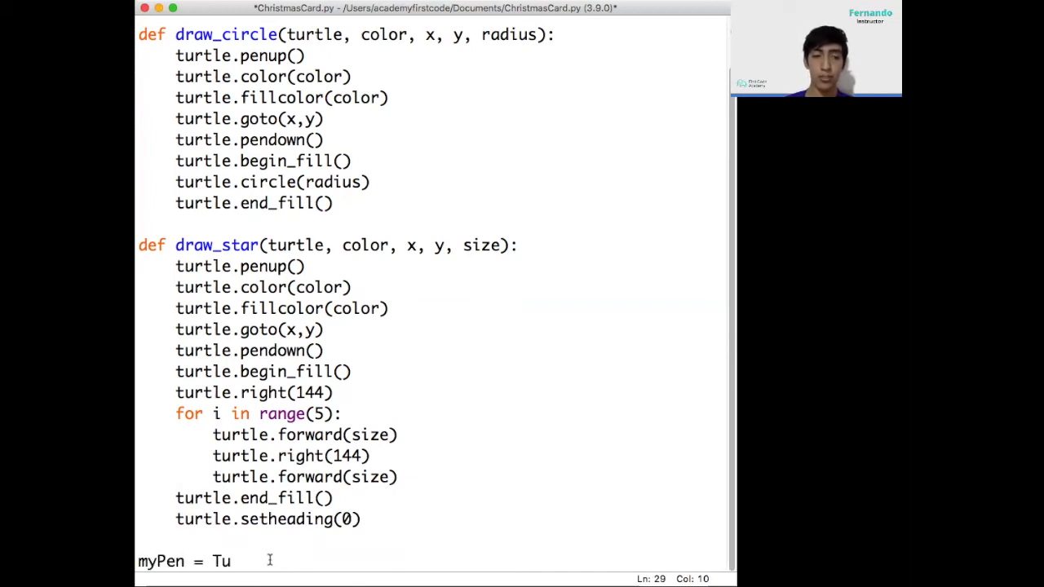
pyautogui.write('rtle()')
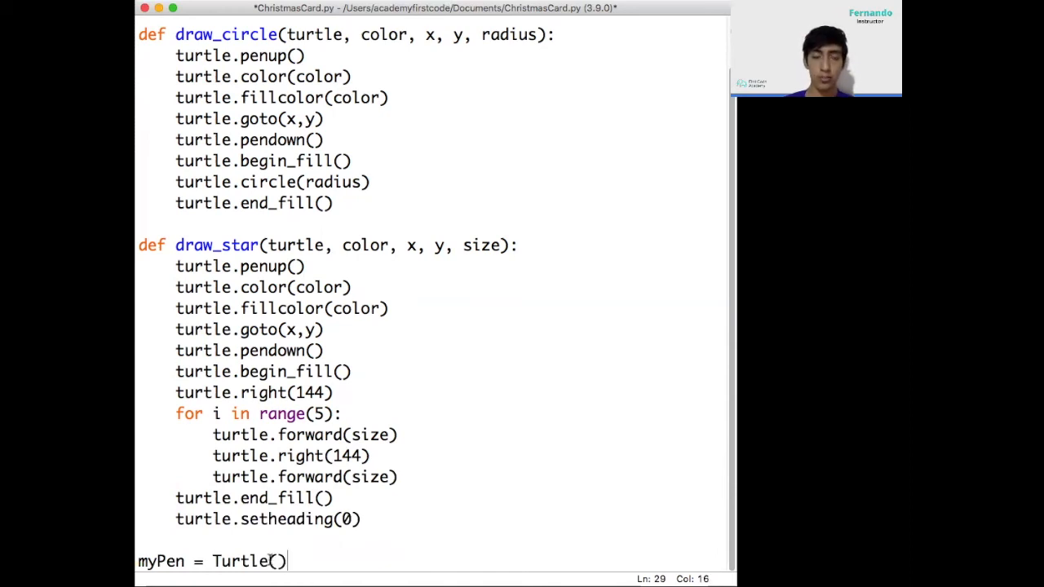
pyautogui.press('Return')
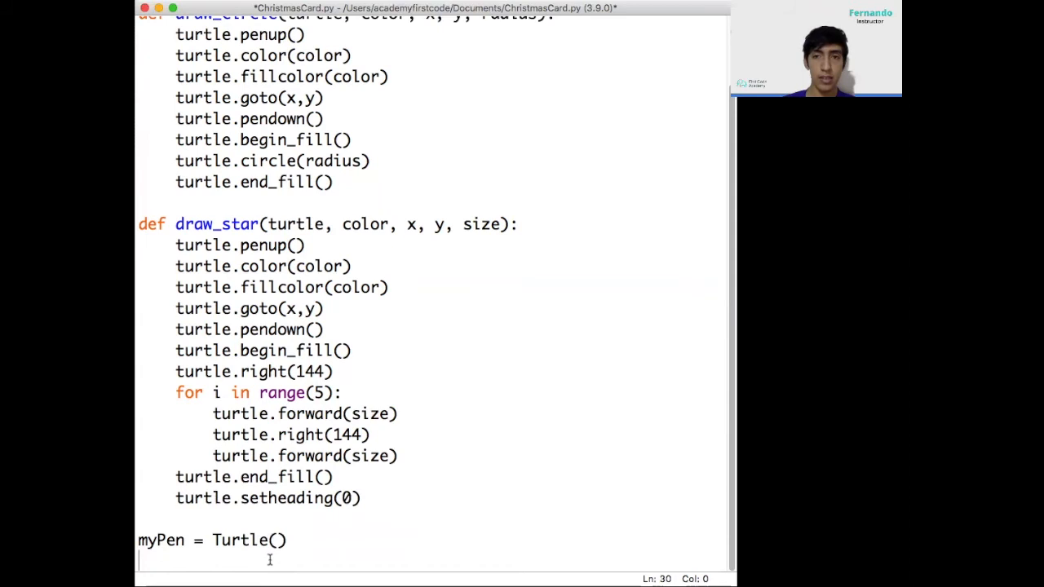
# Add myPen.shape("turtle") and myPen.speed(10)
pyautogui.write('myPen.')
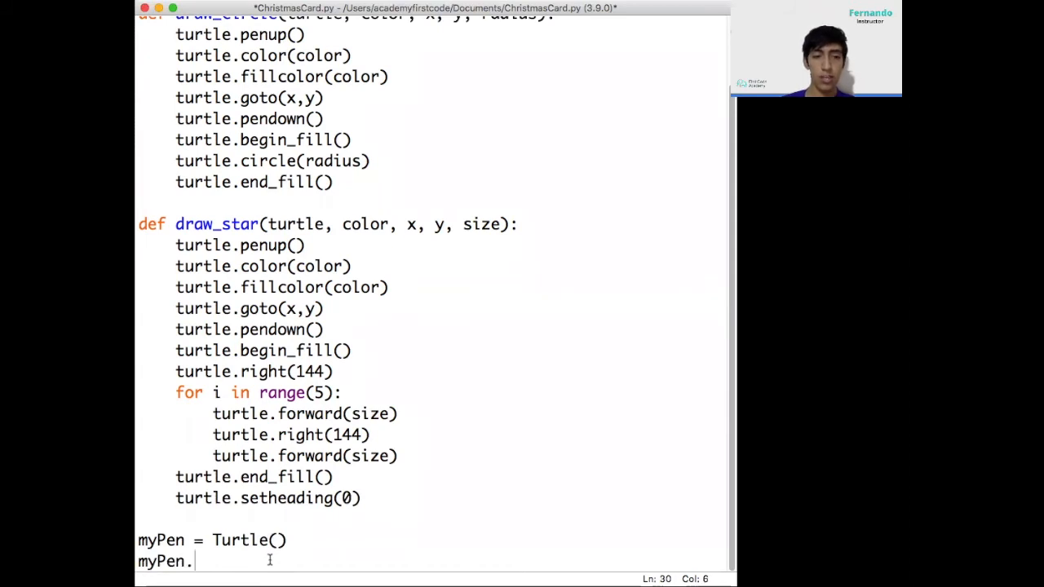
pyautogui.write('shape("')
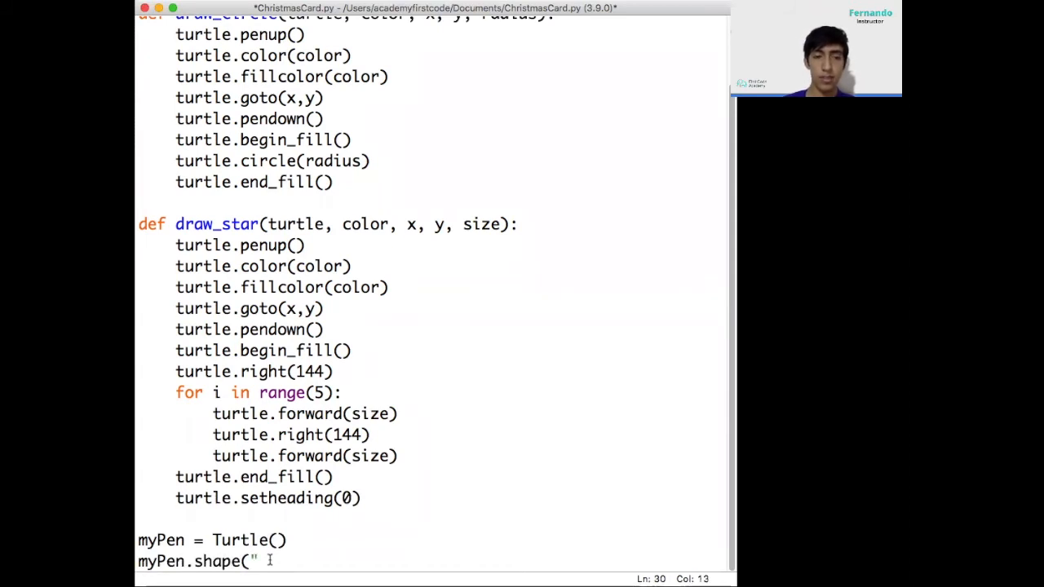
pyautogui.write('turtle')
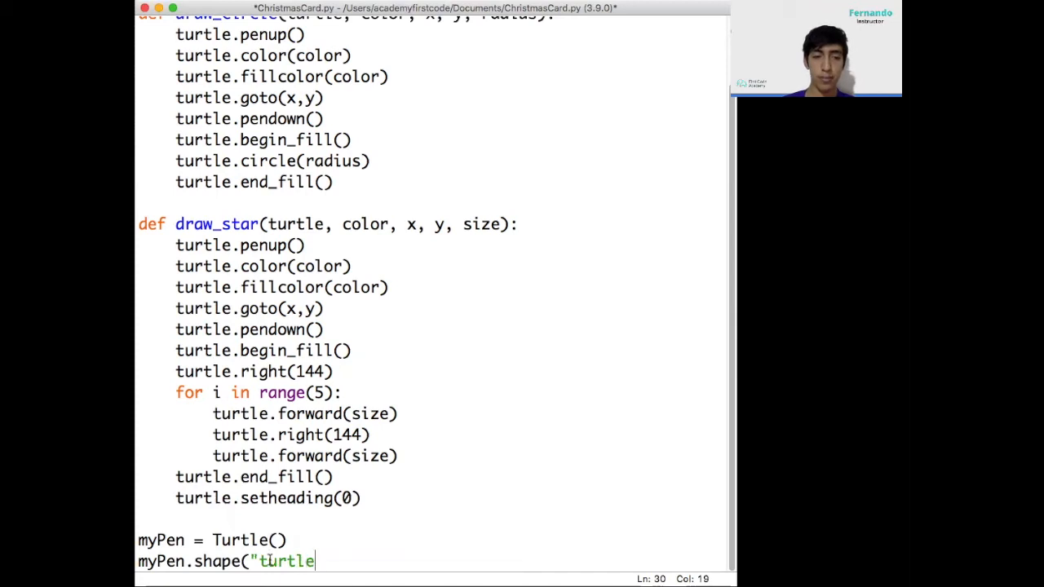
pyautogui.write('")')
pyautogui.write('myPe')
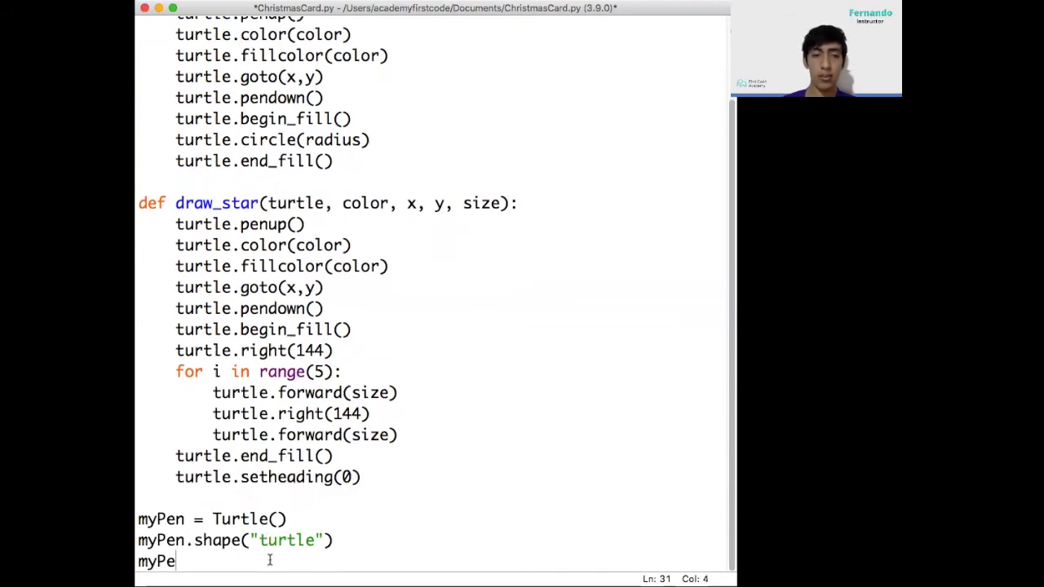
pyautogui.write('.speed')
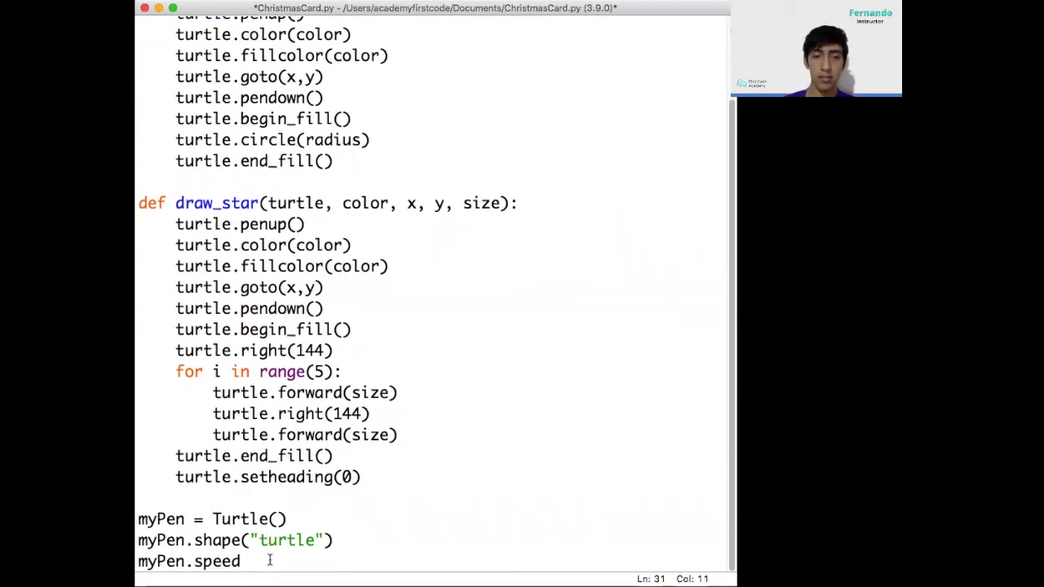
pyautogui.write('(')
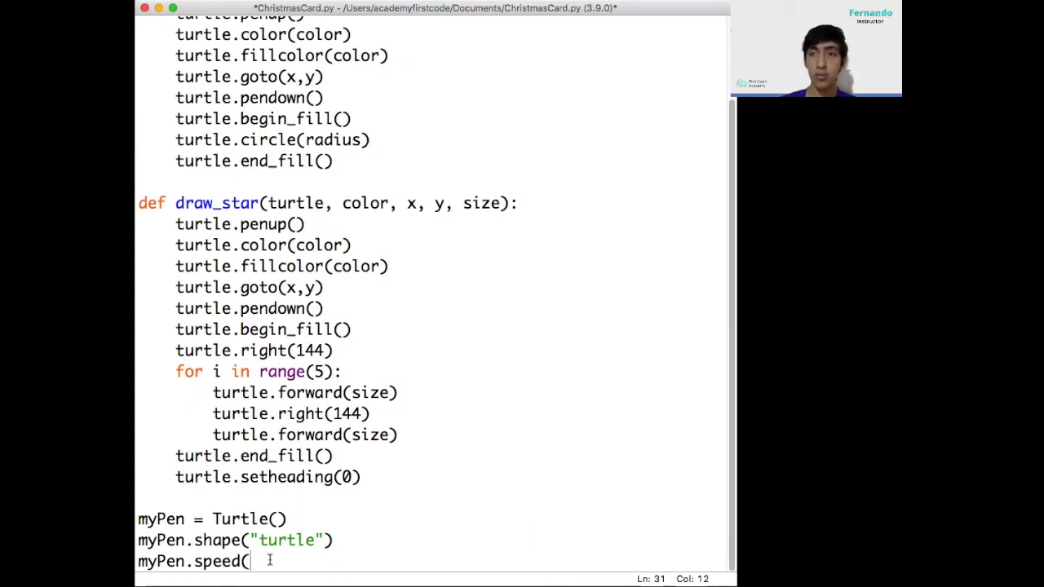
pyautogui.write('10')
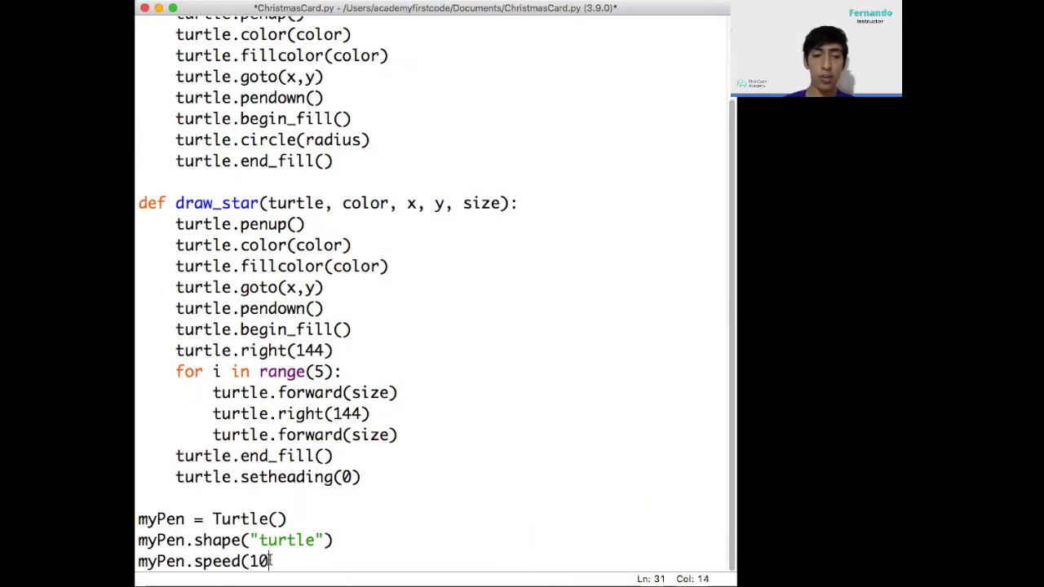
pyautogui.write(')')
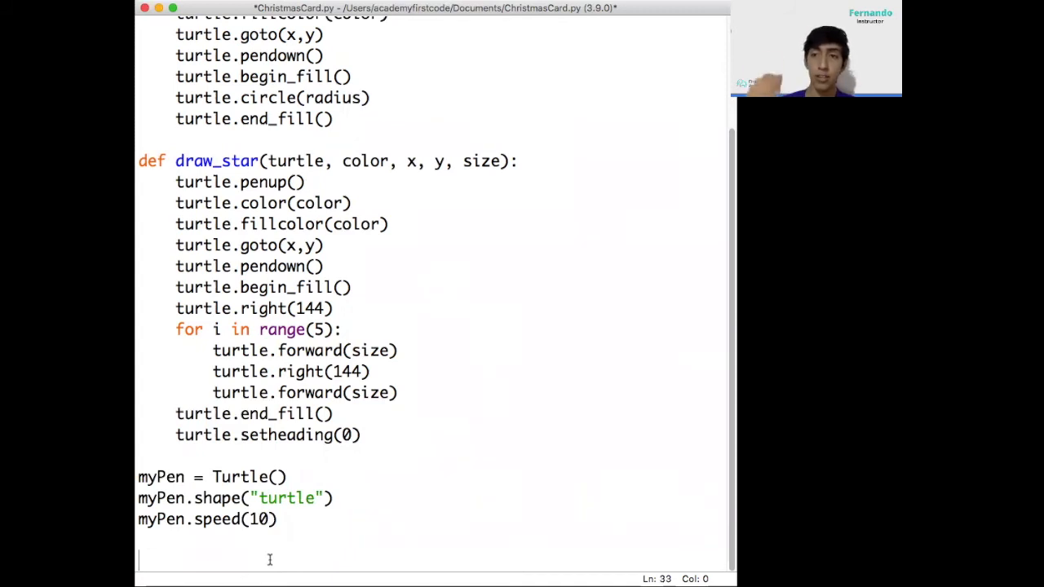
# Create the screen with 'window = turtle.Screen()'
pyautogui.write('win')
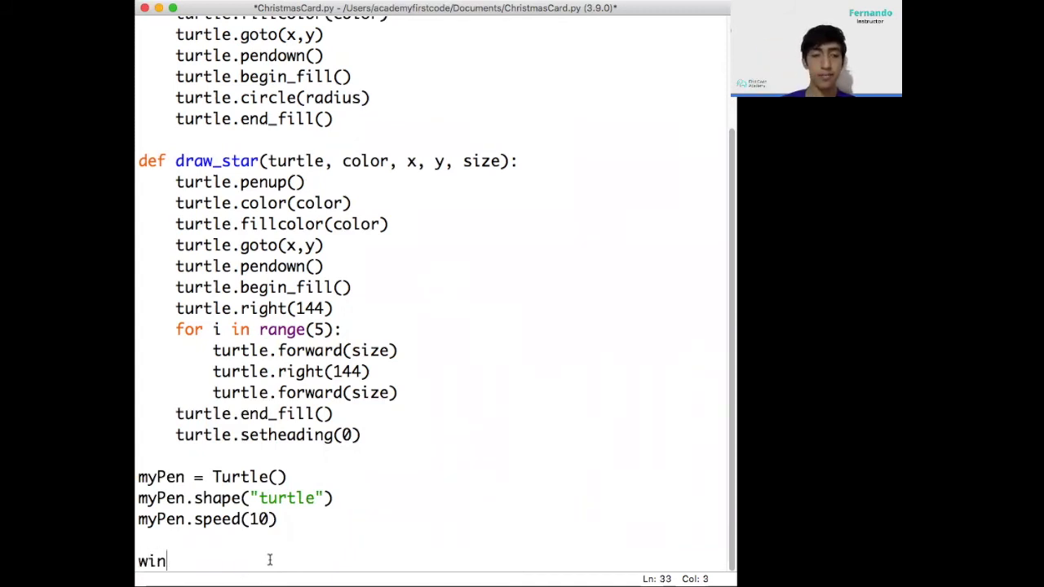
pyautogui.write('dow =')
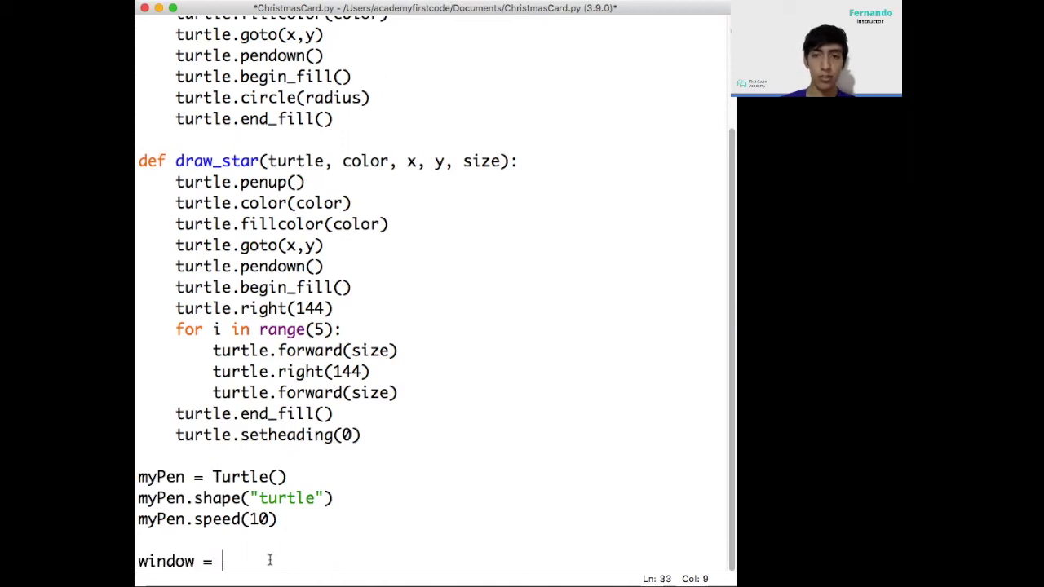
pyautogui.write('turtle.Scre')
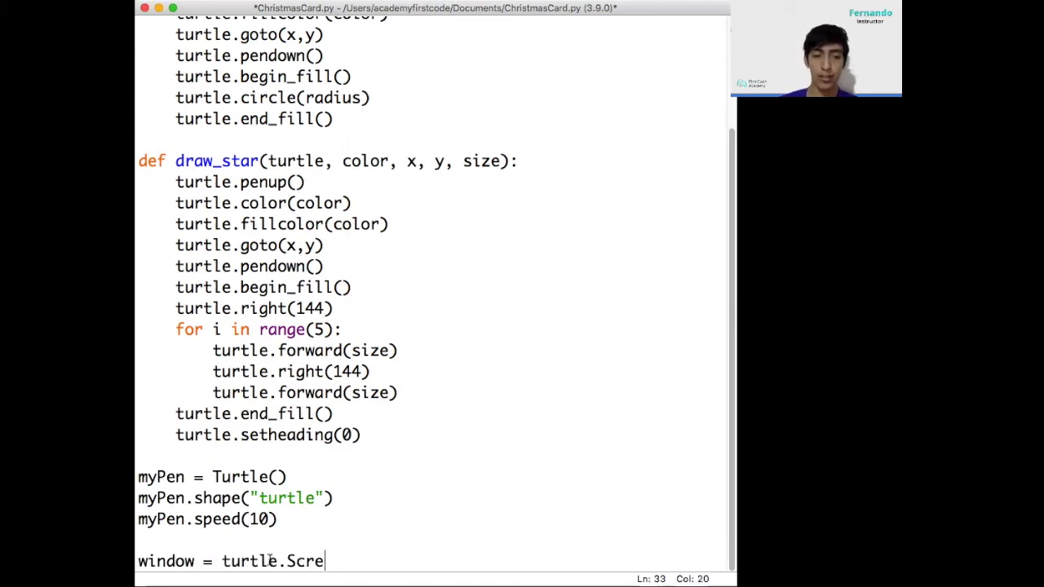
pyautogui.write('en()')
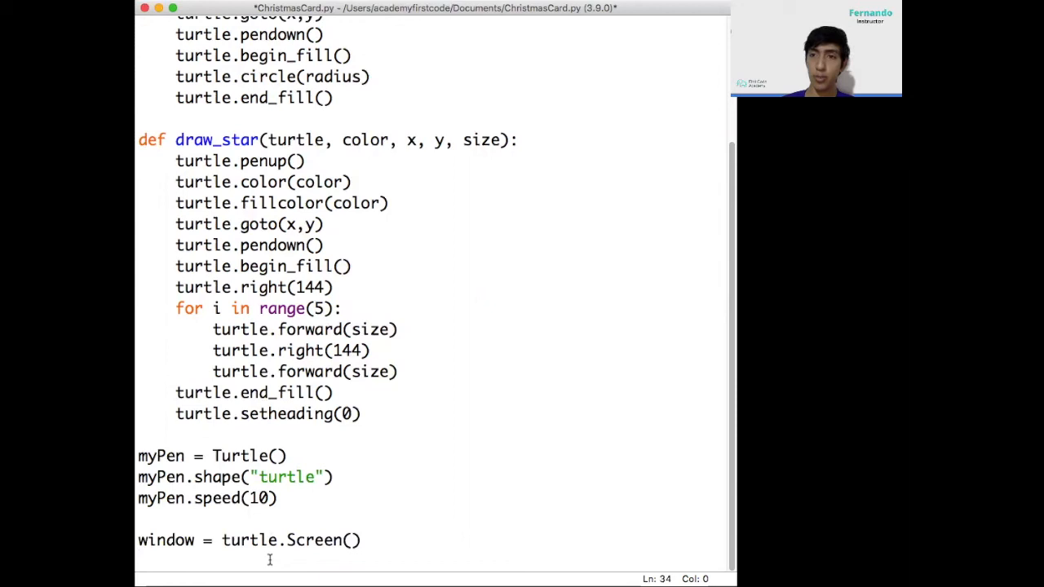
# Add window.bgcolor("#00008C") with a #hexadecimal comment
pyautogui.write('windown')
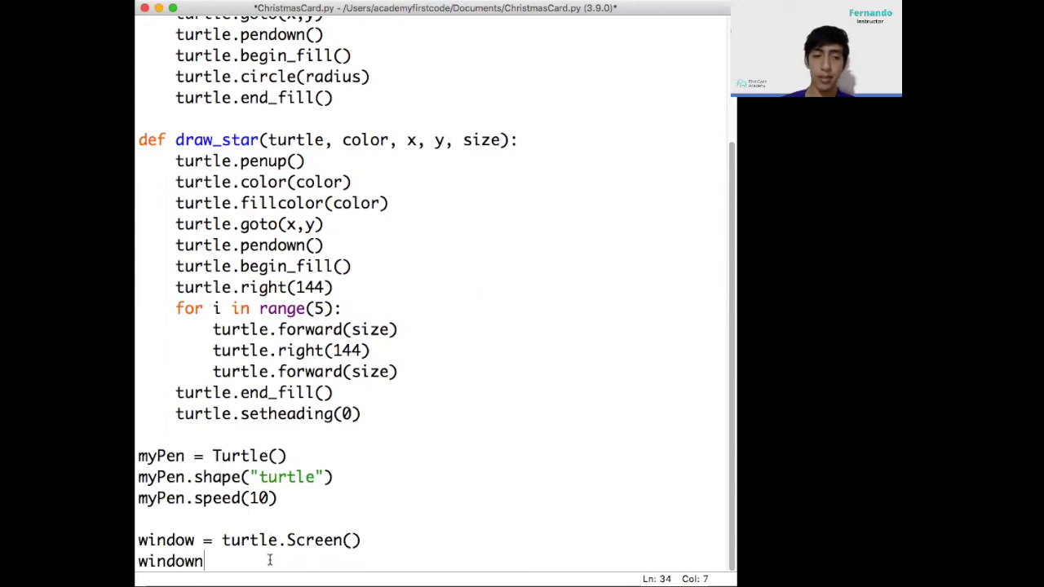
pyautogui.write('.bgcolo')
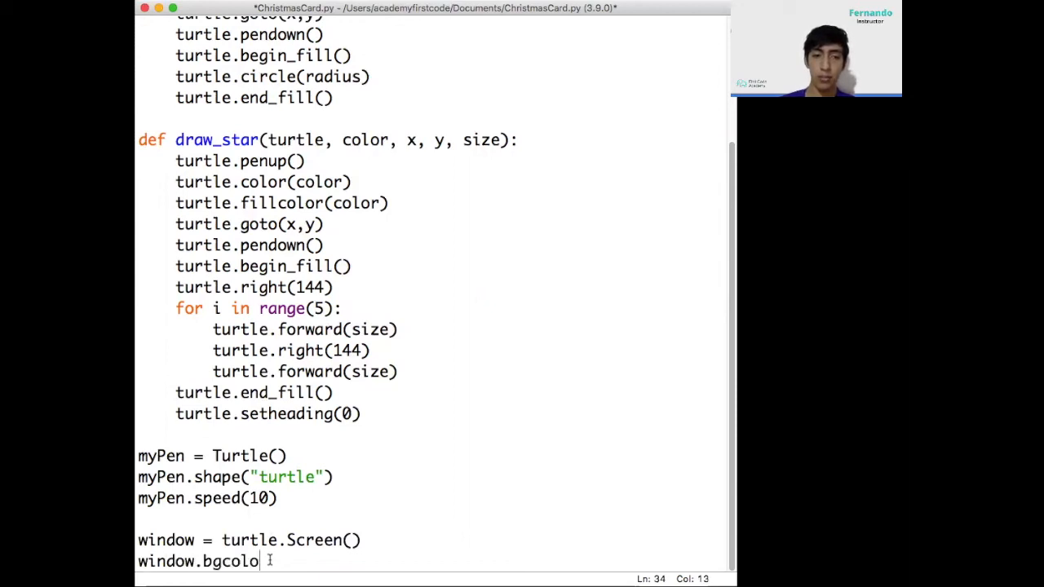
pyautogui.write('r')
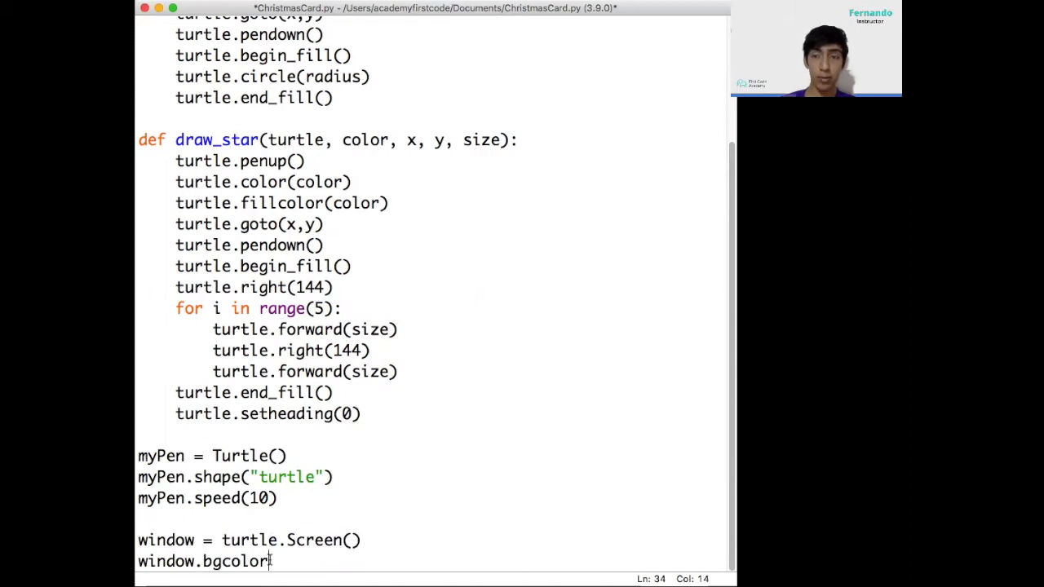
pyautogui.write('(')
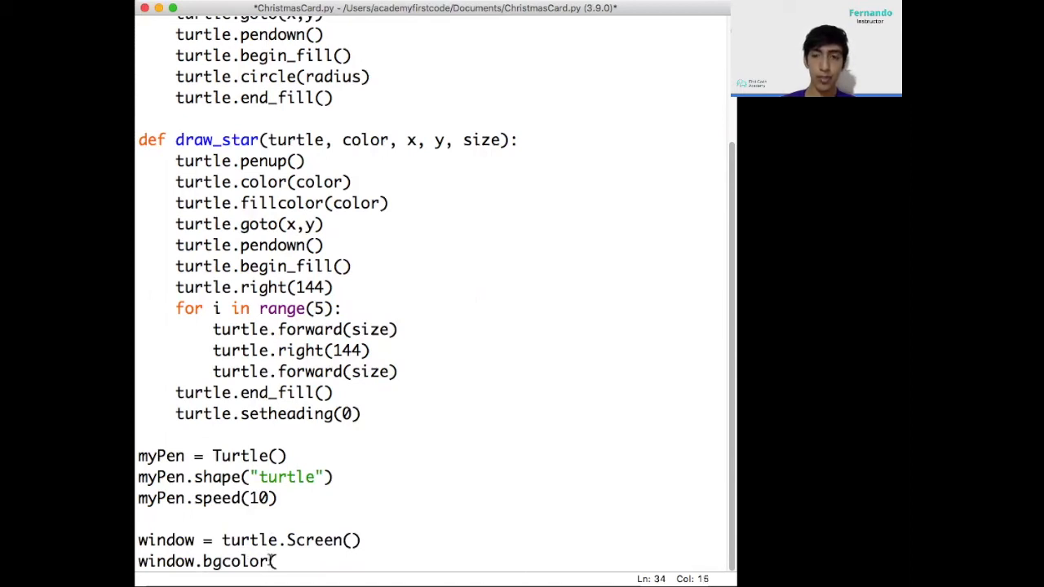
pyautogui.write('"')
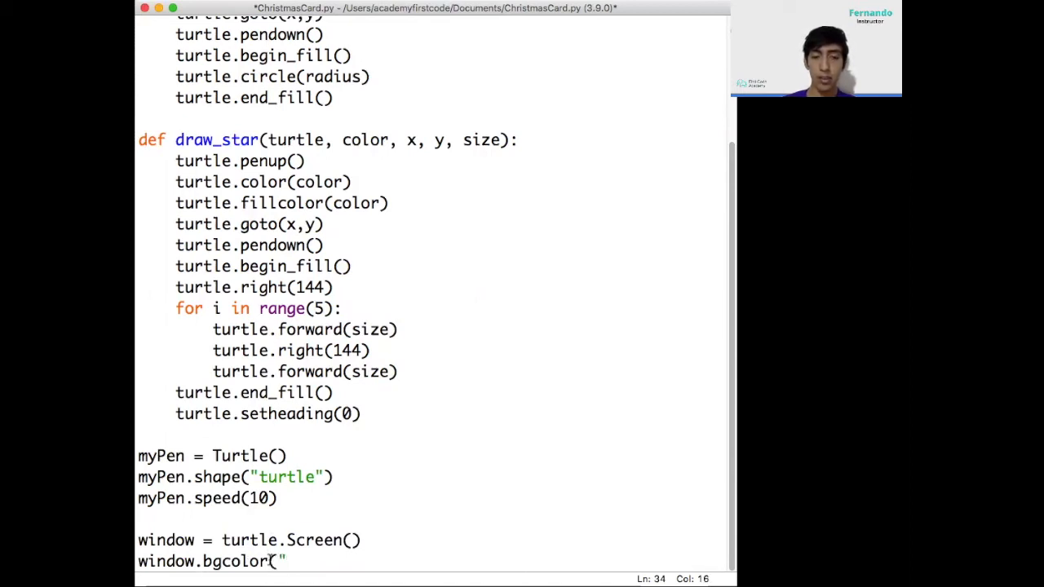
pyautogui.write('#')
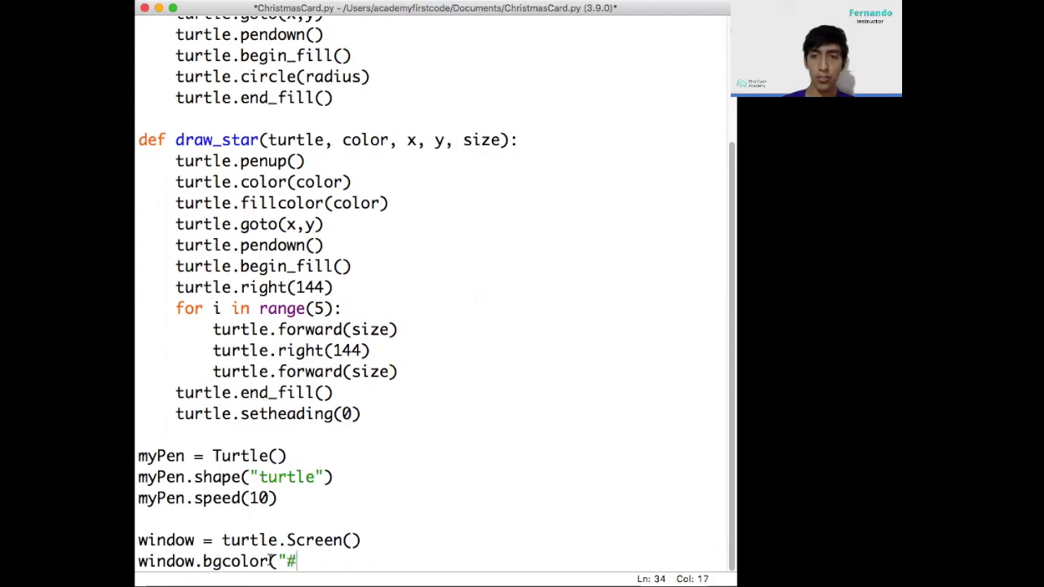
pyautogui.write('00')
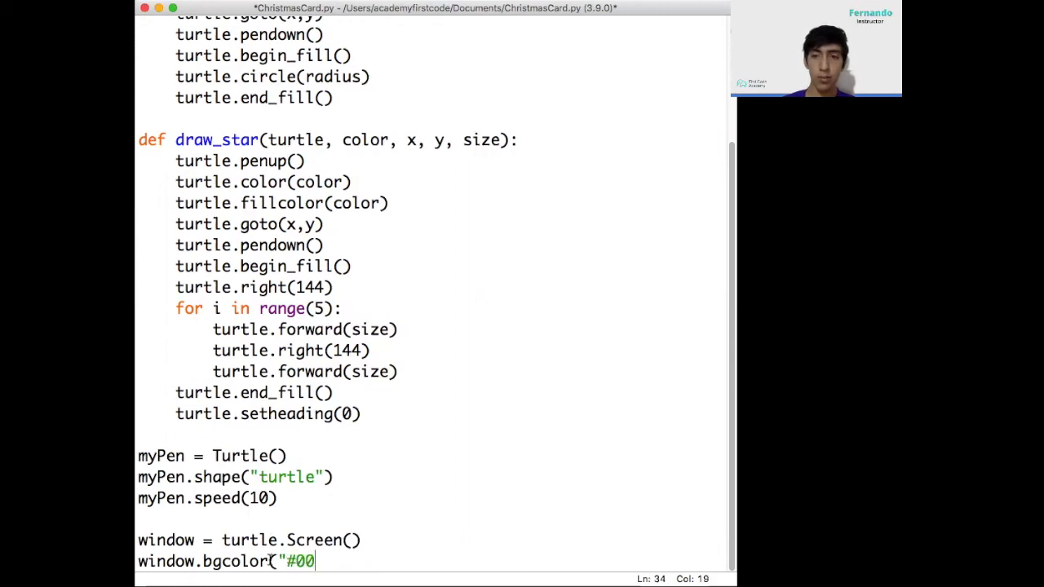
pyautogui.write('008C')
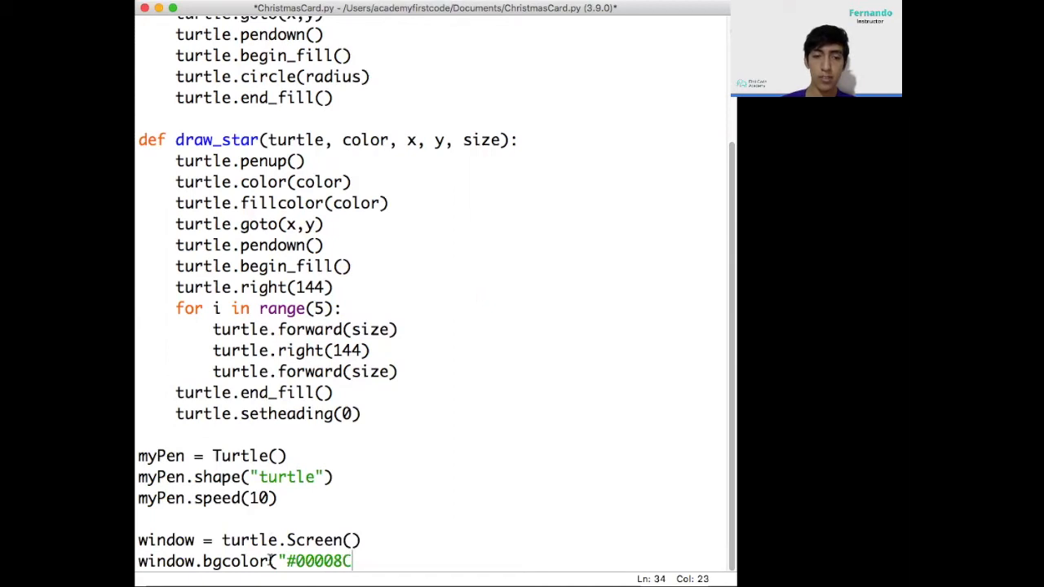
pyautogui.write('")')
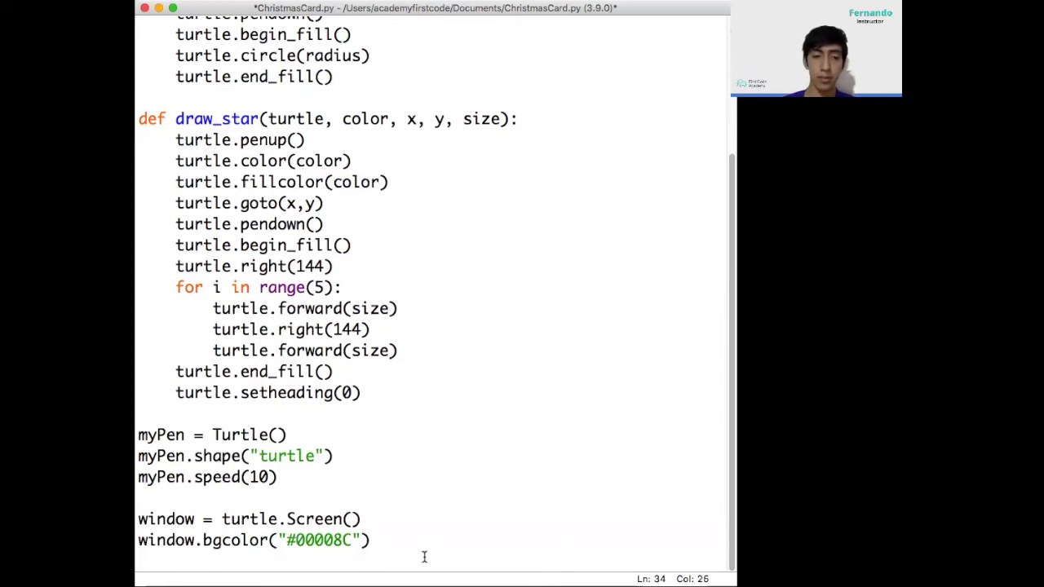
pyautogui.write('#hexad')
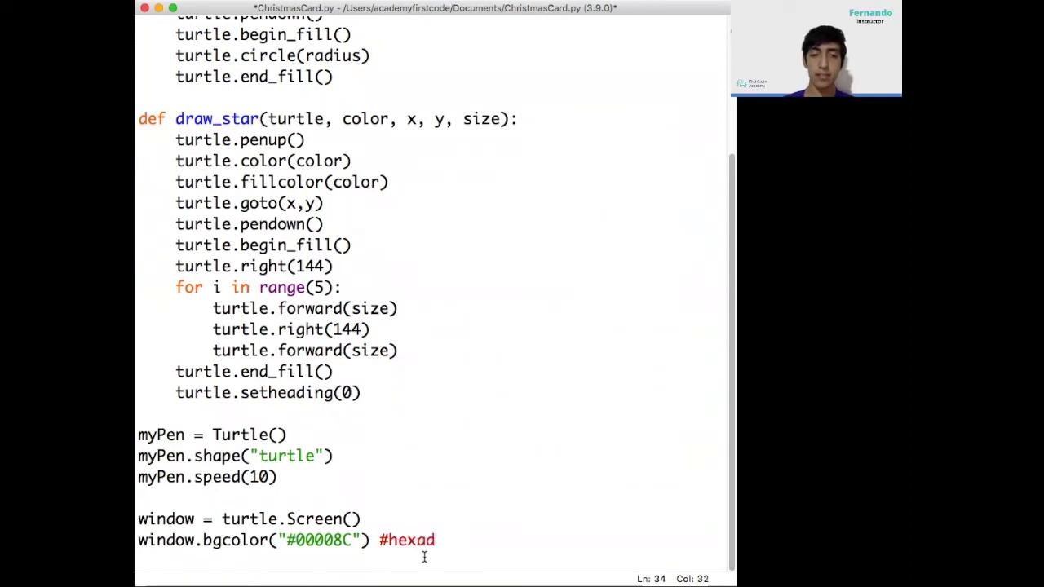
pyautogui.write('ecimal')
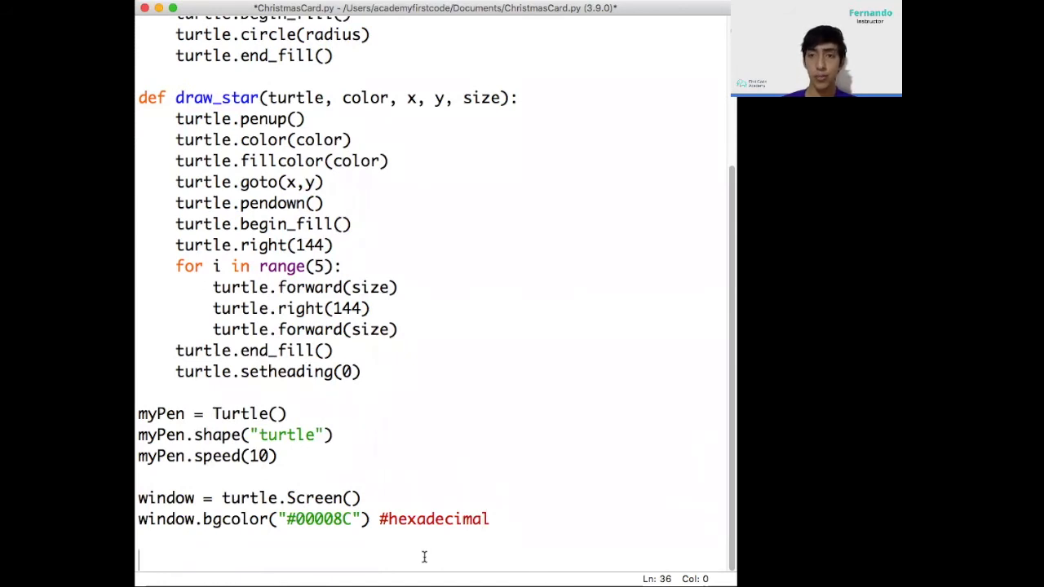
# Call draw_circle(myPen, "white", 120, 80, 50) below the background line
pyautogui.write('draw')
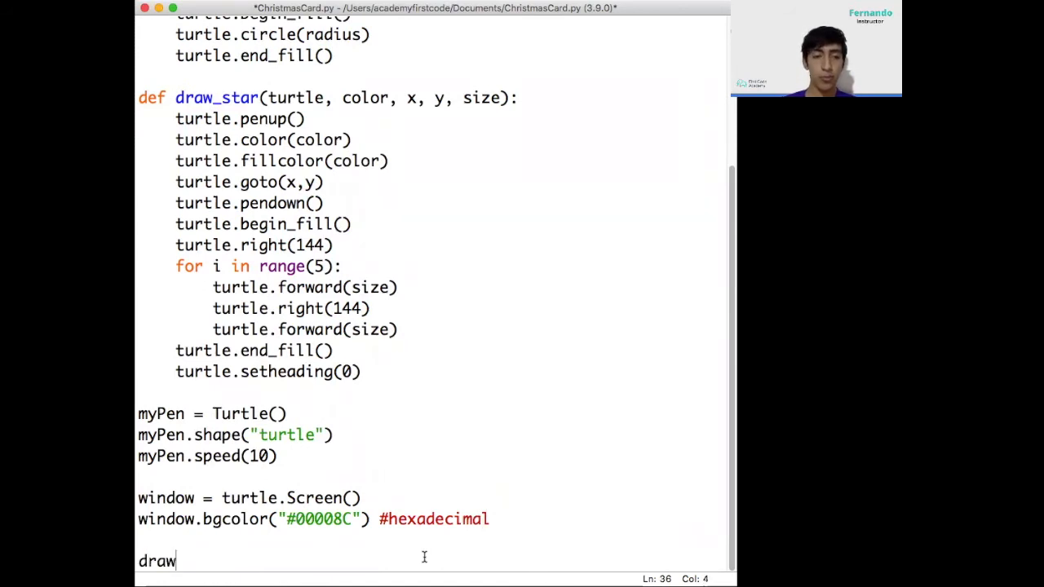
pyautogui.write('_circle')
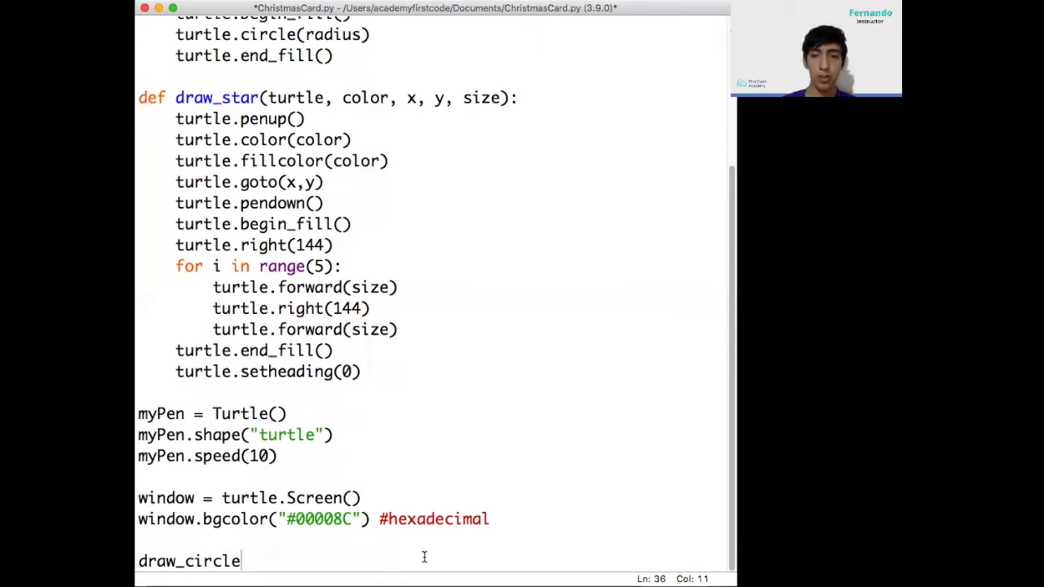
pyautogui.write('(')
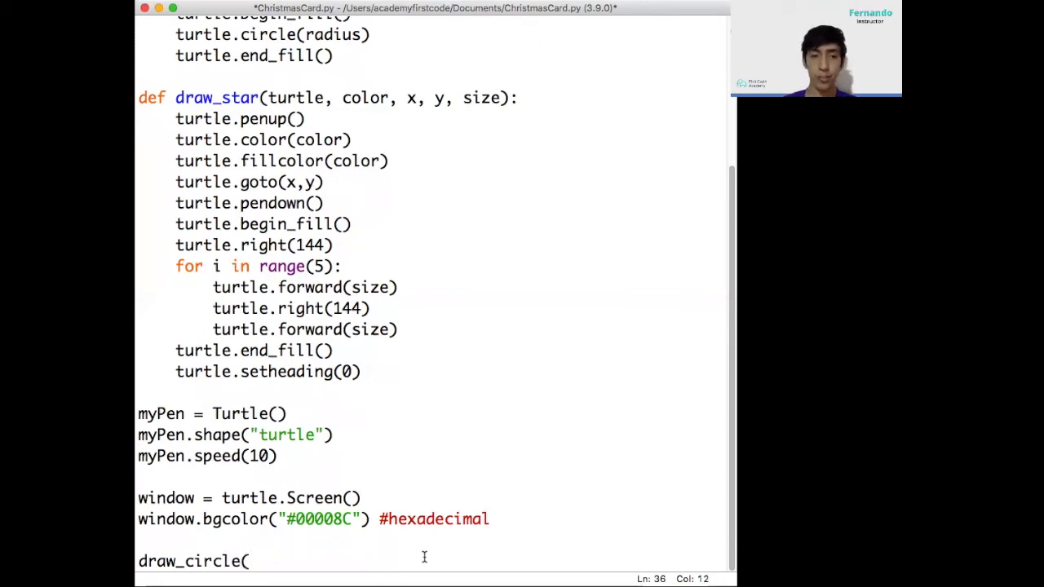
pyautogui.write('myPen, "white')
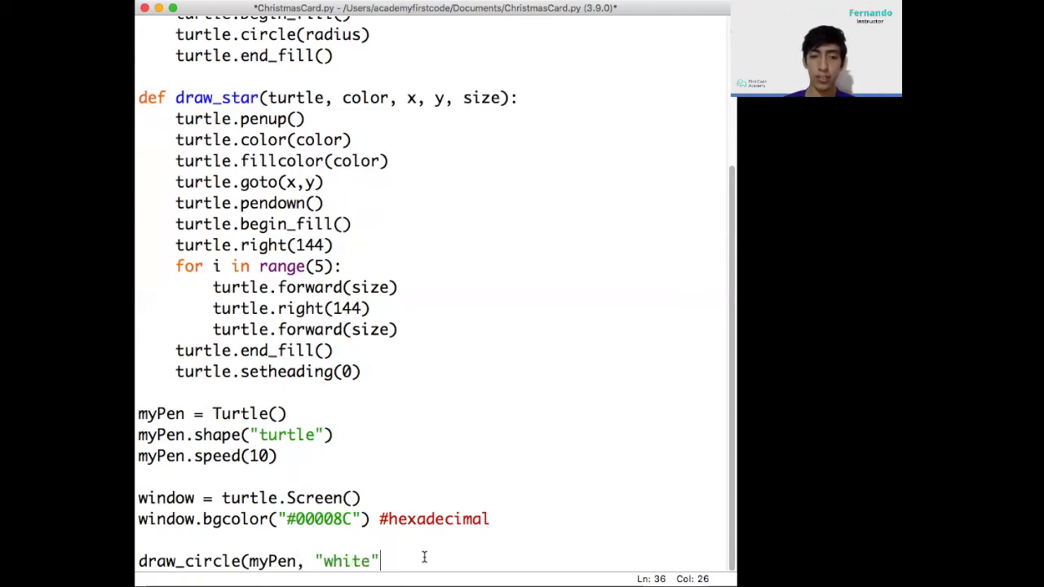
pyautogui.write(',')
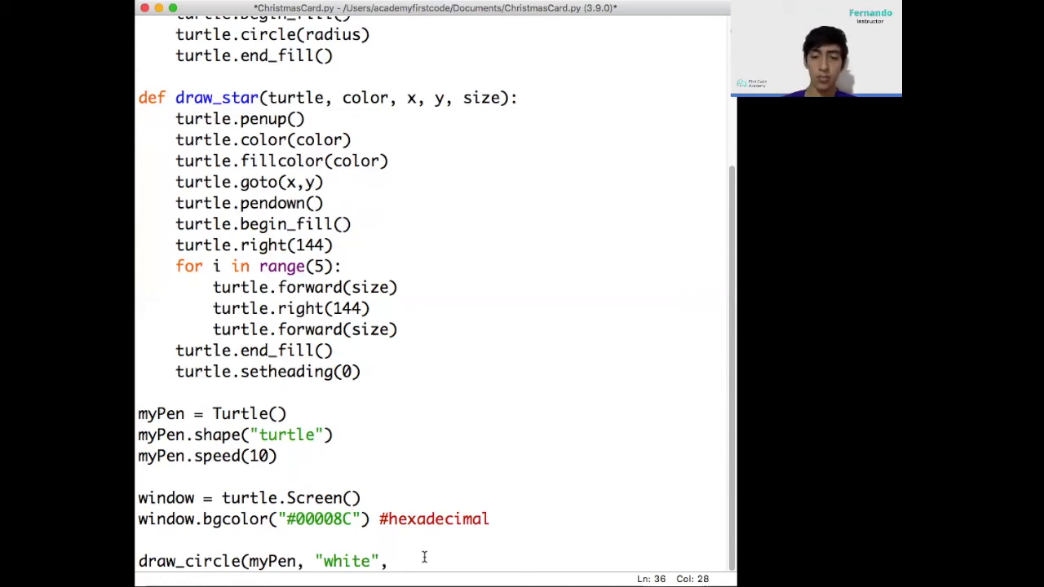
pyautogui.write('120')
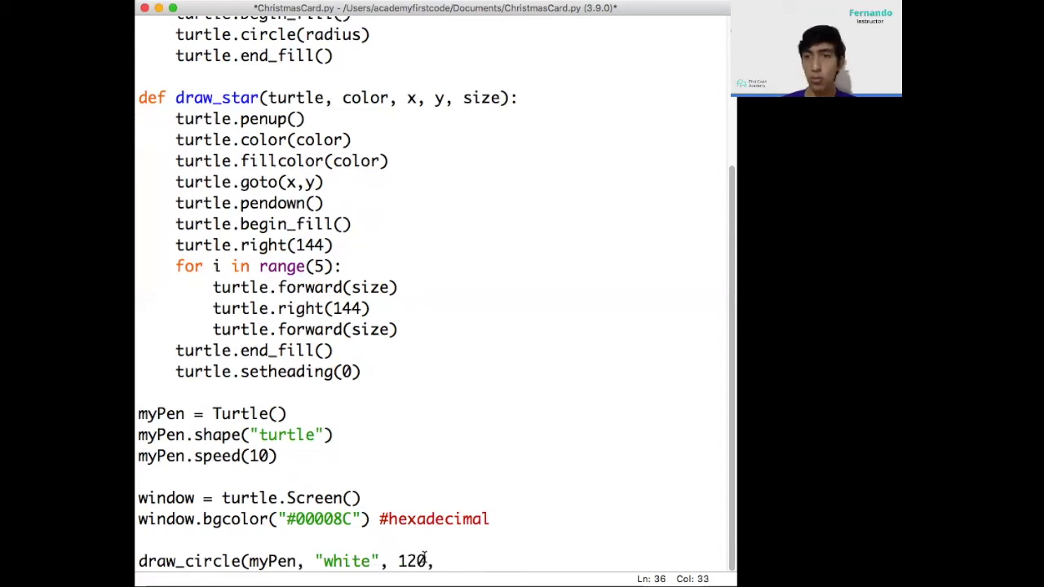
pyautogui.write(', 80, 50')
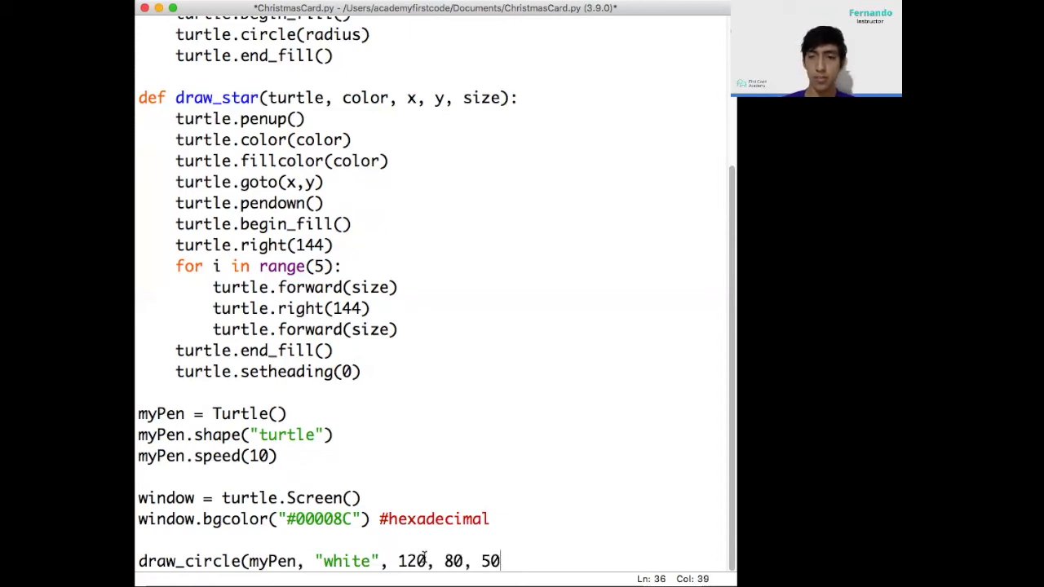
pyautogui.write(')')
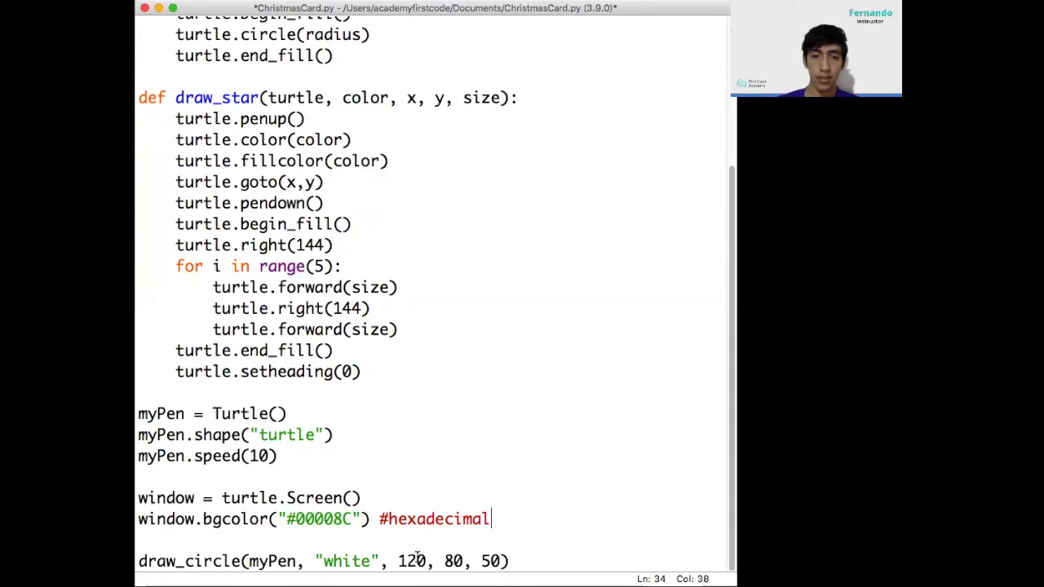
pyautogui.doubleClick(454, 561)
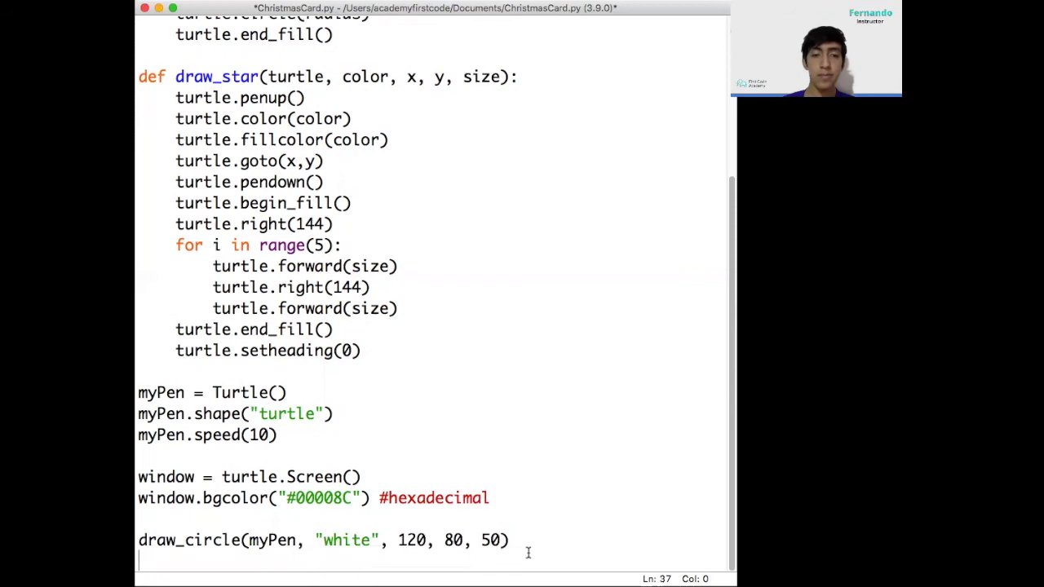
# Add draw_circle(myPen, "#00008C", 100, 80, 50) below the white circle call
pyautogui.write('draw_circl')
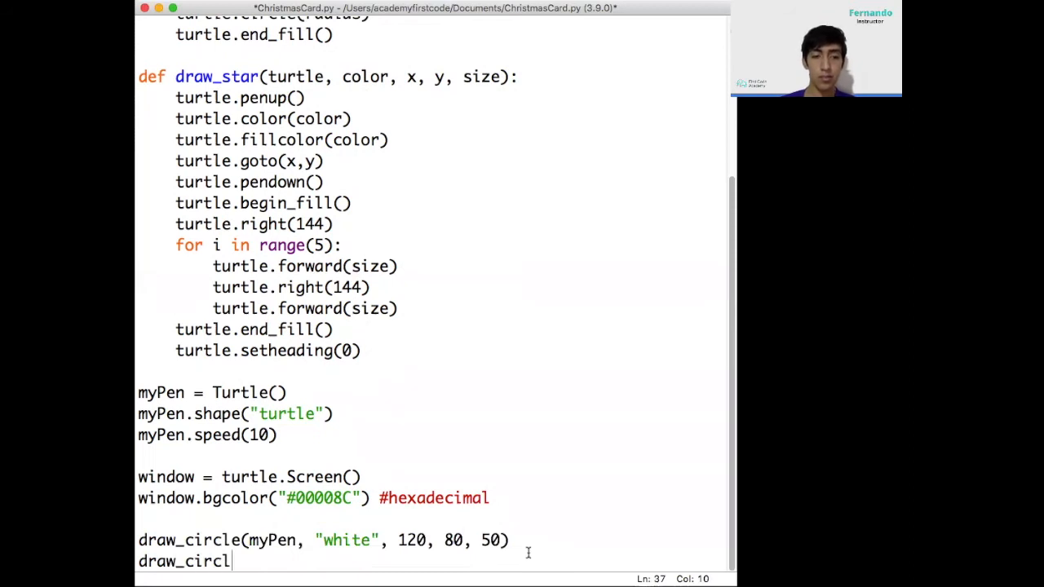
pyautogui.write('e(')
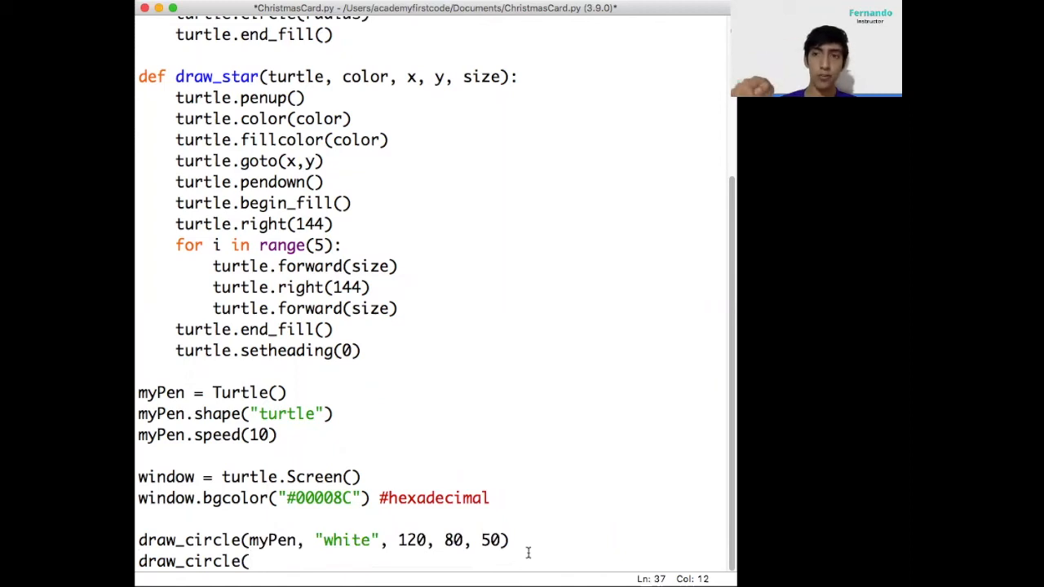
pyautogui.write('my')
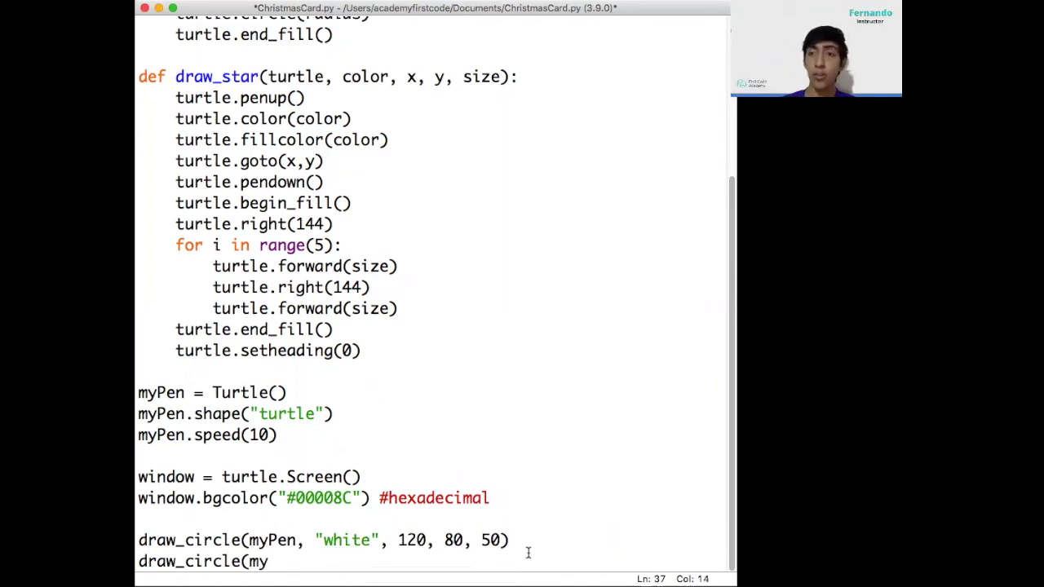
pyautogui.write('Pen,')
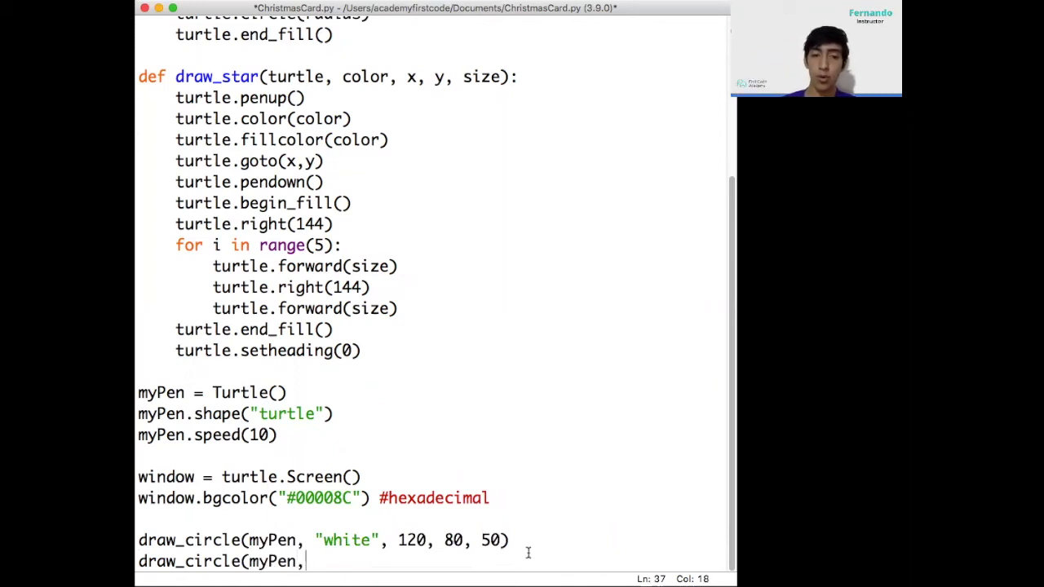
pyautogui.write('"')
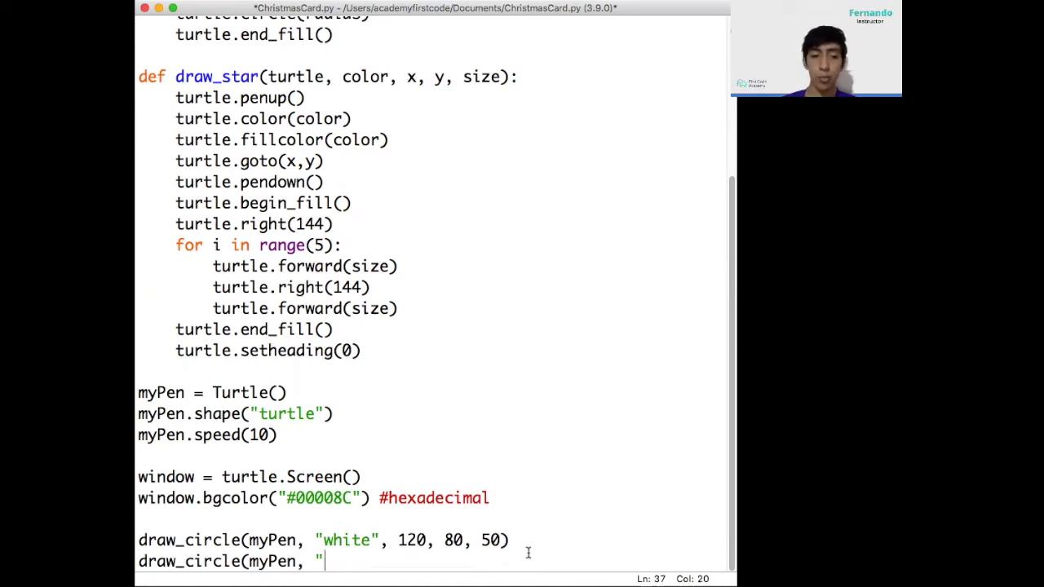
pyautogui.write('#0000')
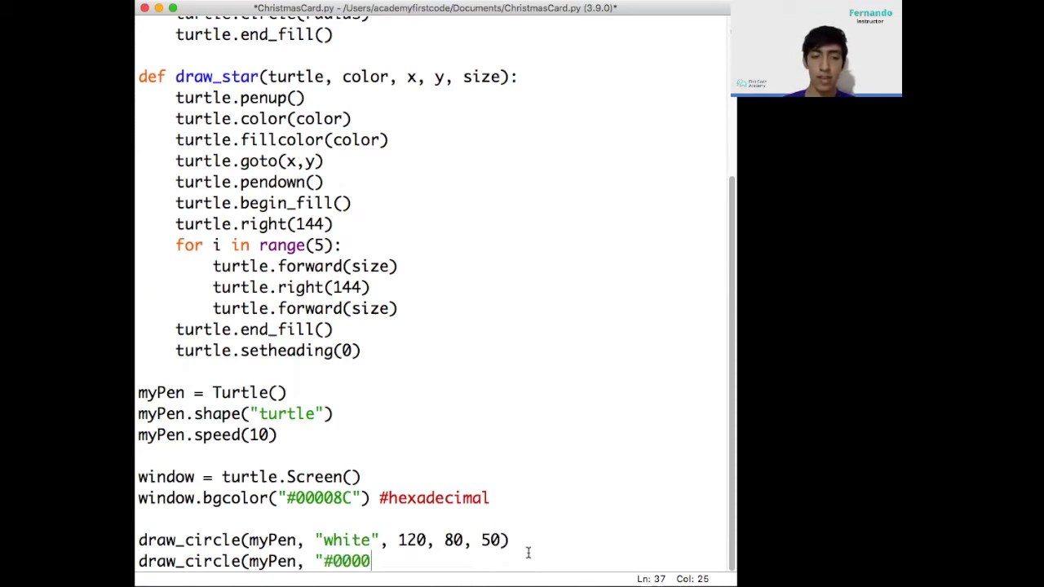
pyautogui.write('8C",')
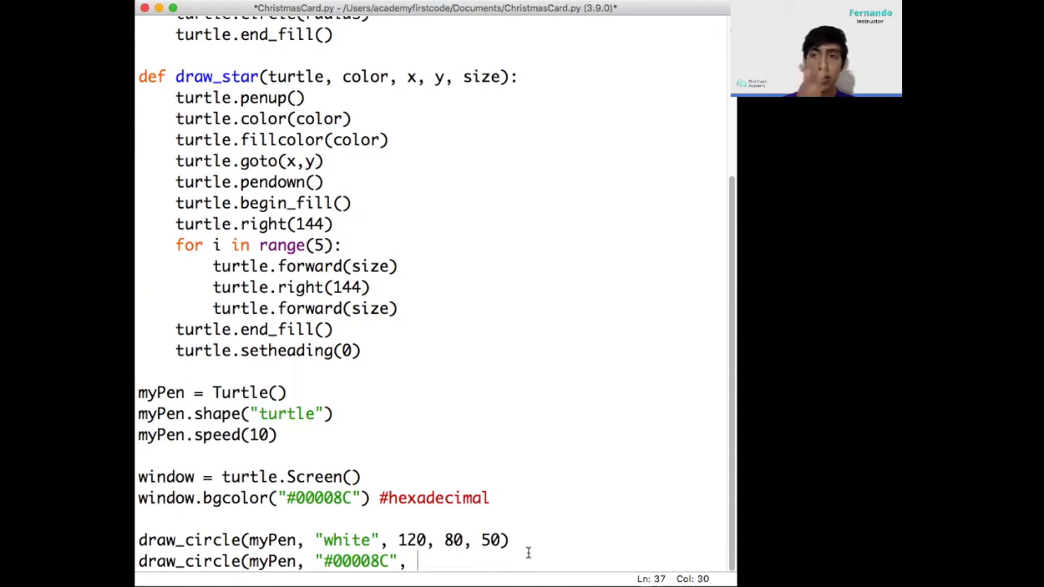
pyautogui.write('100')
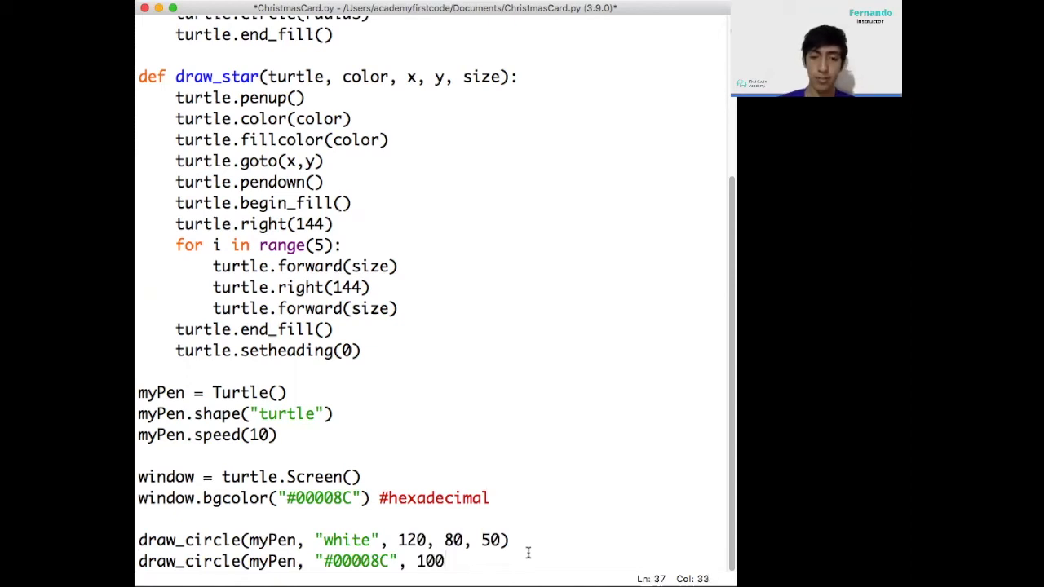
pyautogui.write(', 80, 5-')
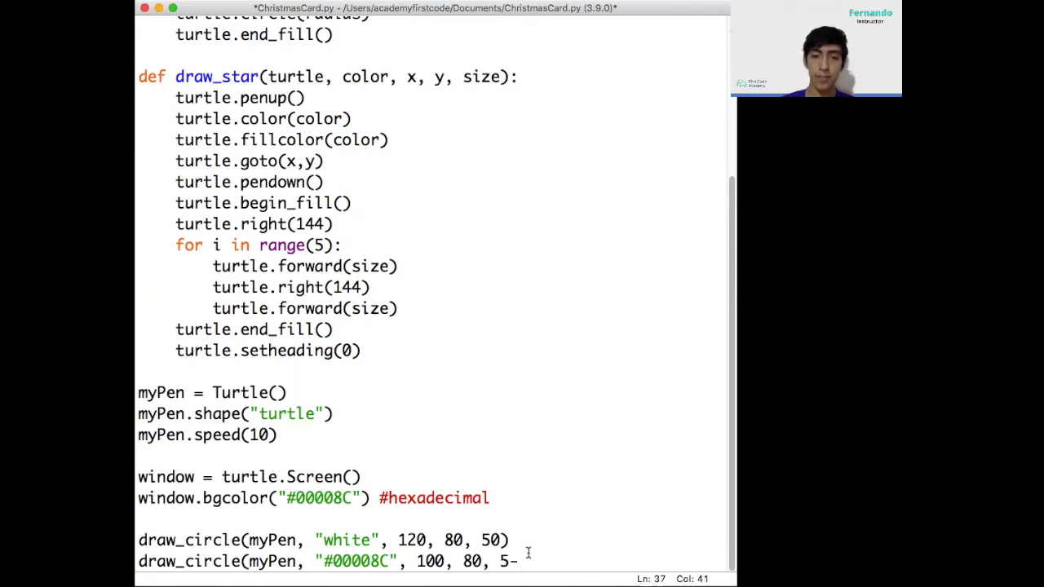
pyautogui.write('0)')
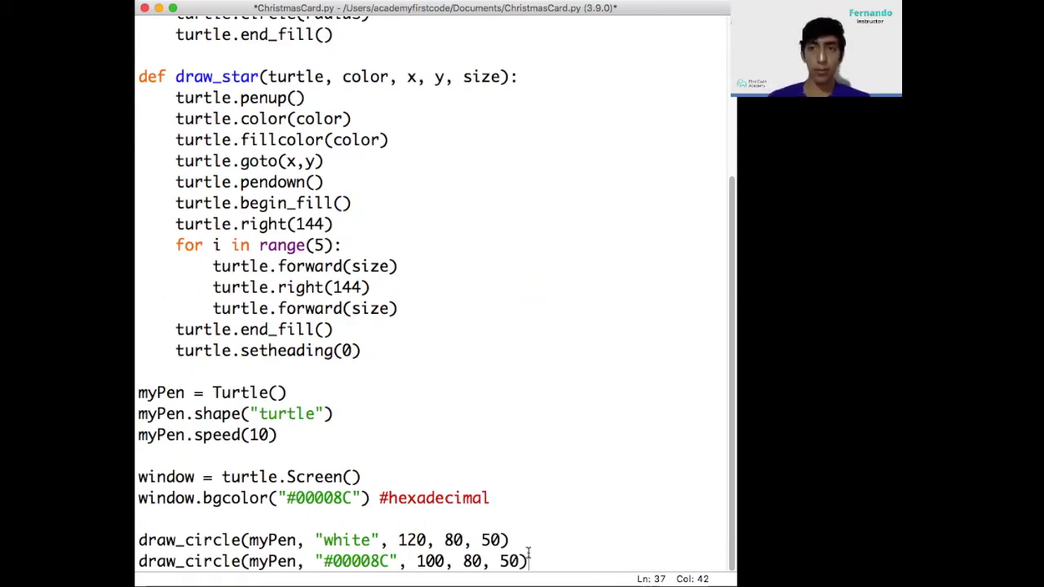
pyautogui.click(420, 562)
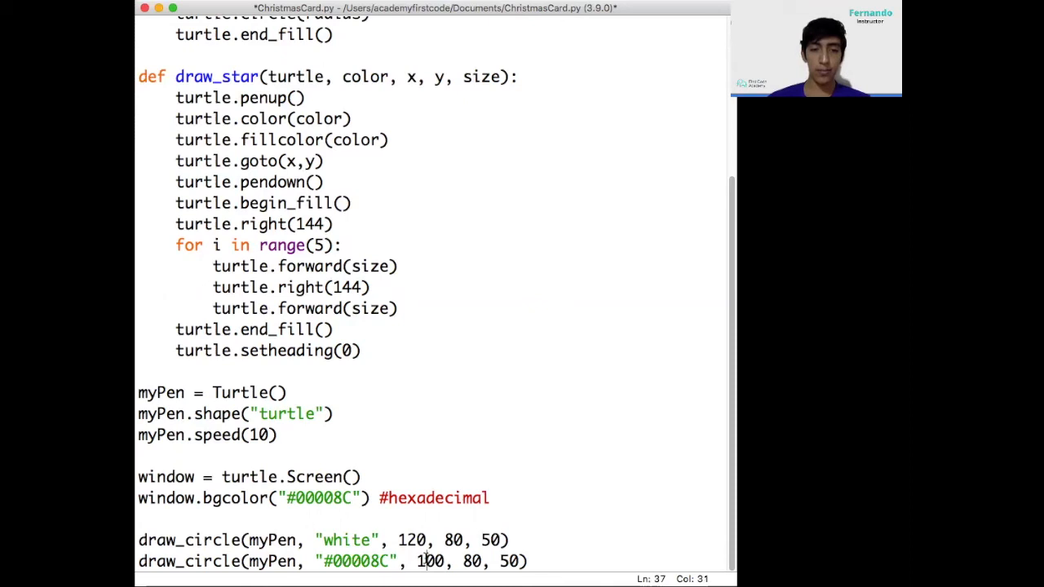
pyautogui.doubleClick(430, 561)
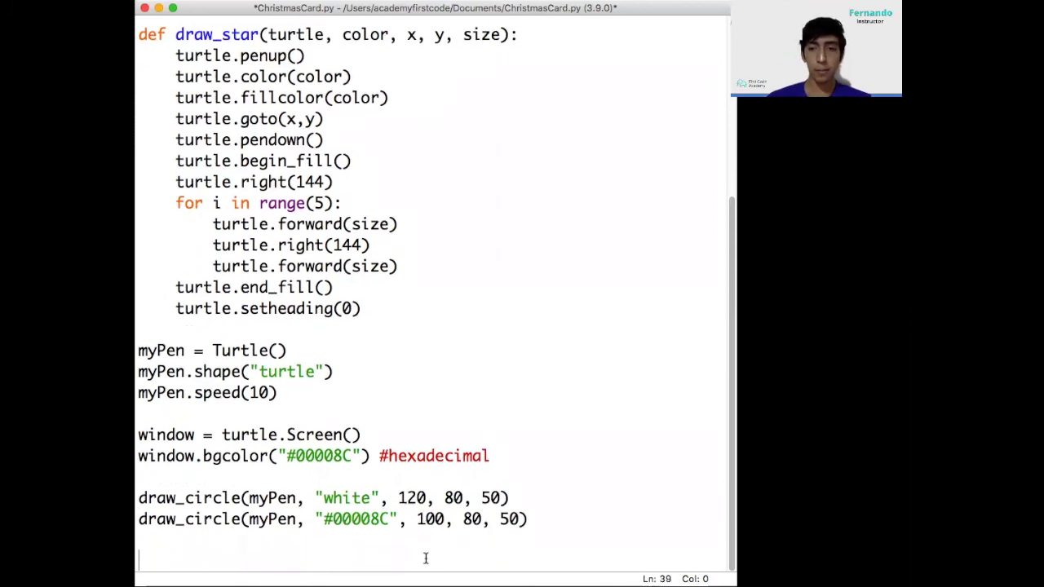
# Write the line numberOfStart = randint(6, 12) below the circle calls
pyautogui.write('number')
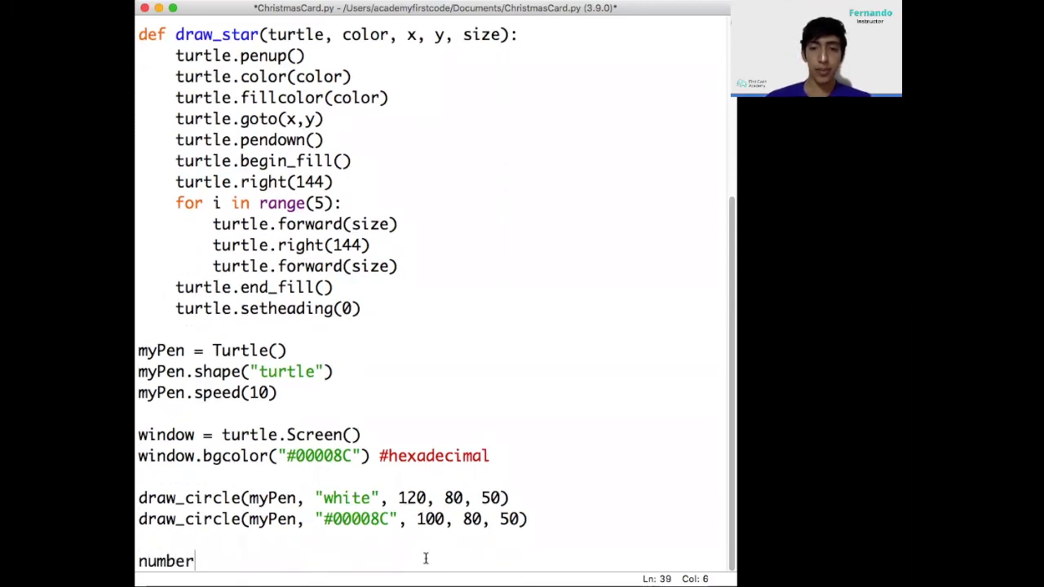
pyautogui.write('OfS')
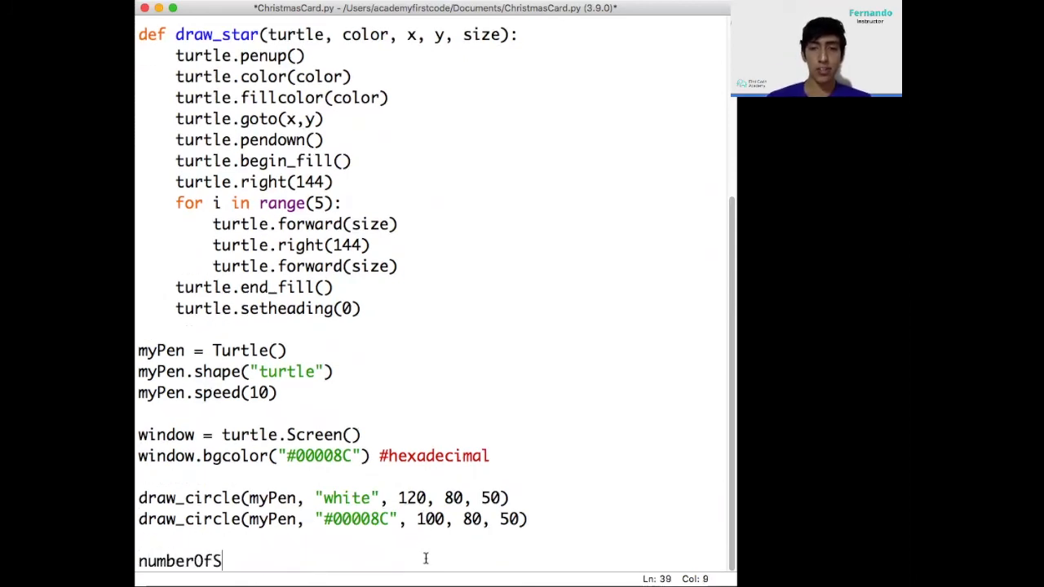
pyautogui.write('tart =')
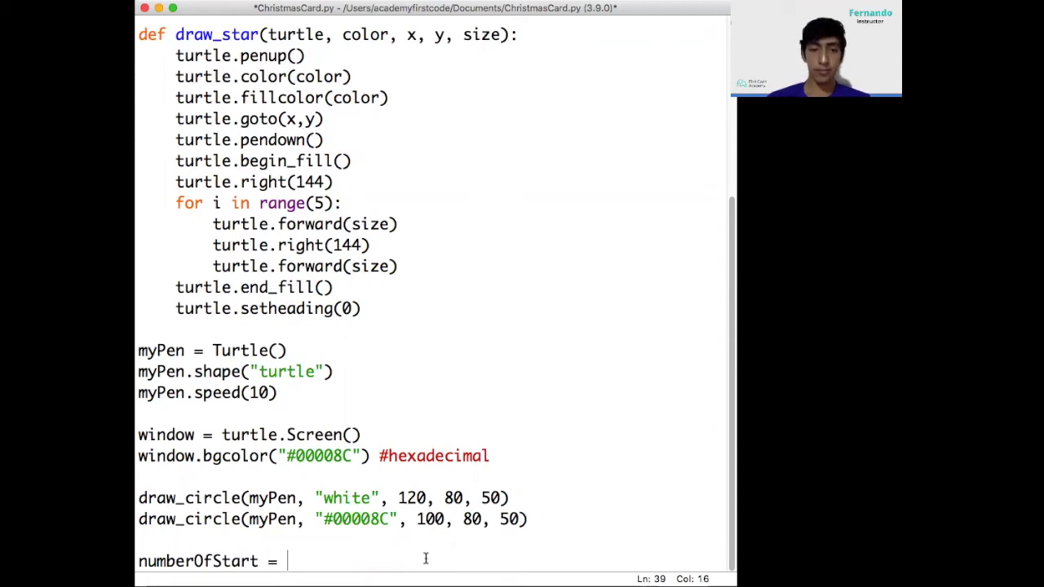
pyautogui.write('ran')
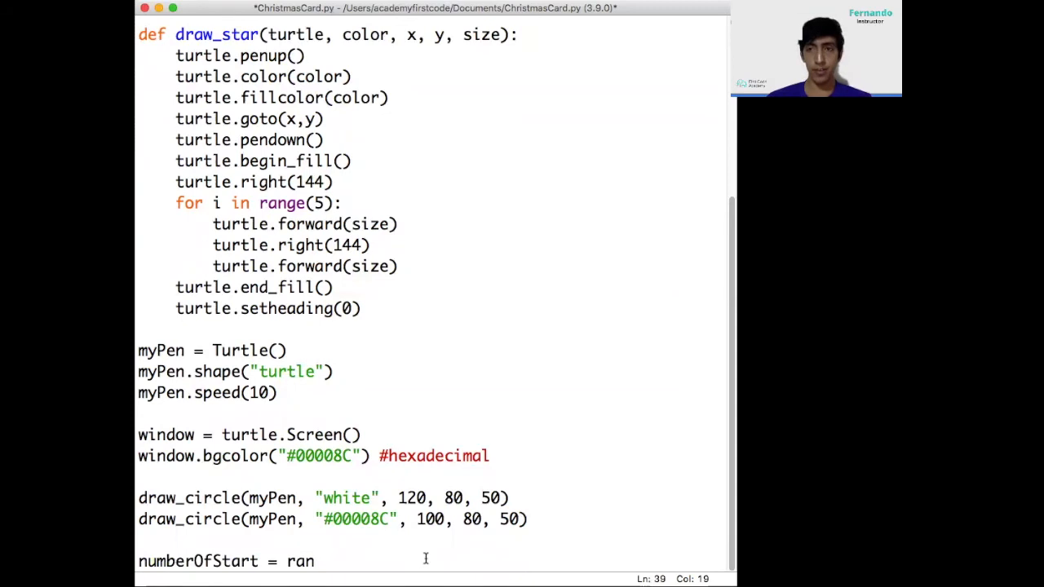
pyautogui.write('dint')
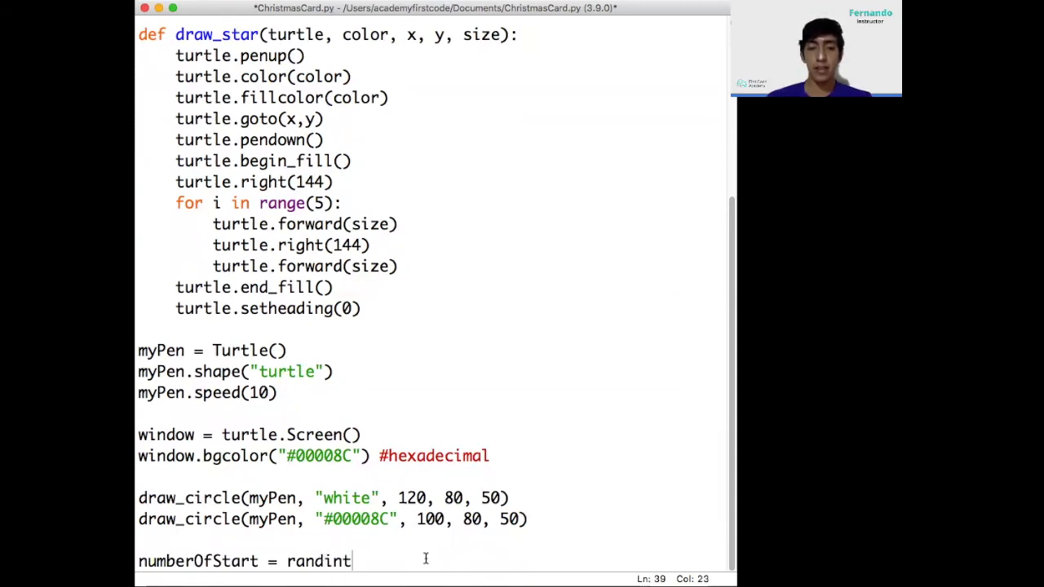
pyautogui.write('(')
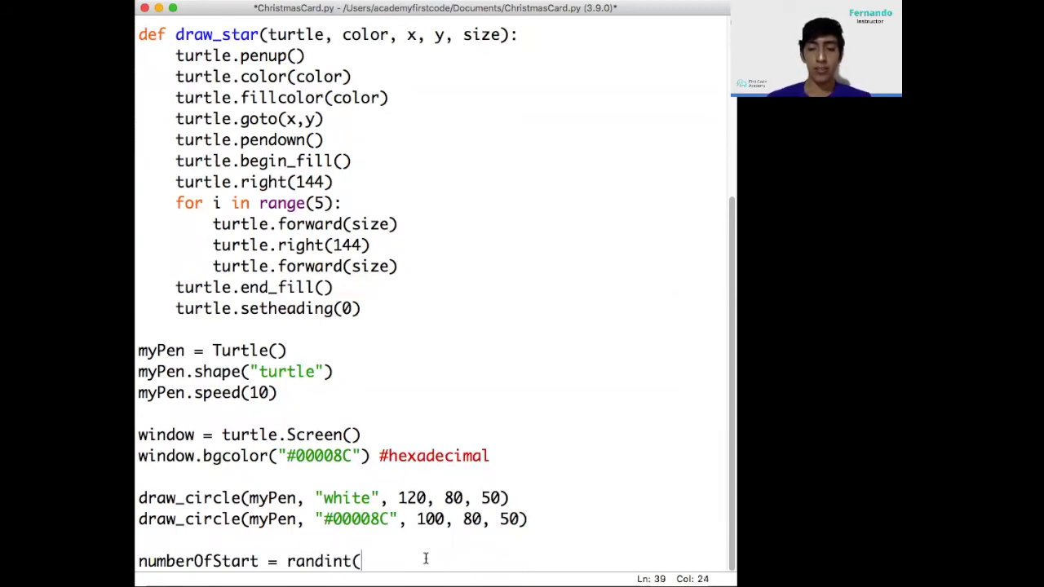
pyautogui.write('6, 12')
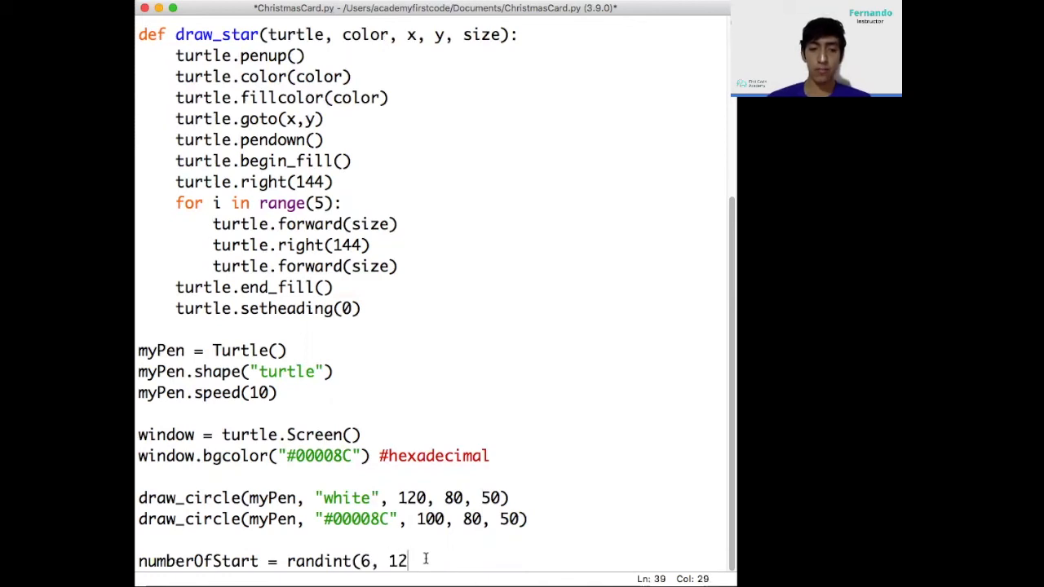
pyautogui.write(')')
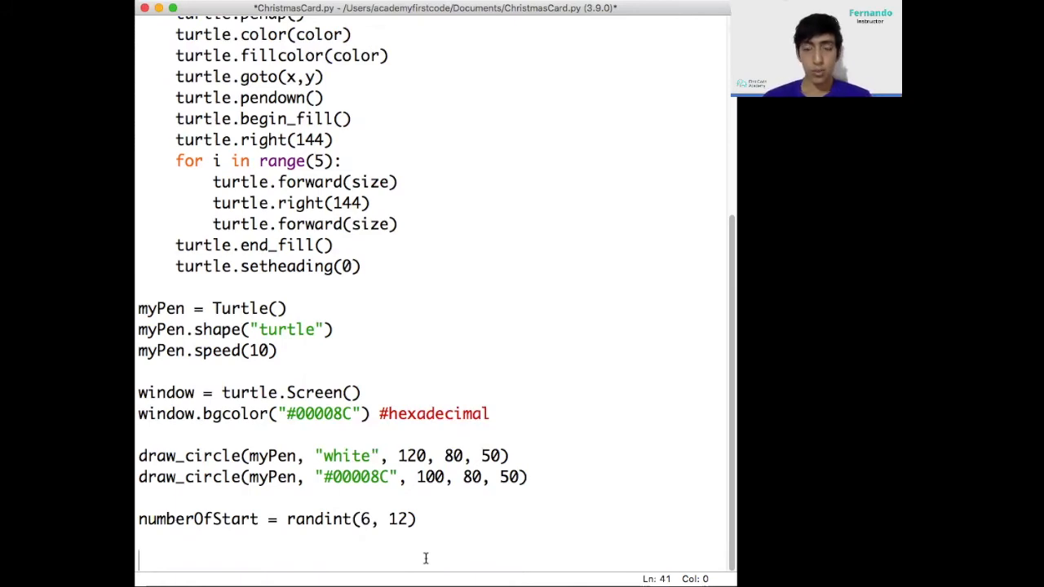
# Write the loop header for start in range(numberOfStars):
pyautogui.write('for st')
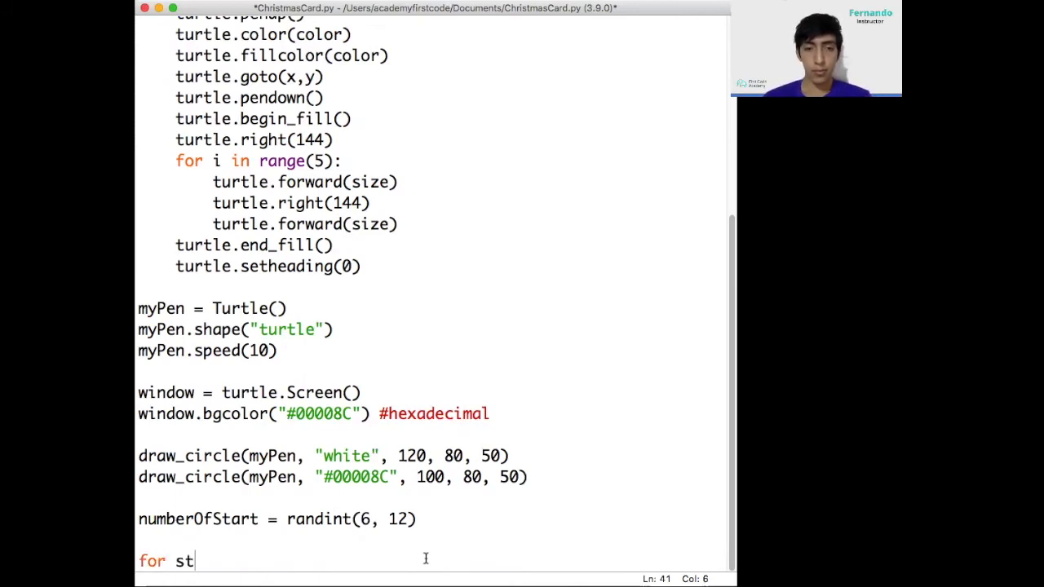
pyautogui.write('art')
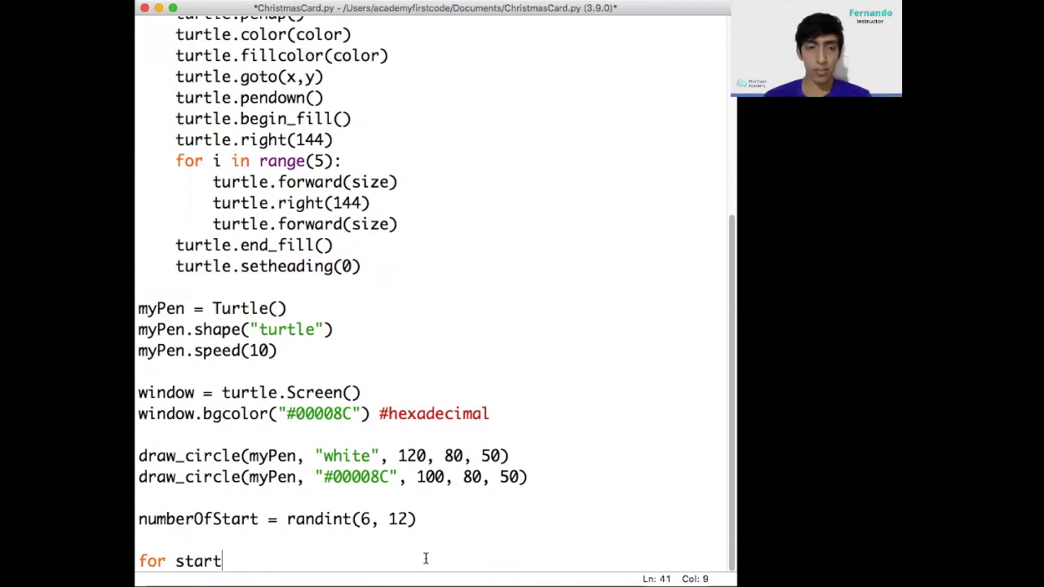
pyautogui.write('in')
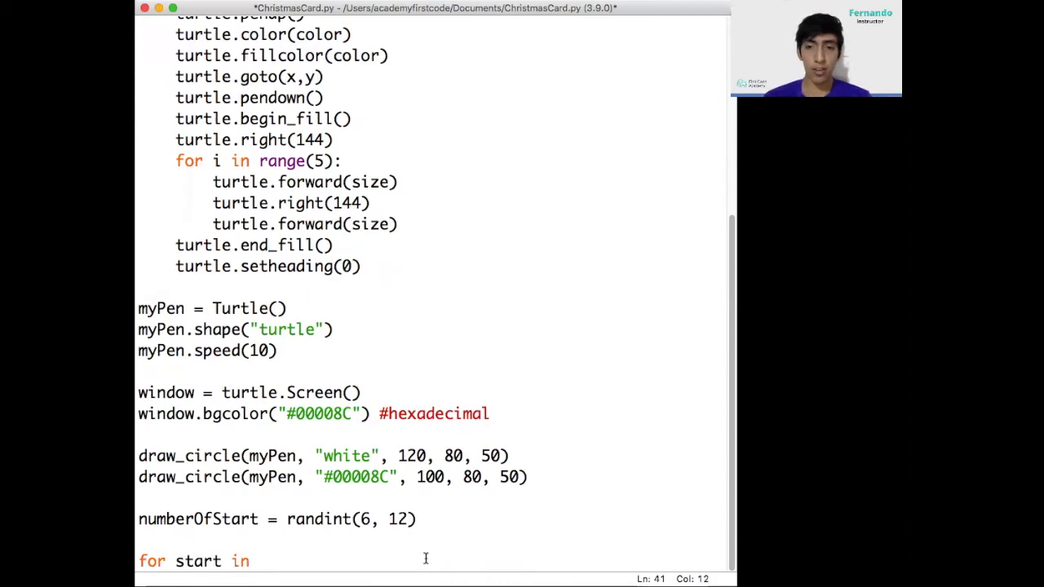
pyautogui.write('range(')
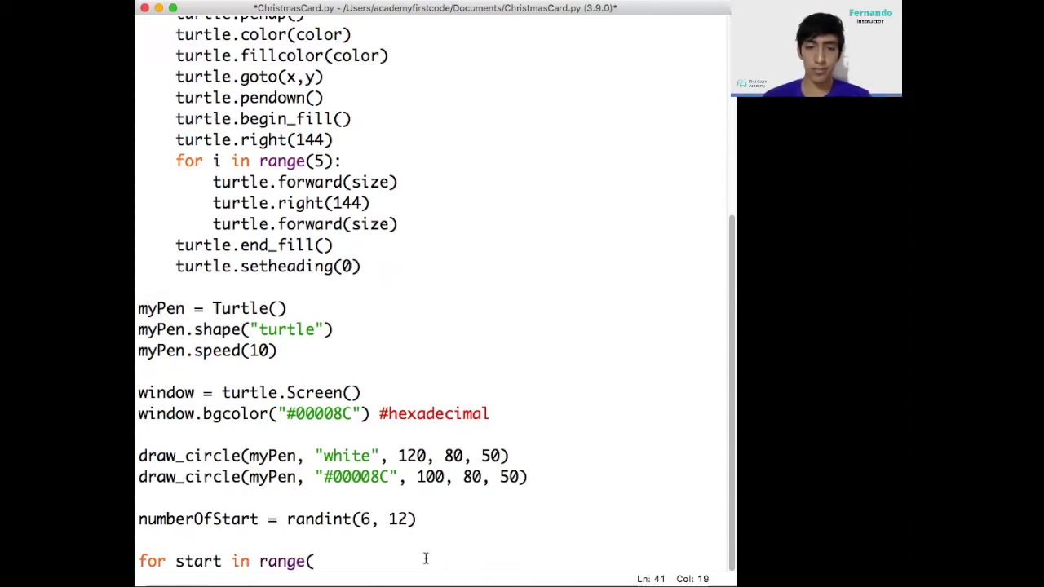
pyautogui.write('nu')
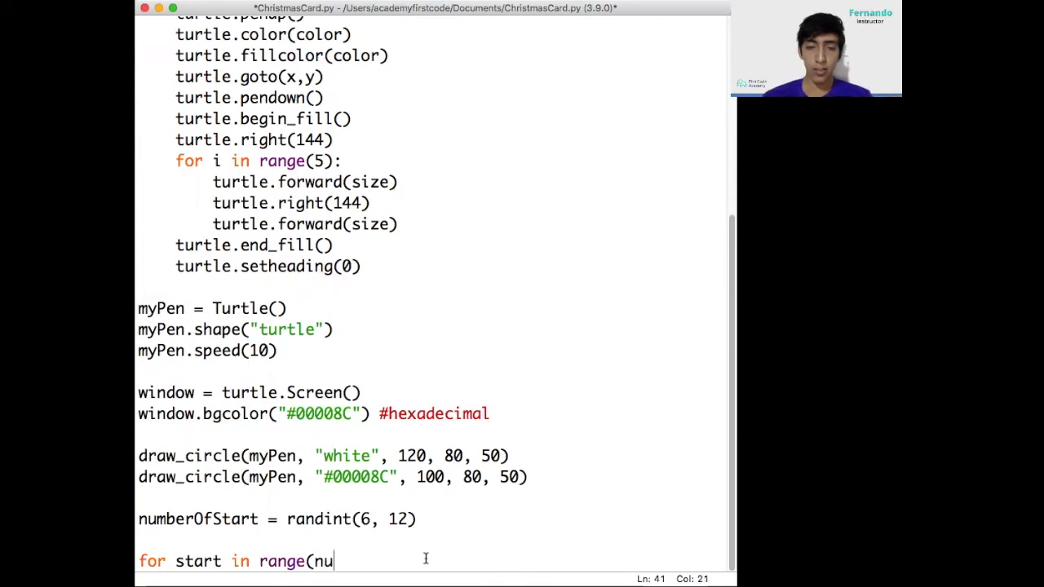
pyautogui.write('mberOfS')
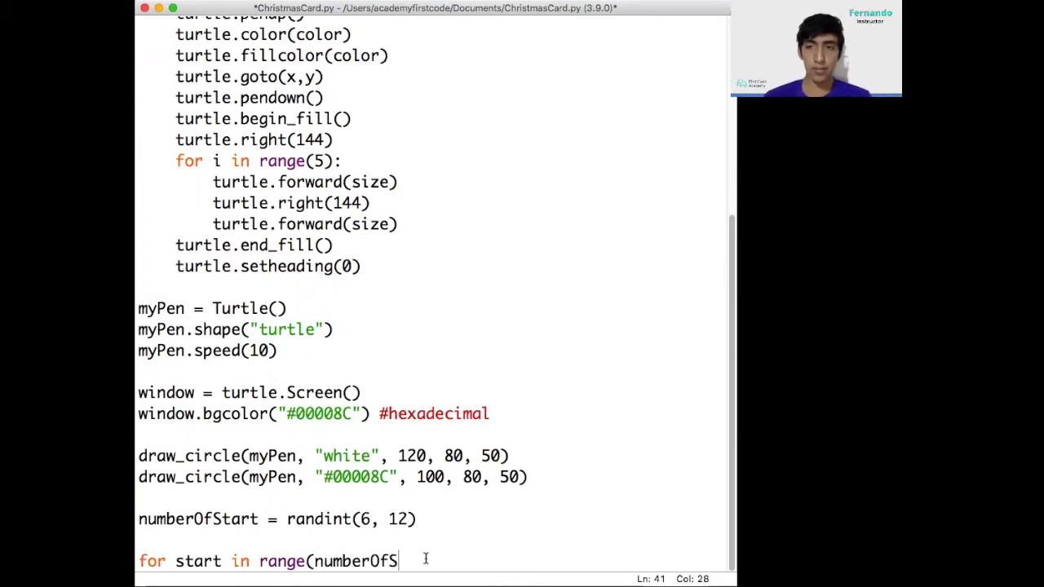
pyautogui.write('tart')
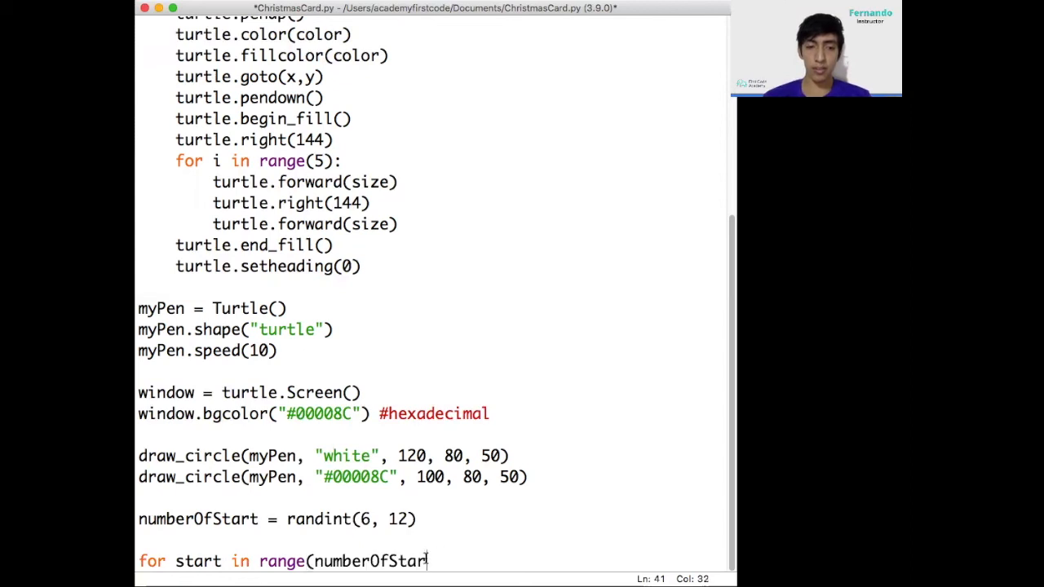
pyautogui.write('s):')
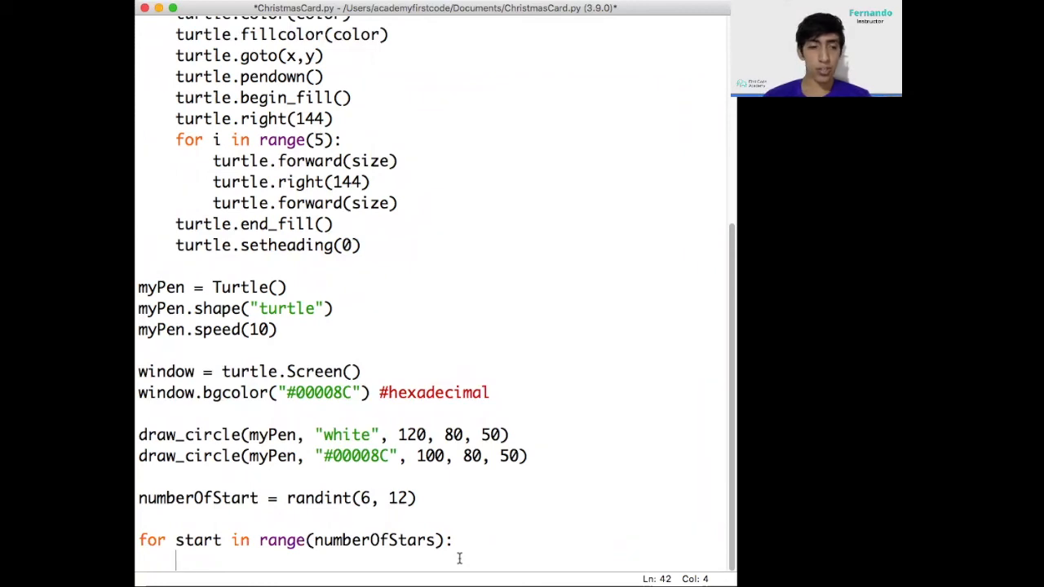
# Inside the loop, assign x = randint(-180, 180) and y = randint(-100, 100)
pyautogui.write('x')
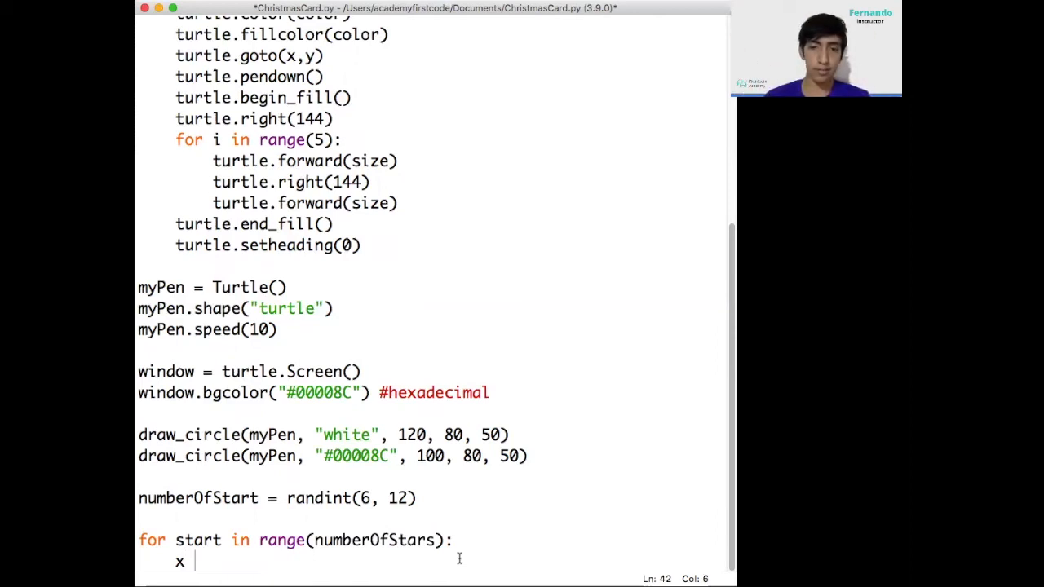
pyautogui.write('= randint(')
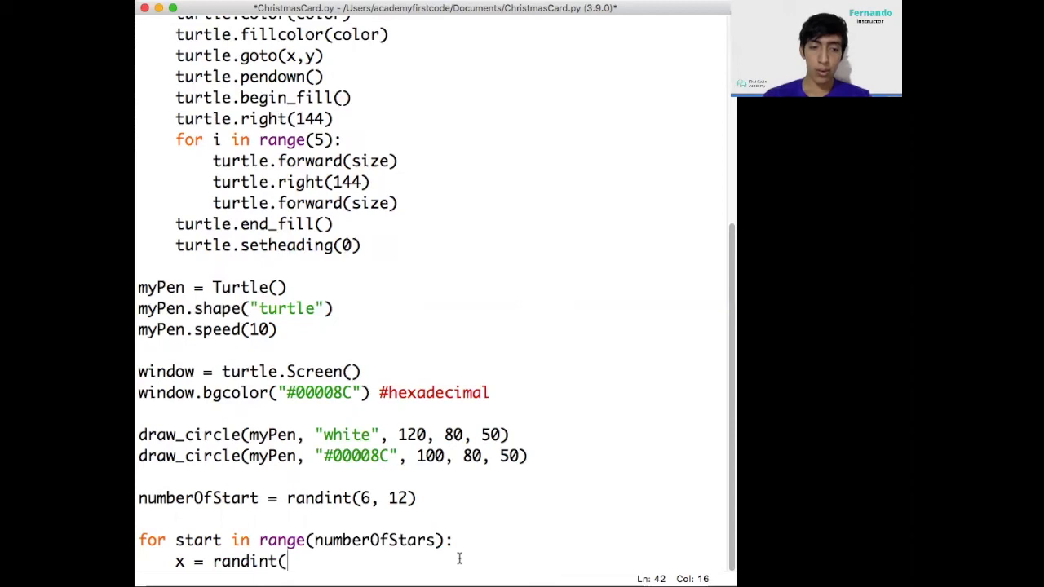
pyautogui.write('-')
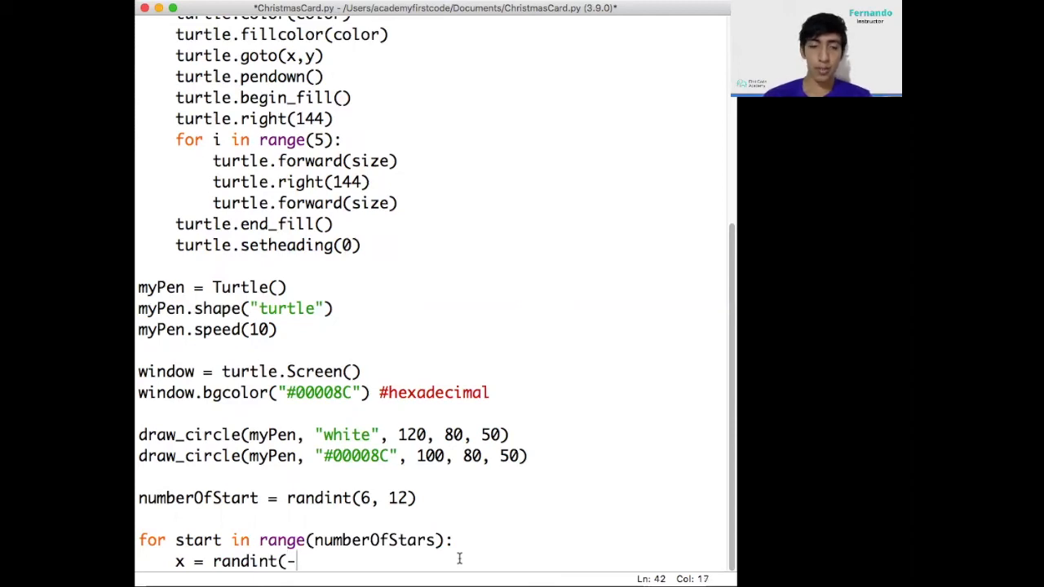
pyautogui.write('180, 180')
pyautogui.write('y =')
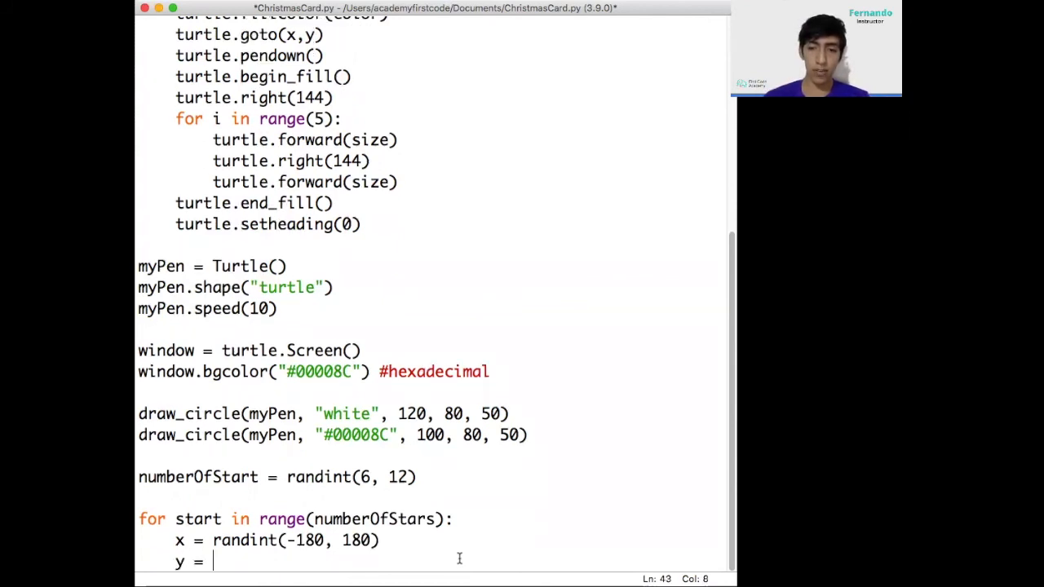
pyautogui.write('randint(')
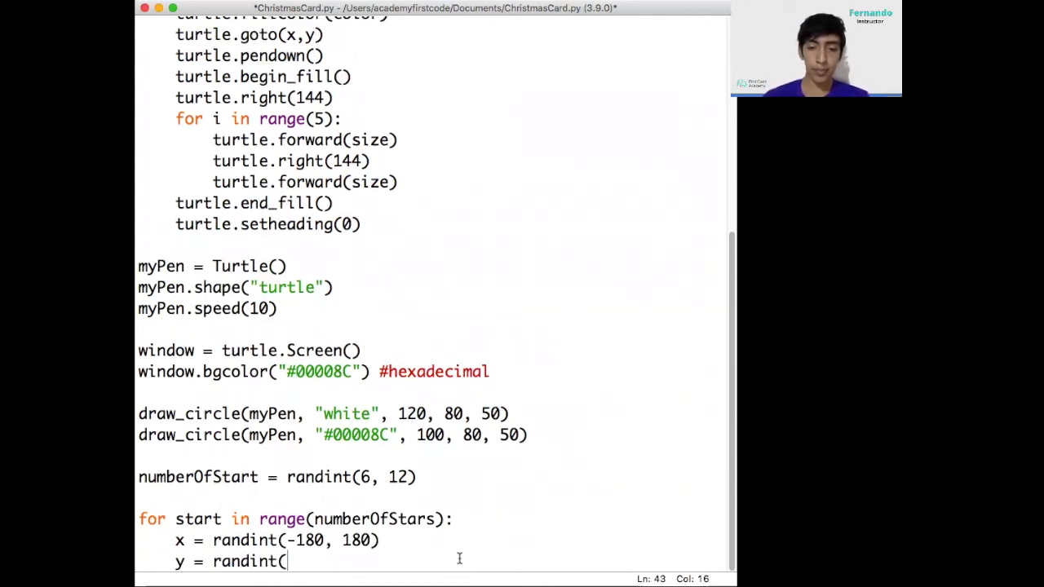
pyautogui.write('-')
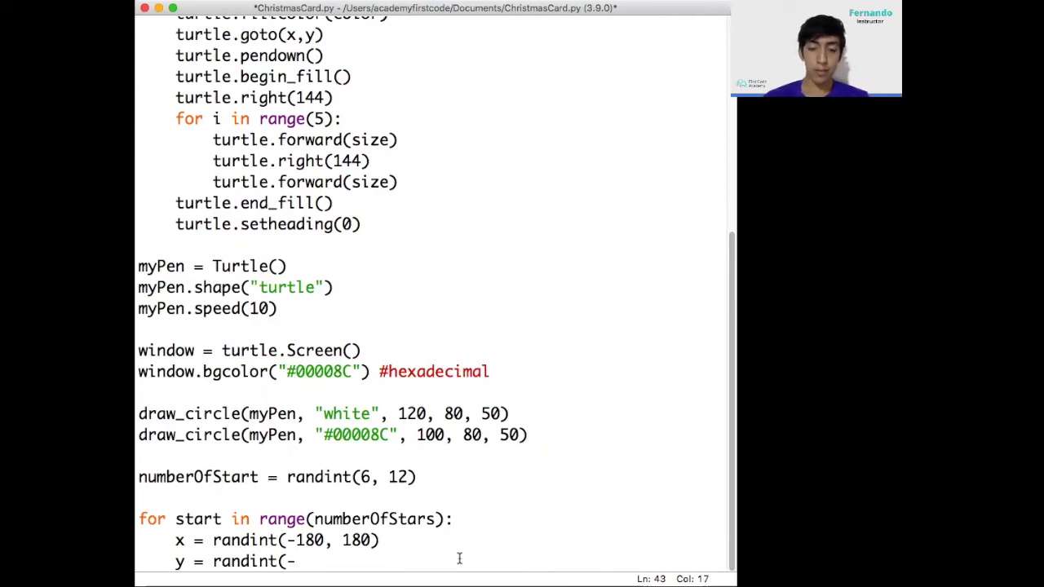
pyautogui.write('100,')
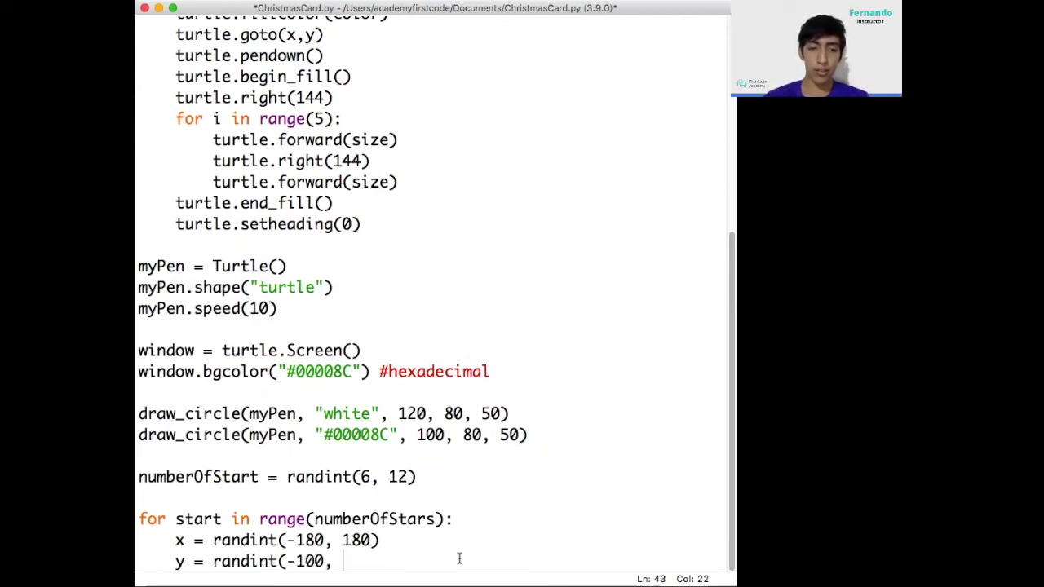
pyautogui.write('100)')
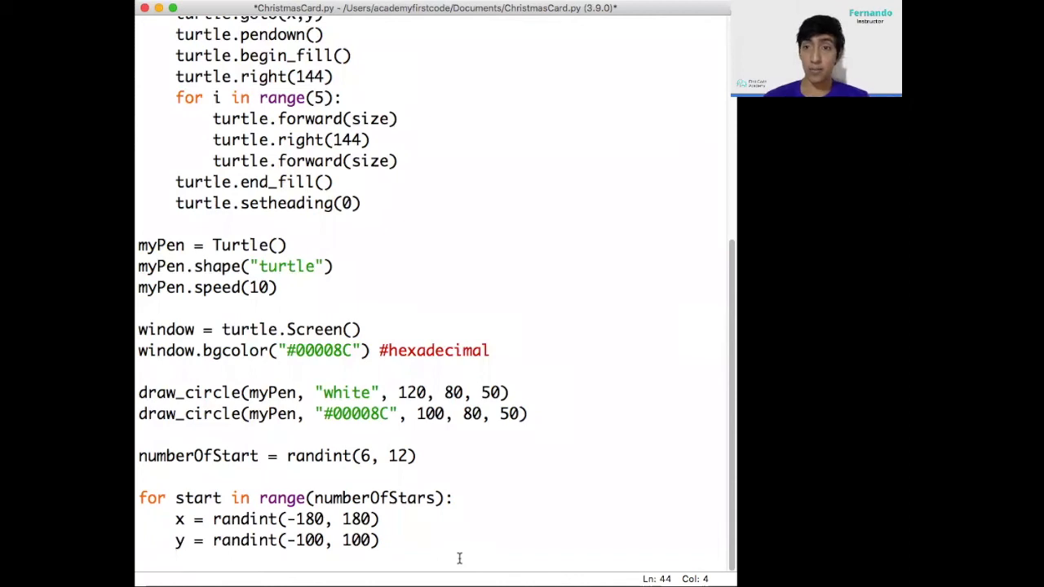
# Add size = randint(10, 20) inside the star loop
pyautogui.write('siz')
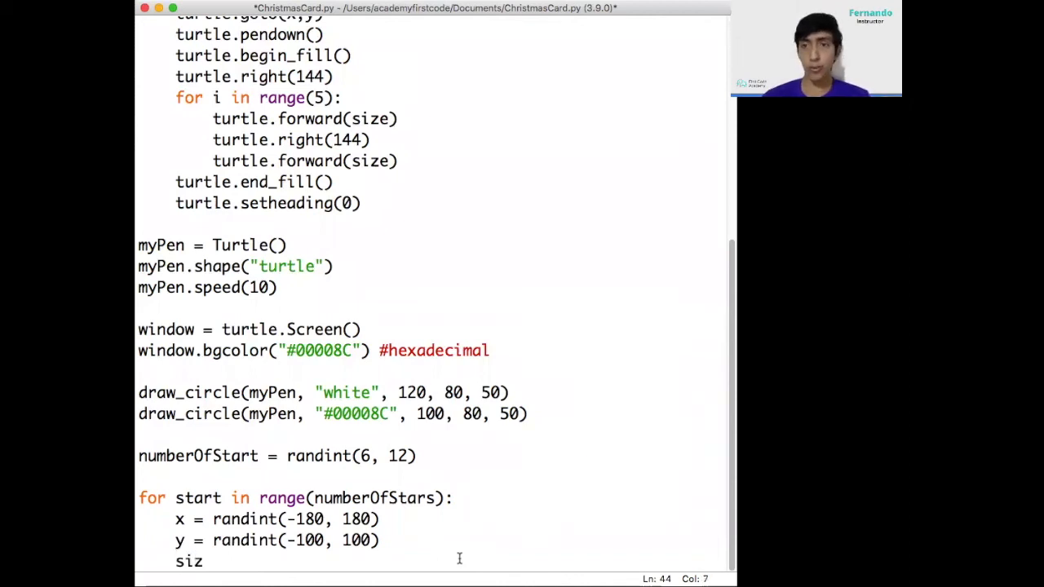
pyautogui.write('e = randin')
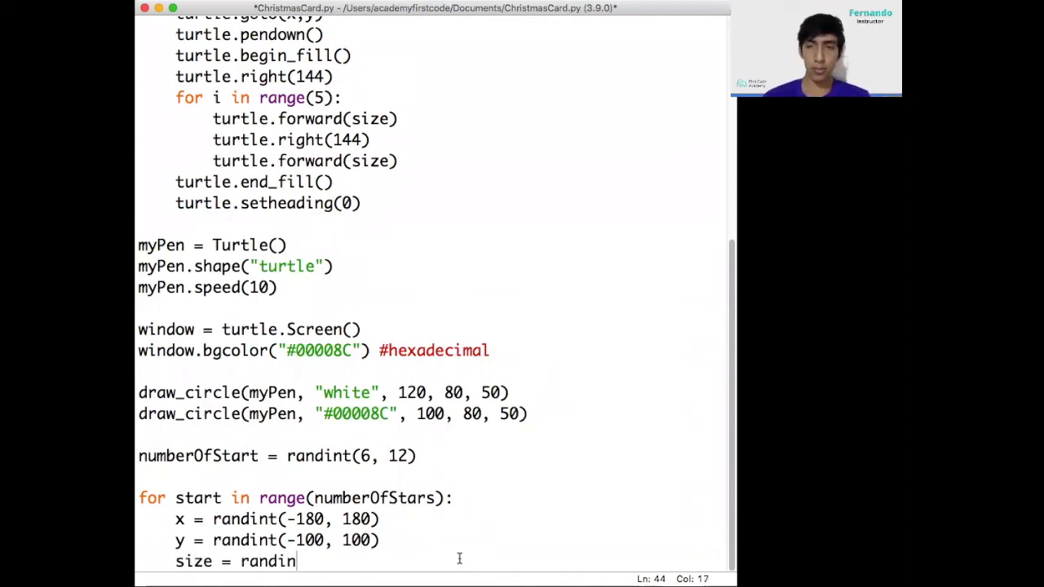
pyautogui.write('t(')
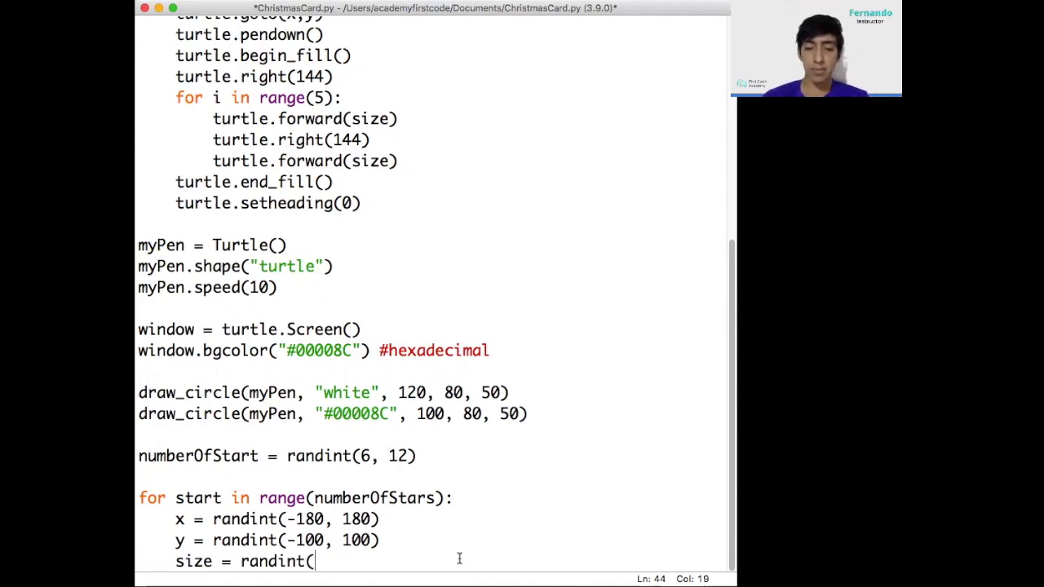
pyautogui.write('10')
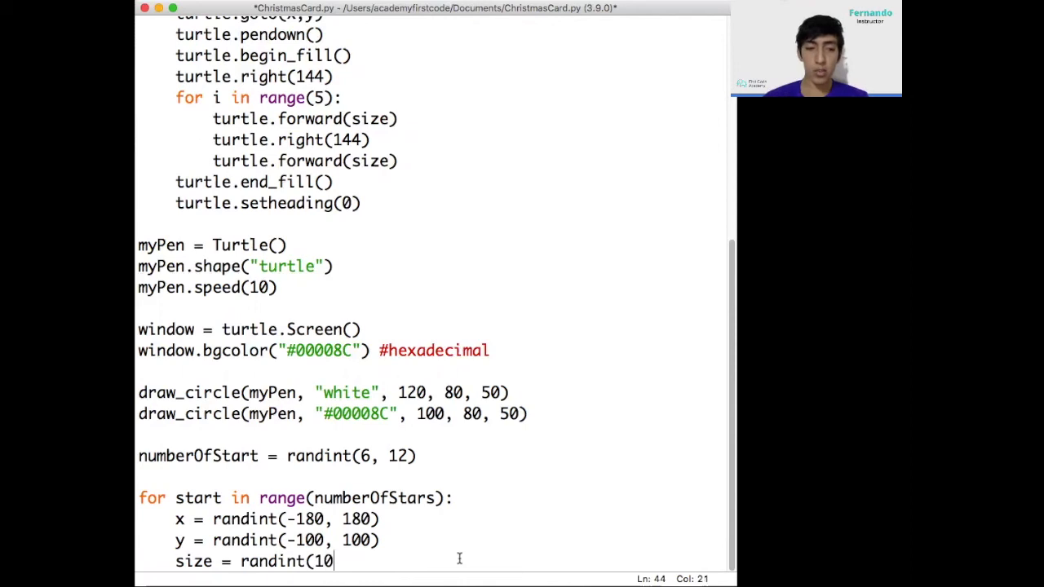
pyautogui.write(', 20)')
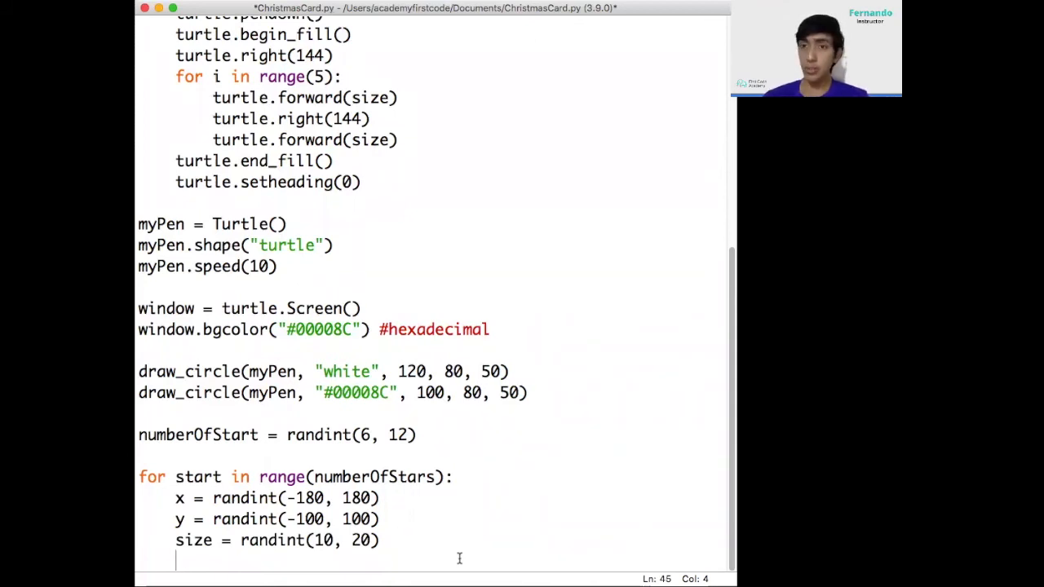
# Add draw_star(myPen, "white", x, y, size) as the loop's drawing call
pyautogui.write('draw_s')
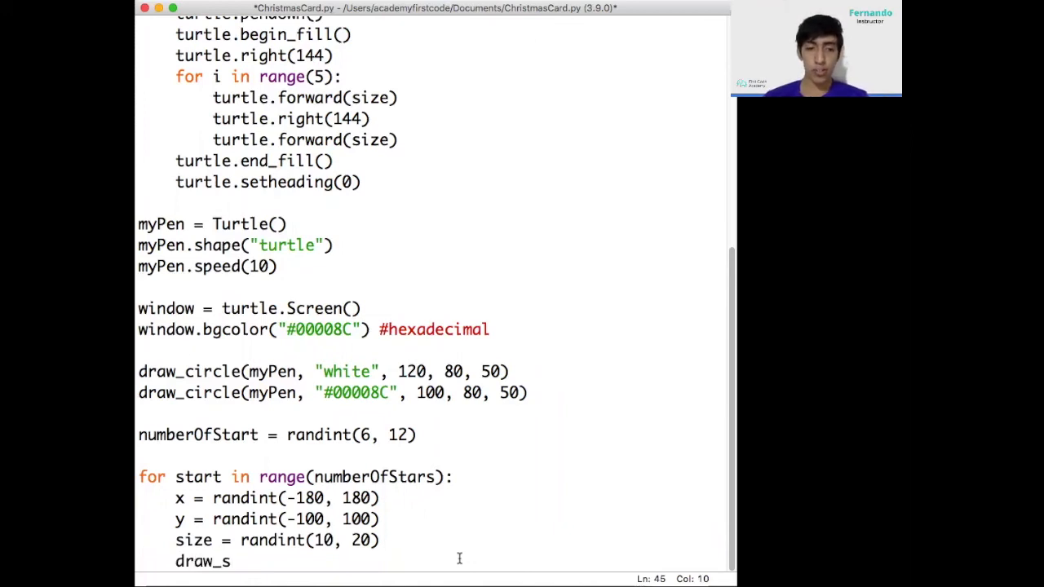
pyautogui.write('tar(')
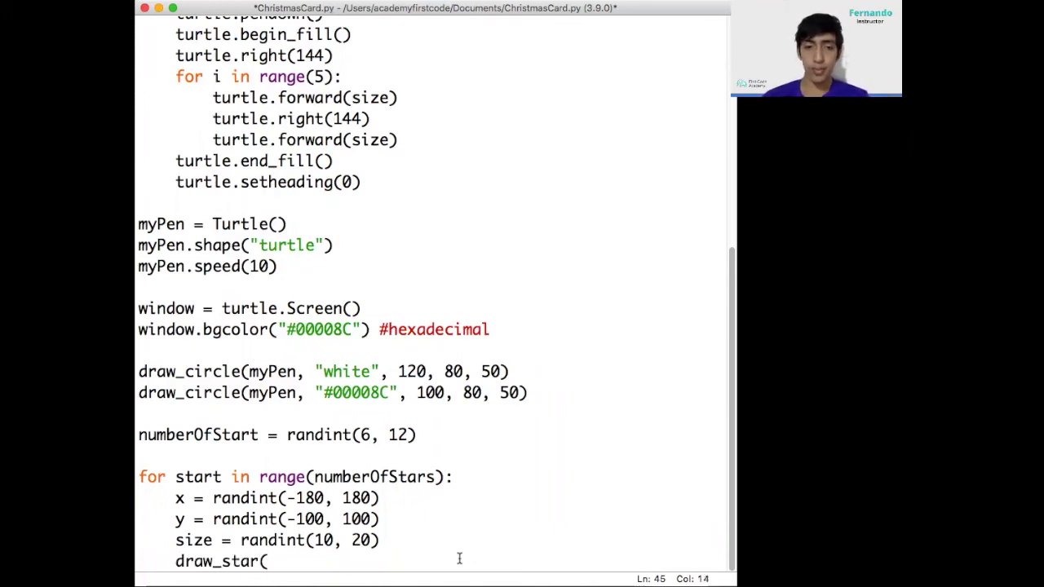
pyautogui.write('myPen,')
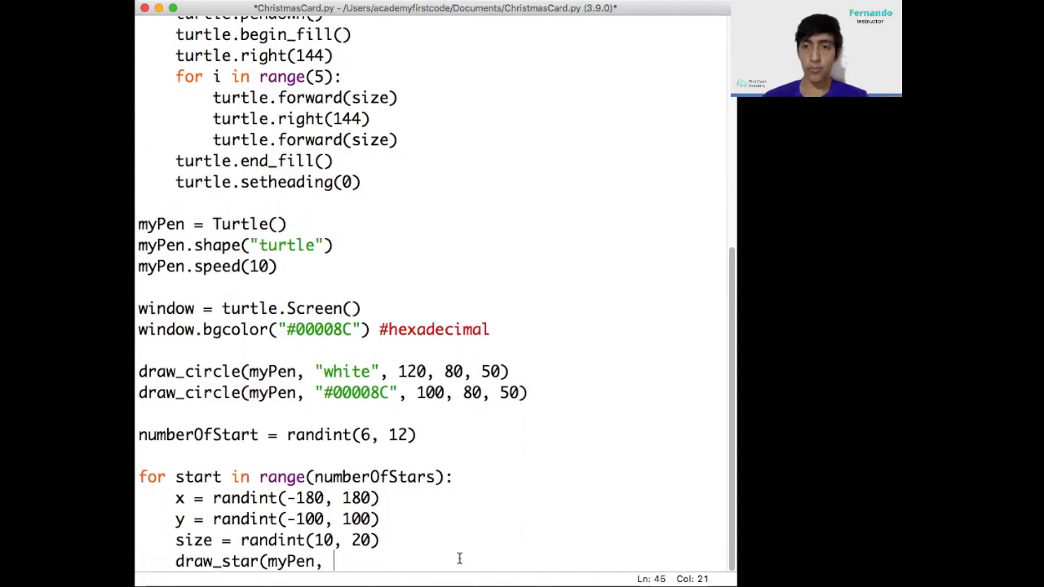
pyautogui.write('"whi')
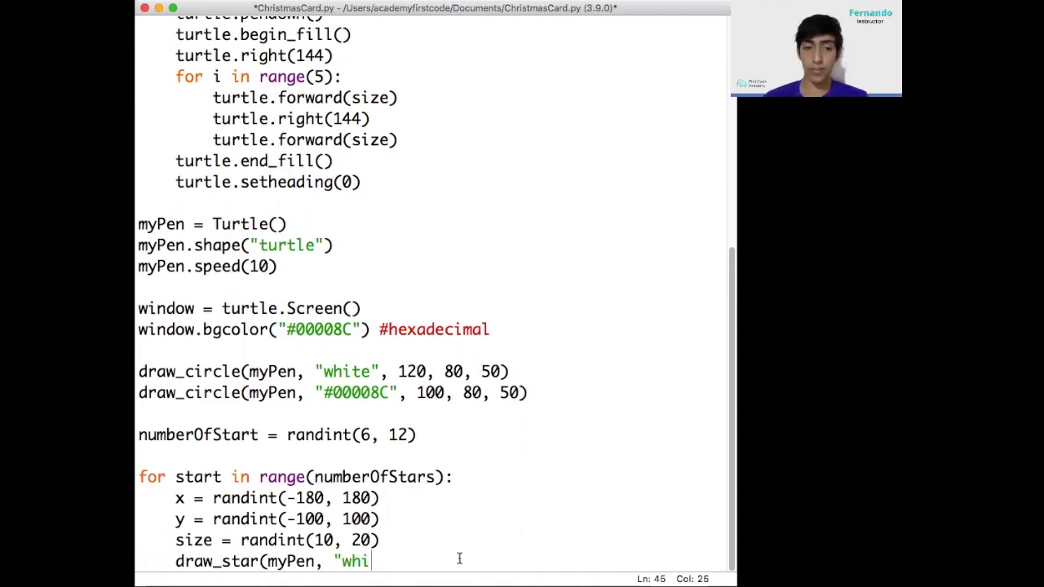
pyautogui.write('te",')
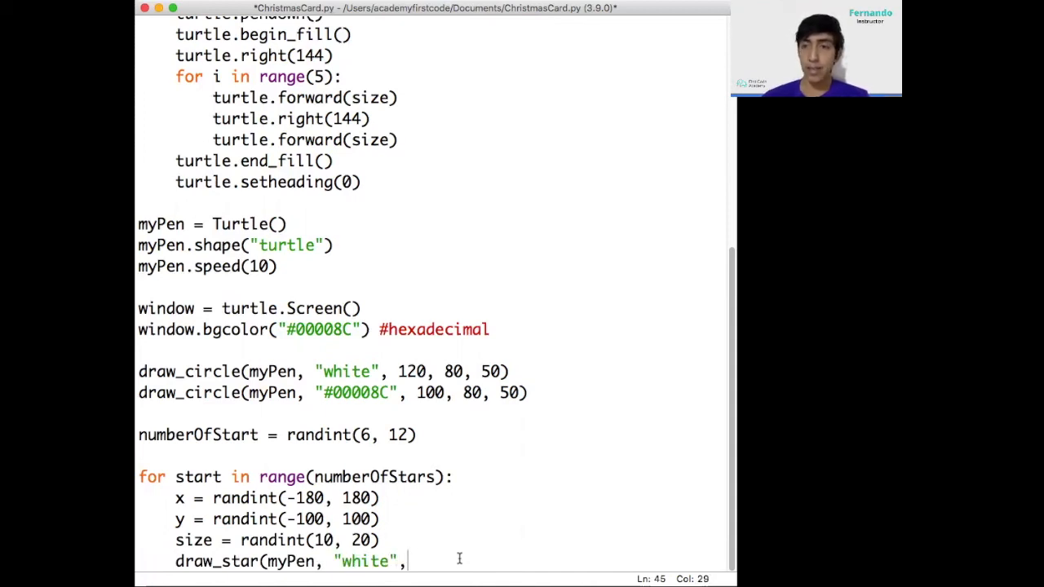
pyautogui.write('x, y')
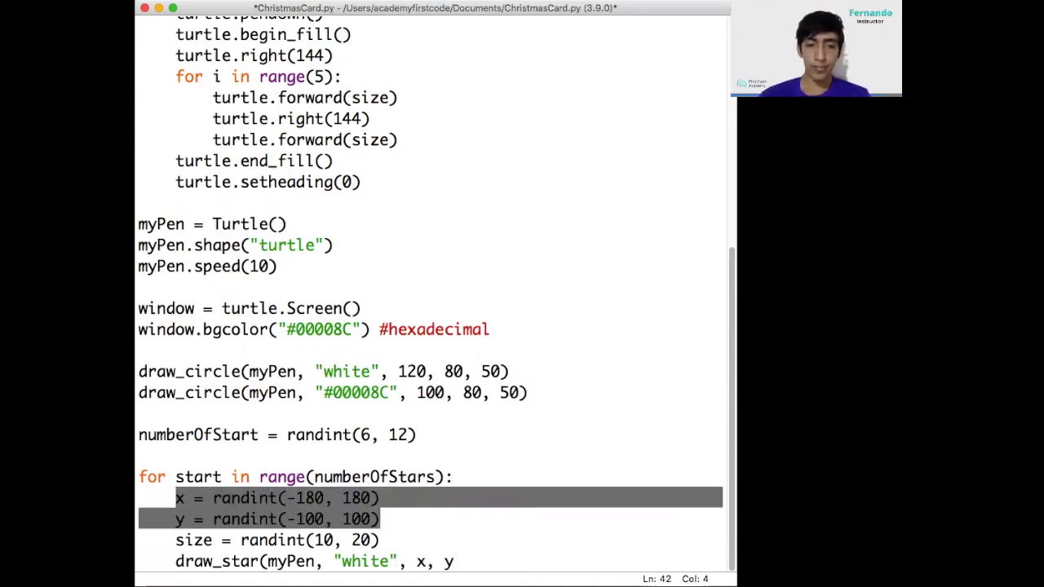
pyautogui.write('si')
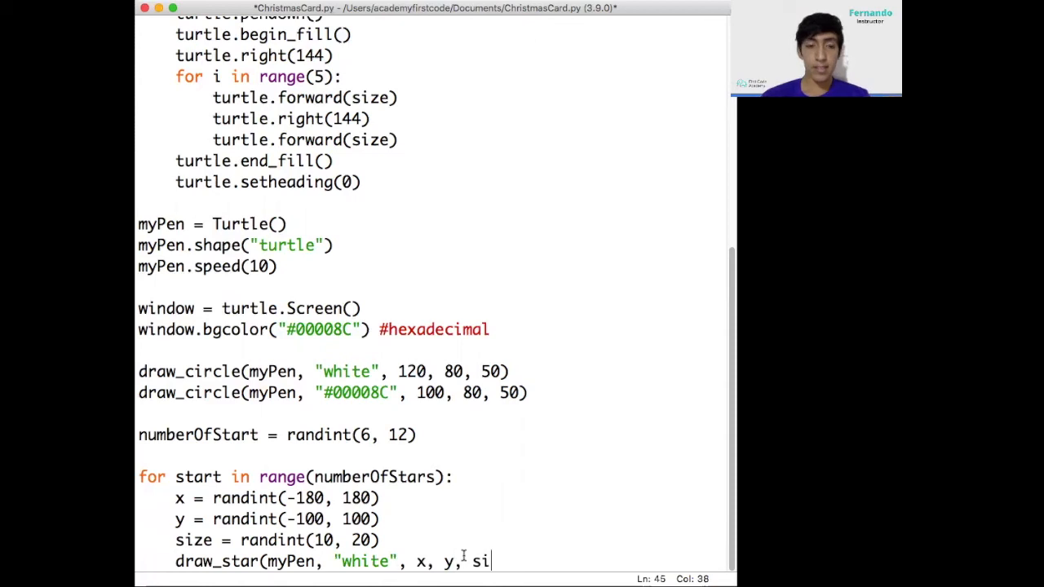
pyautogui.write('ze)')
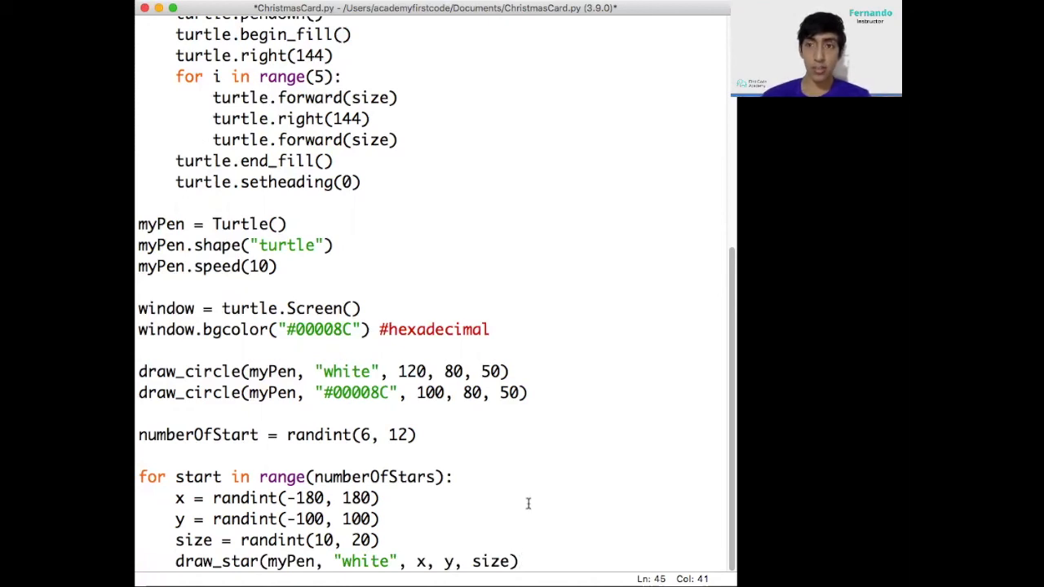
pyautogui.scroll(3)
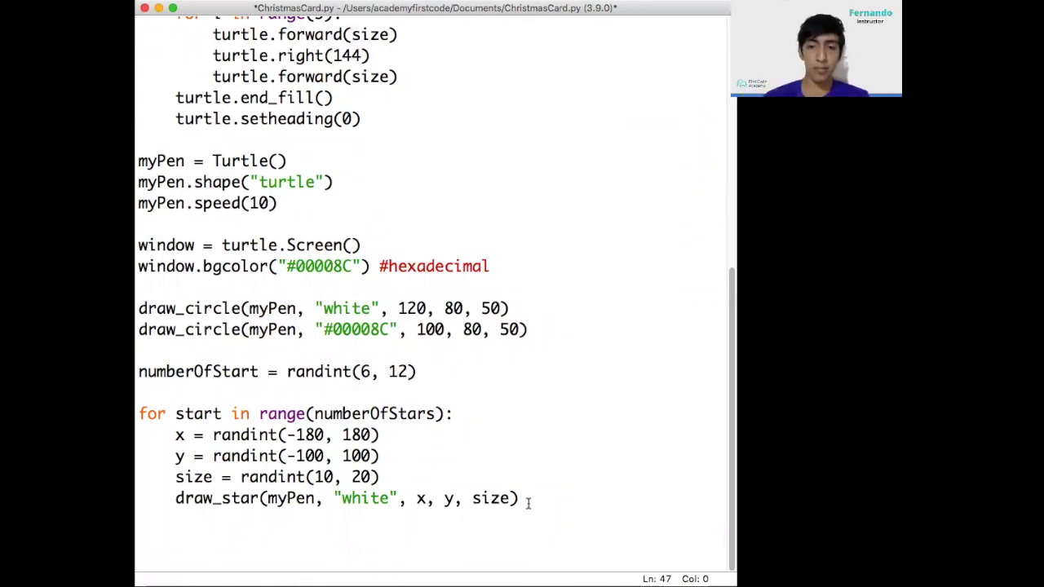
# After the loop, add myPen.penup(), myPen.color("red") and myPen.goto(-100, -180)
pyautogui.write('myPen.penup')
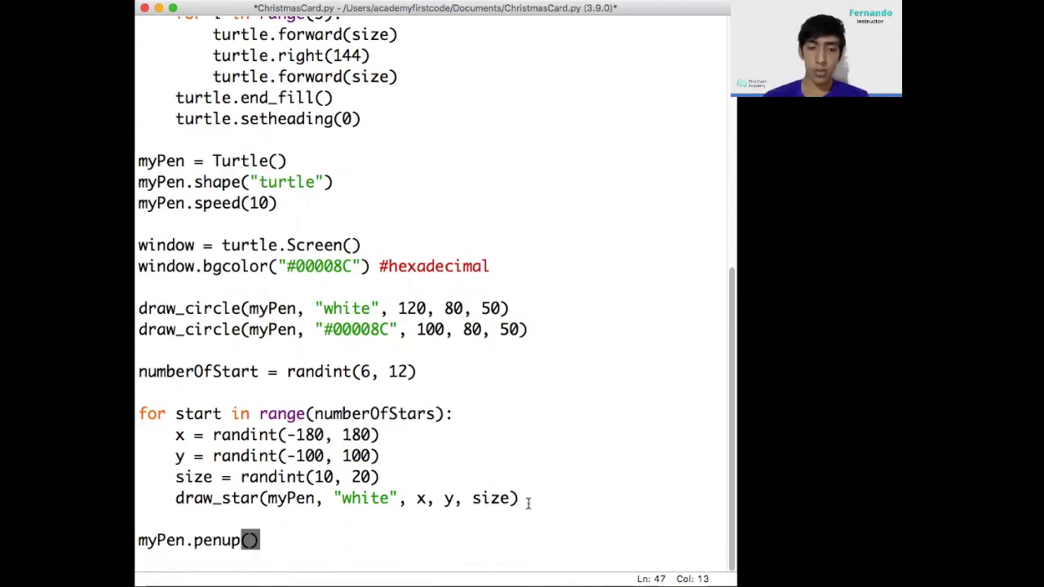
pyautogui.write('()')
pyautogui.write('my')
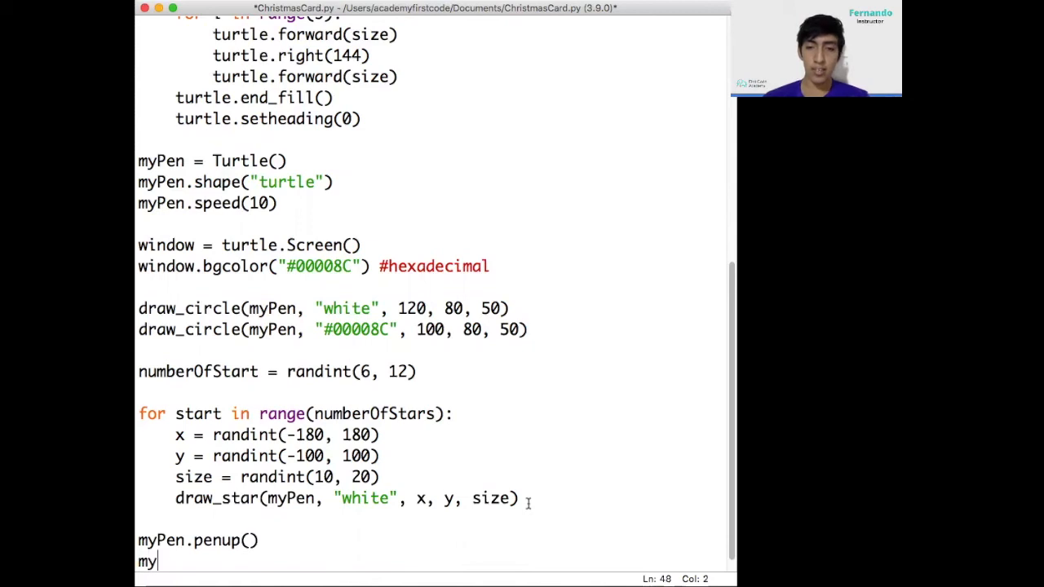
pyautogui.write('Pen.color(')
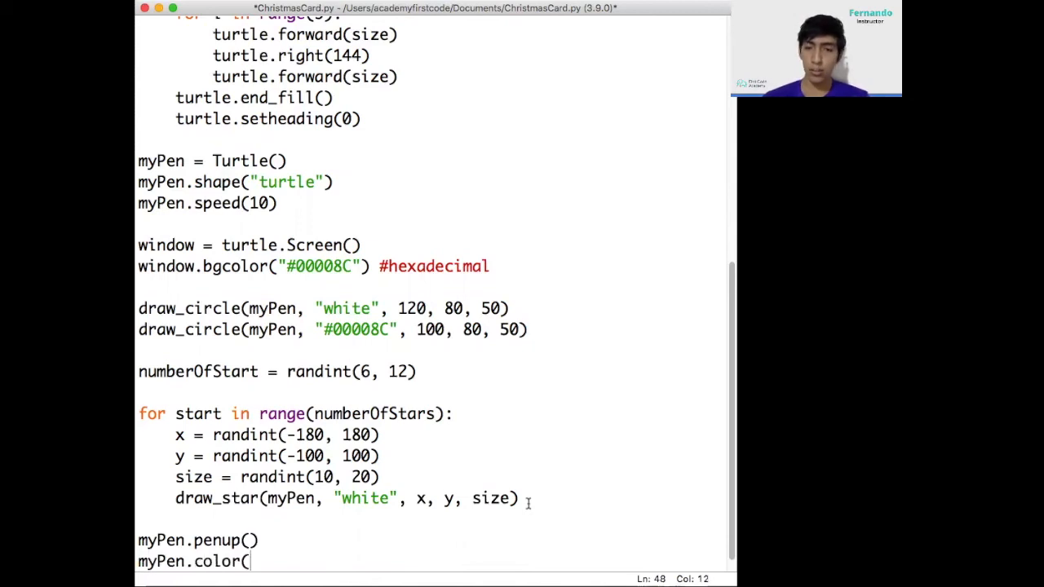
pyautogui.write('"re')
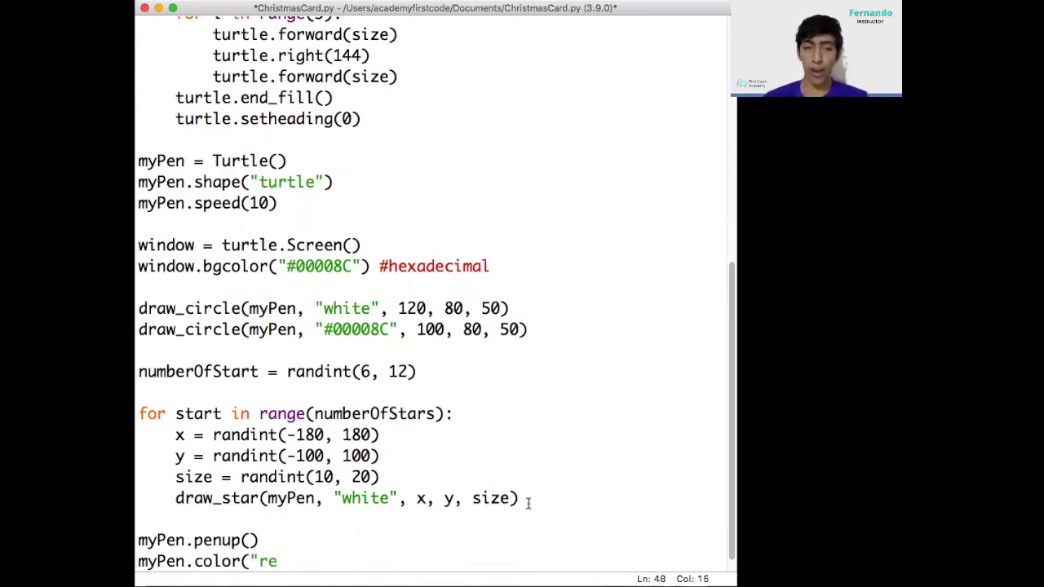
pyautogui.write('d")')
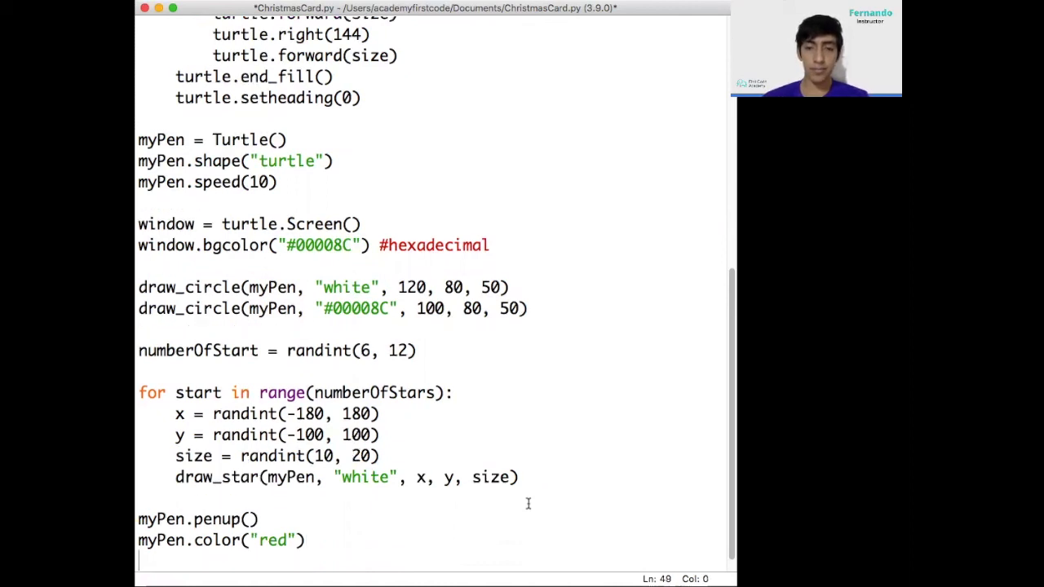
pyautogui.write('myPen.')
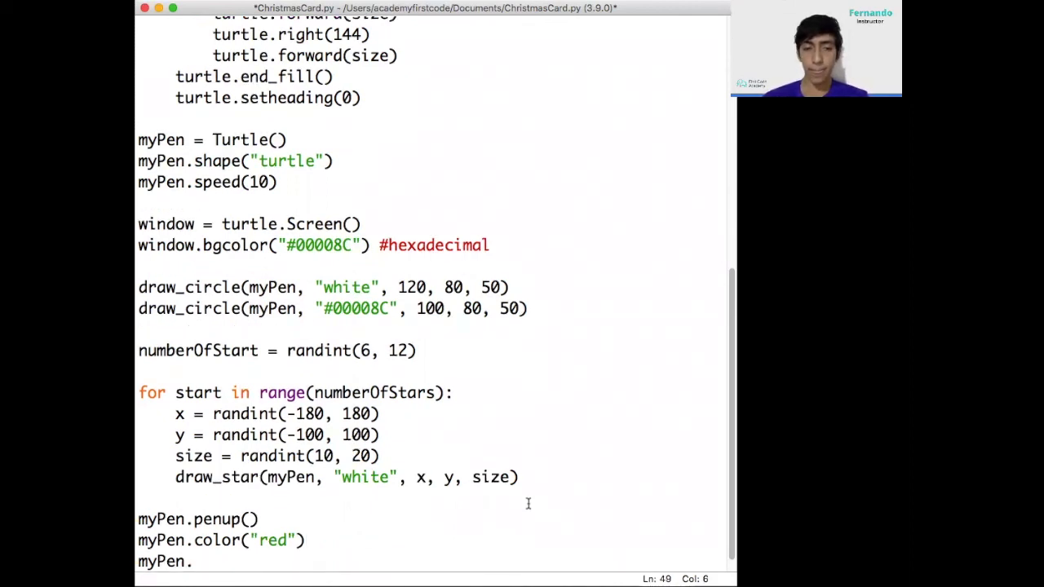
pyautogui.write('goto(')
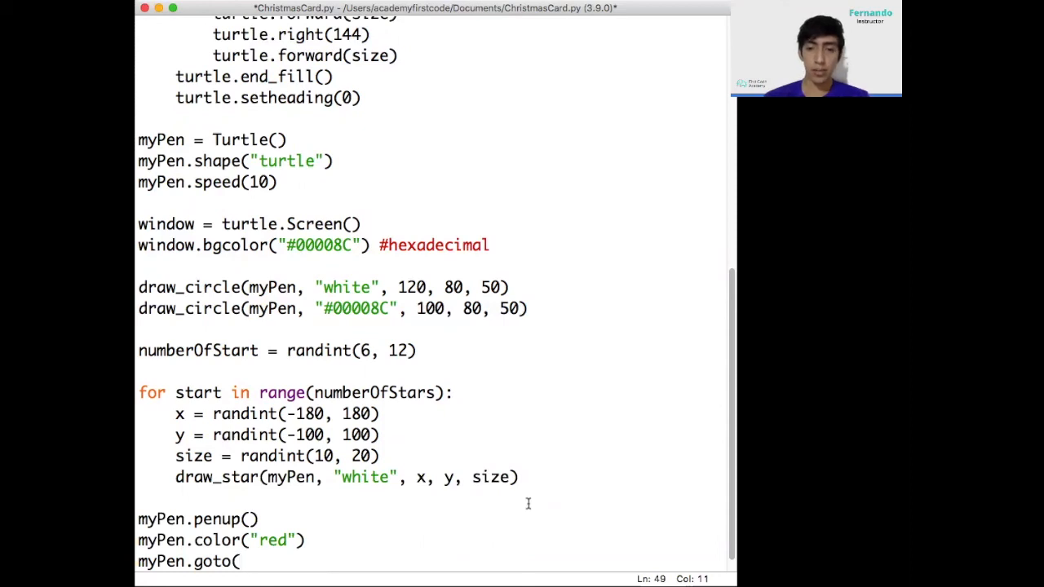
pyautogui.write('-')
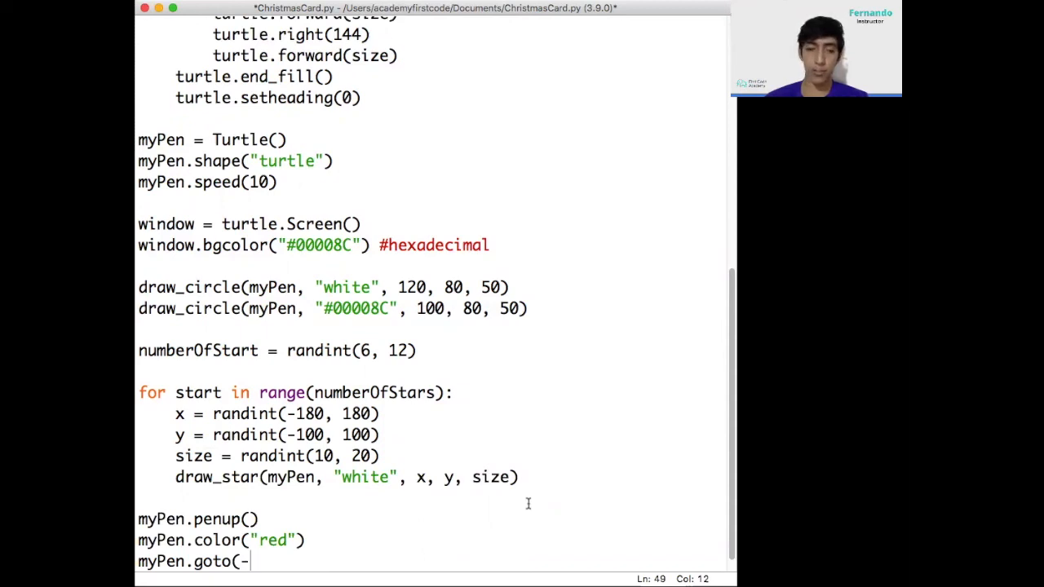
pyautogui.write('100,')
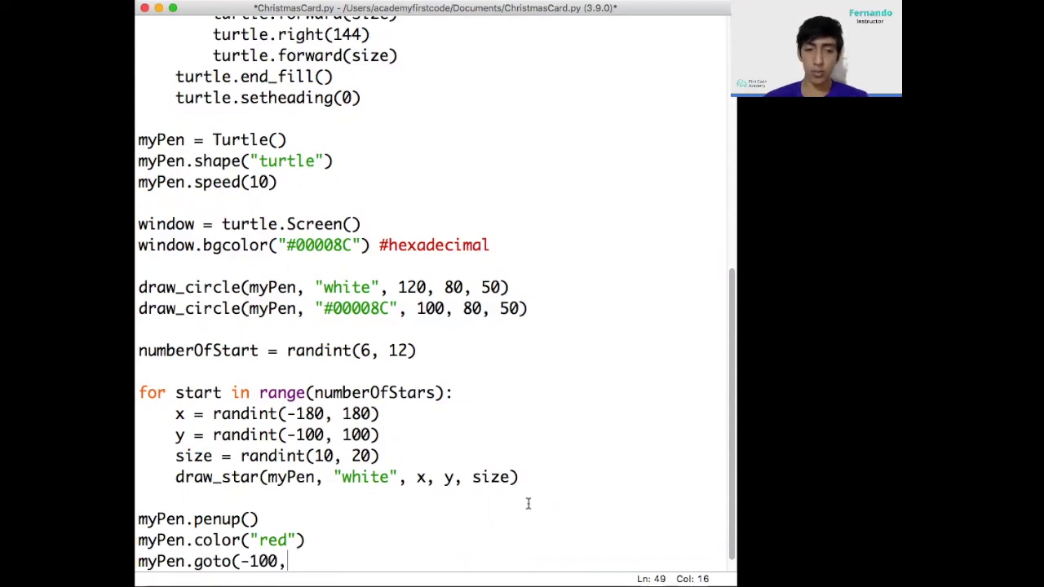
pyautogui.write('-180)')
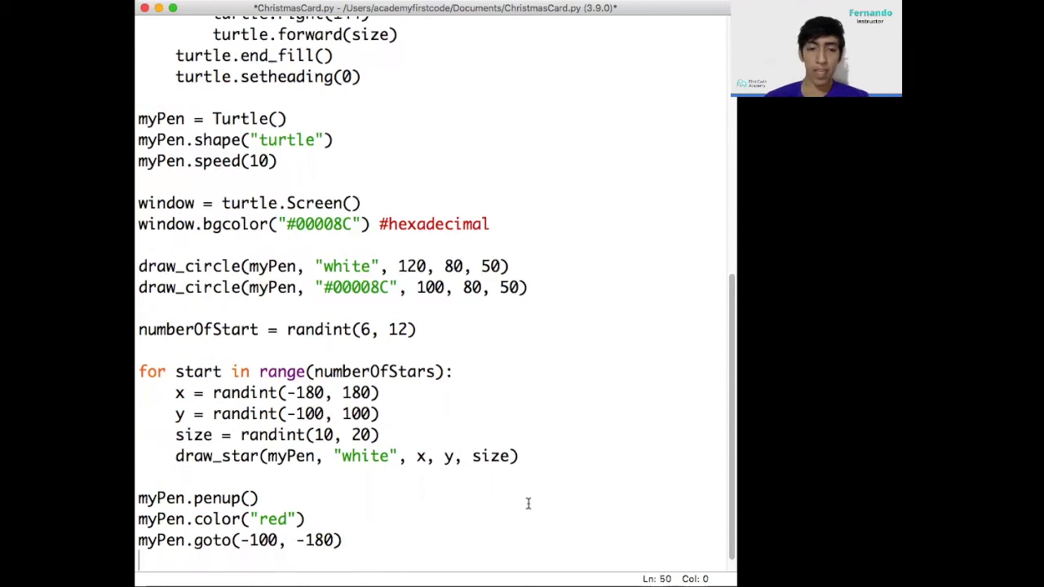
# Start a myPen.write call with the text "Merry X-mas!"
pyautogui.write('myPe')
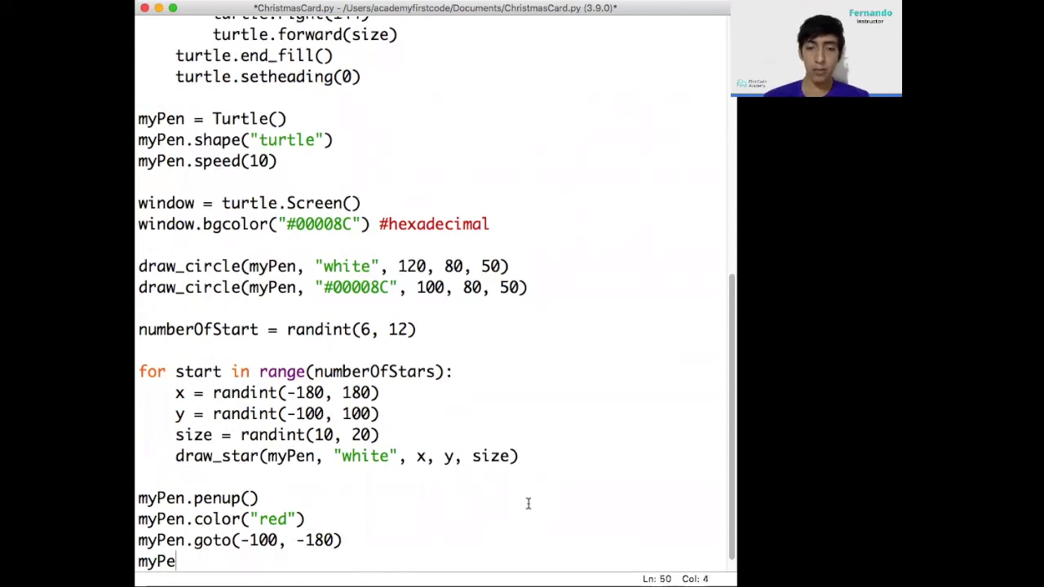
pyautogui.write('n.')
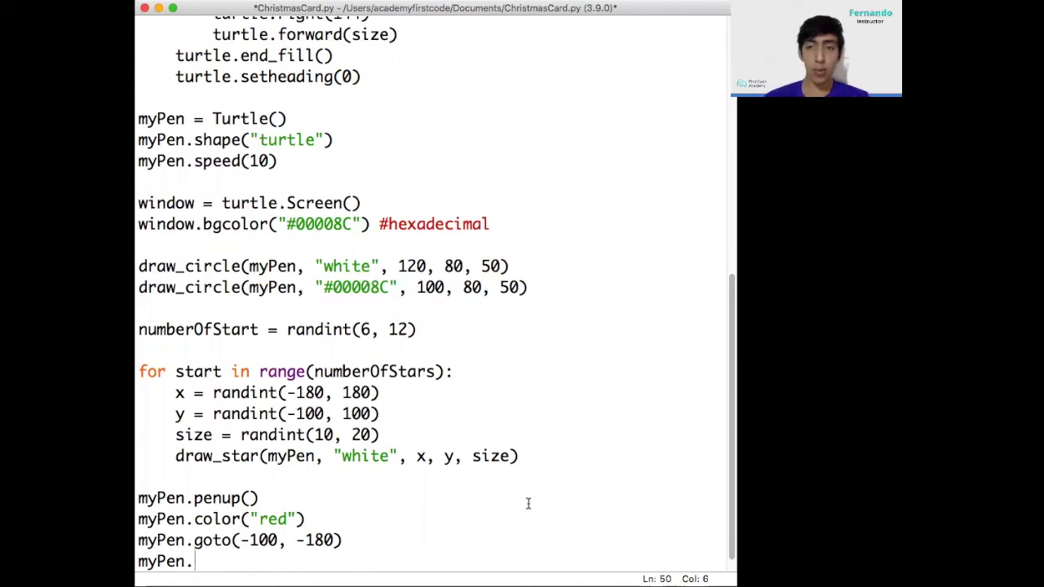
pyautogui.write('w')
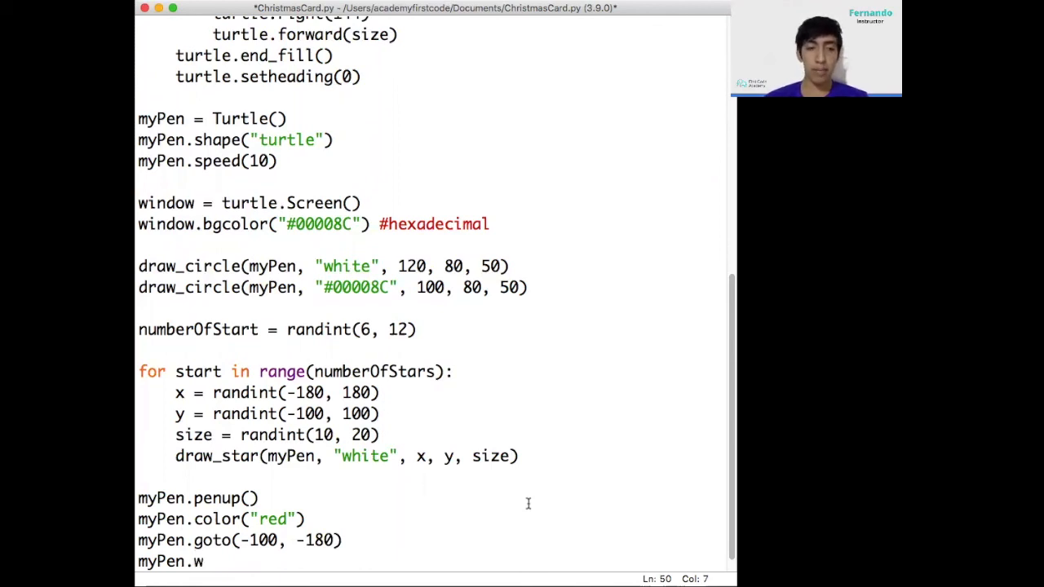
pyautogui.write('rite("')
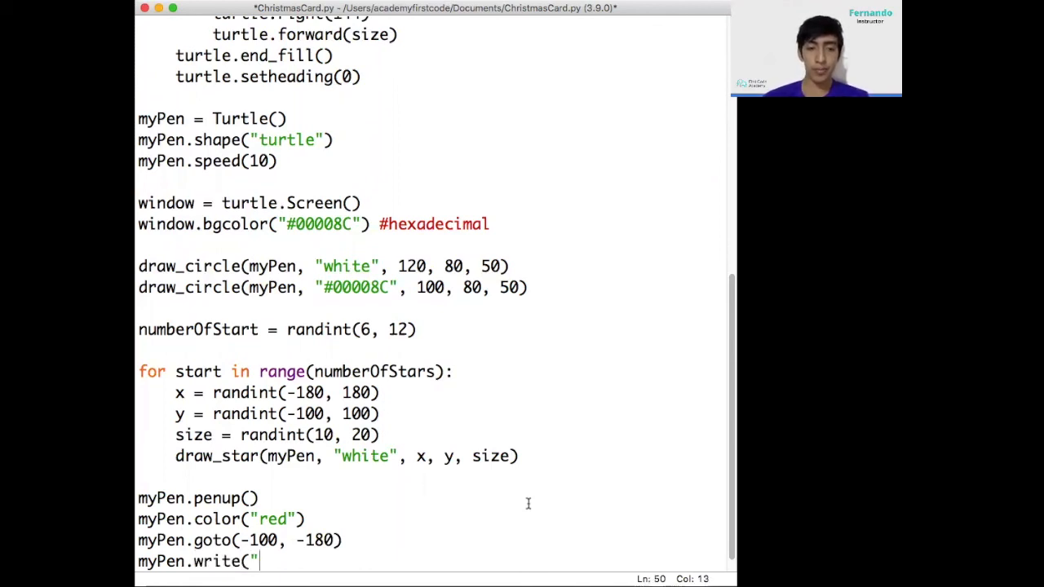
pyautogui.write('Merry X-mas!",')
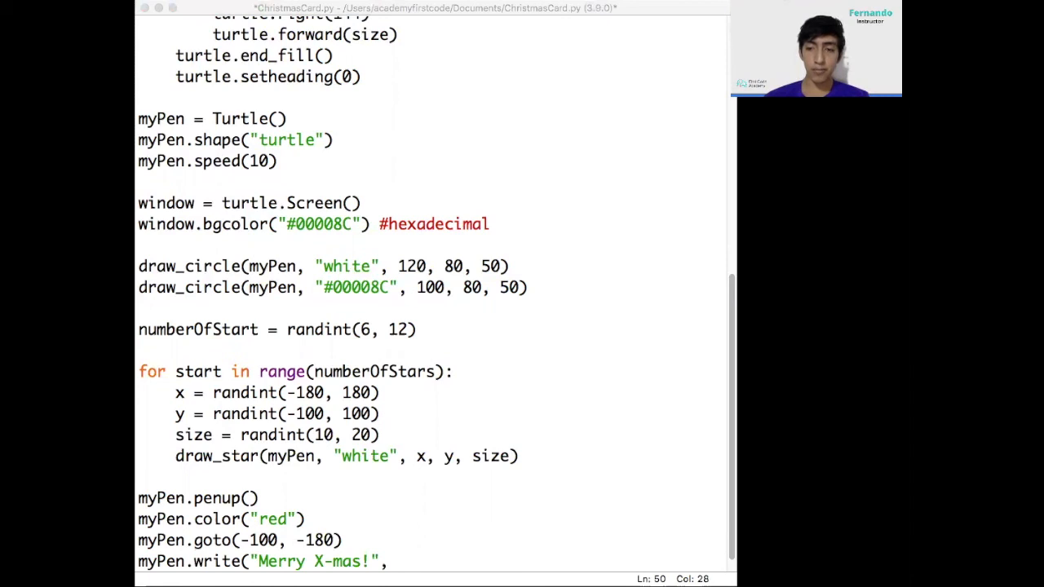
pyautogui.moveTo(529, 538)
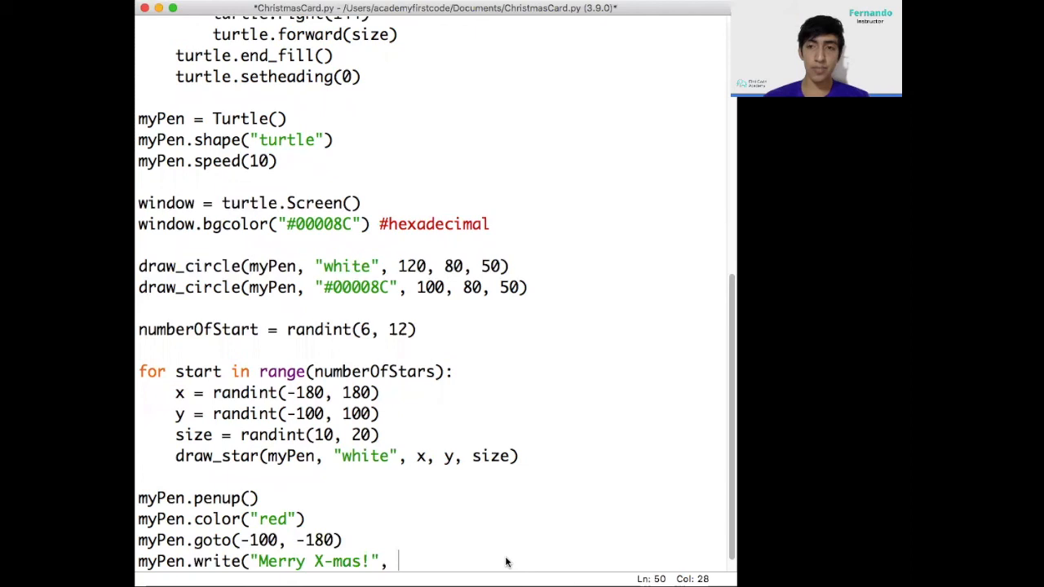
# Give the message font ("Verdana", 28, "bold"), correcting 24 to 28
pyautogui.write('font = (')
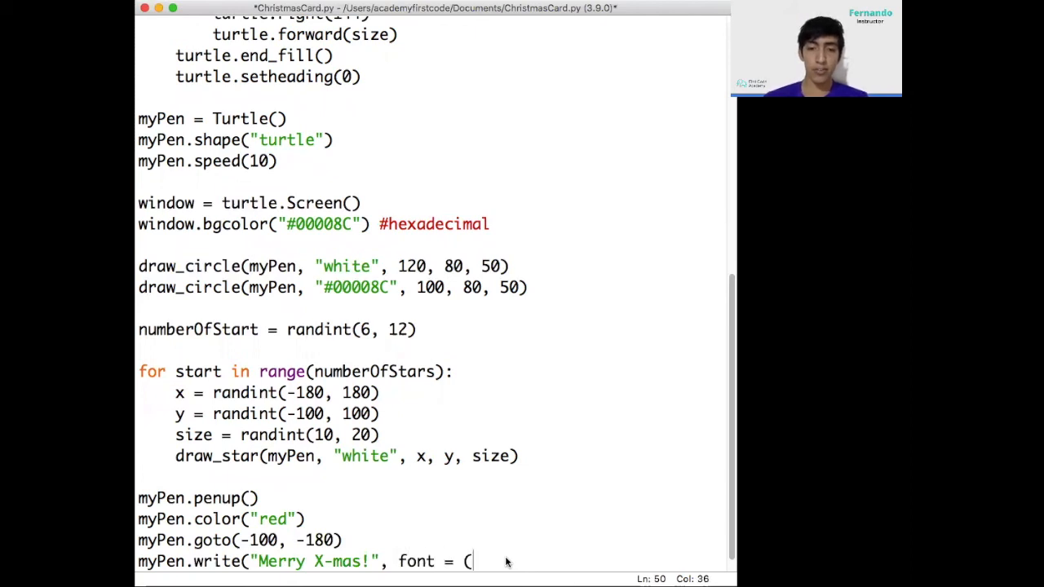
pyautogui.write('"Verdaa')
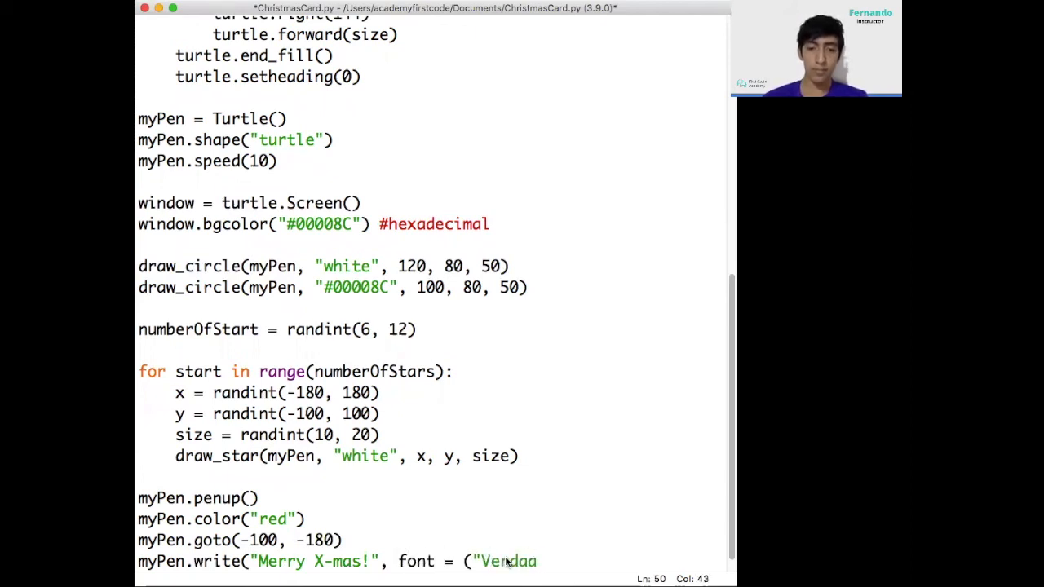
pyautogui.write('na",')
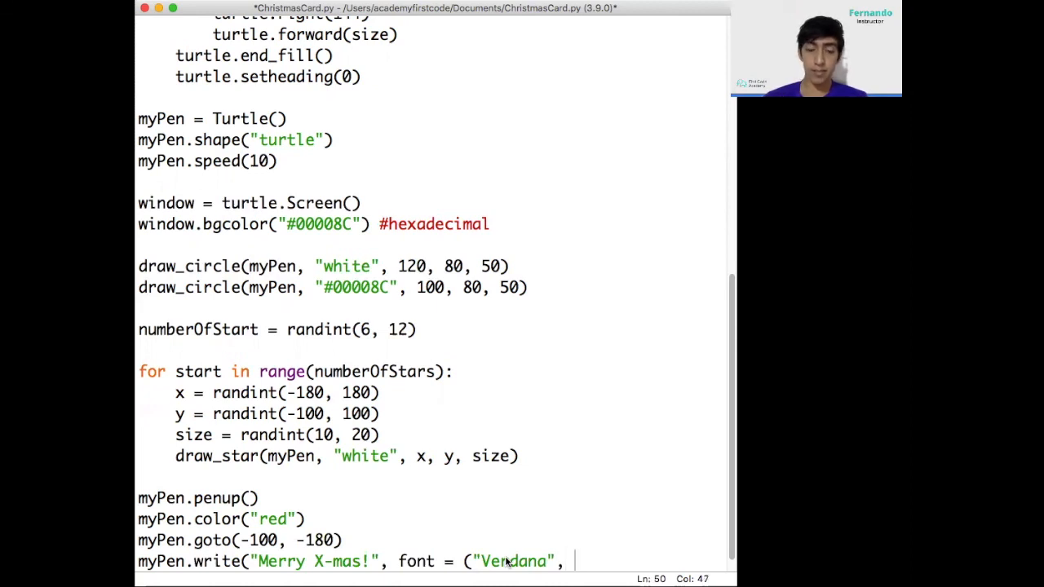
pyautogui.write('24')
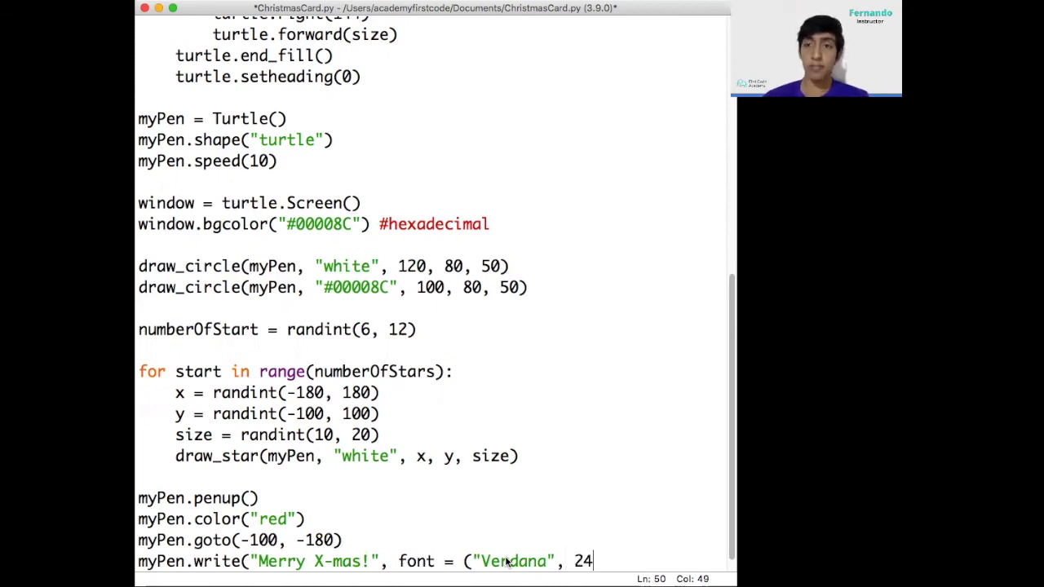
pyautogui.write('28')
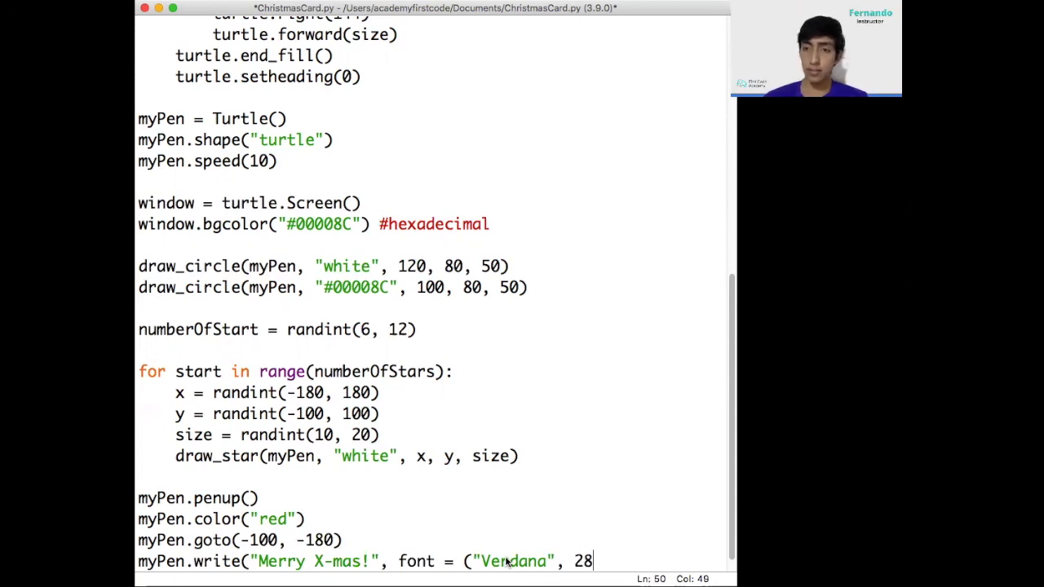
pyautogui.write(',')
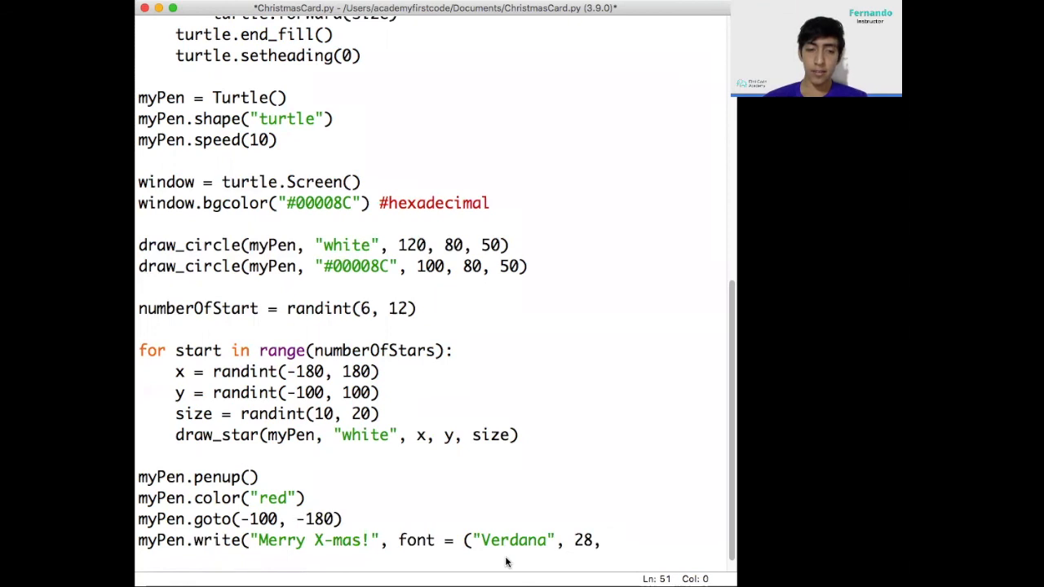
pyautogui.write('"')
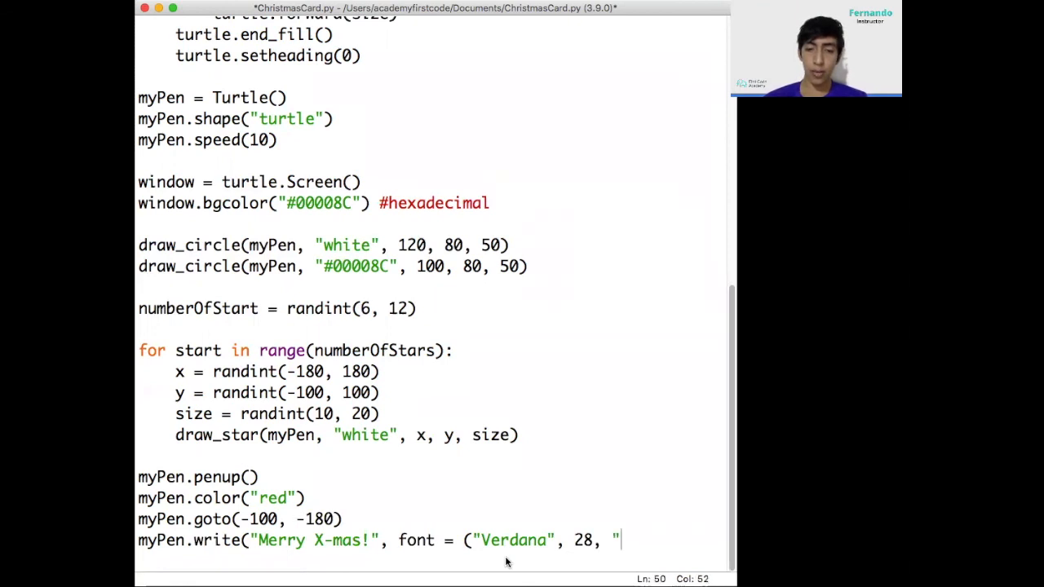
pyautogui.write('bold"')
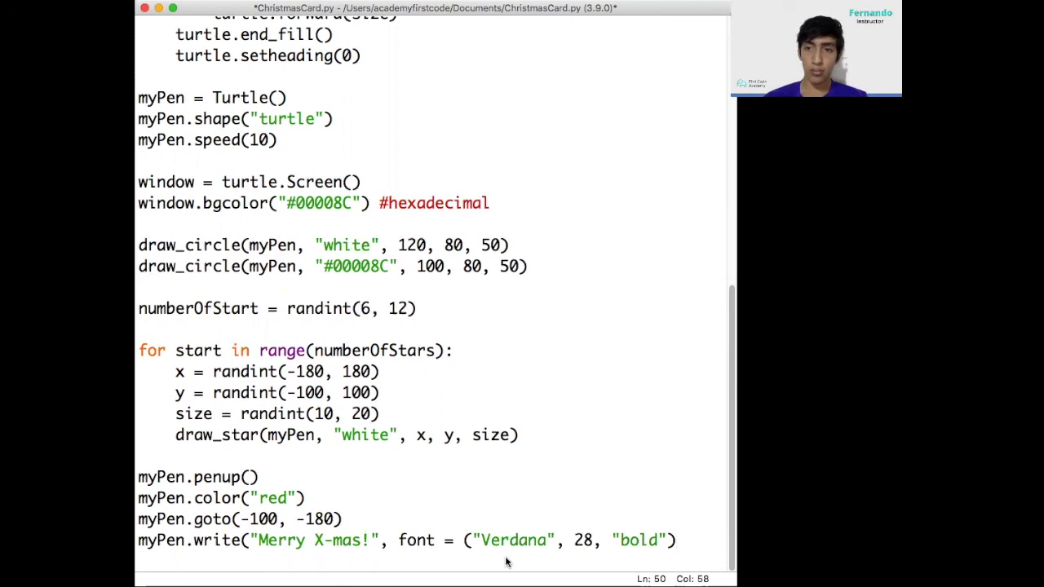
pyautogui.write(')')
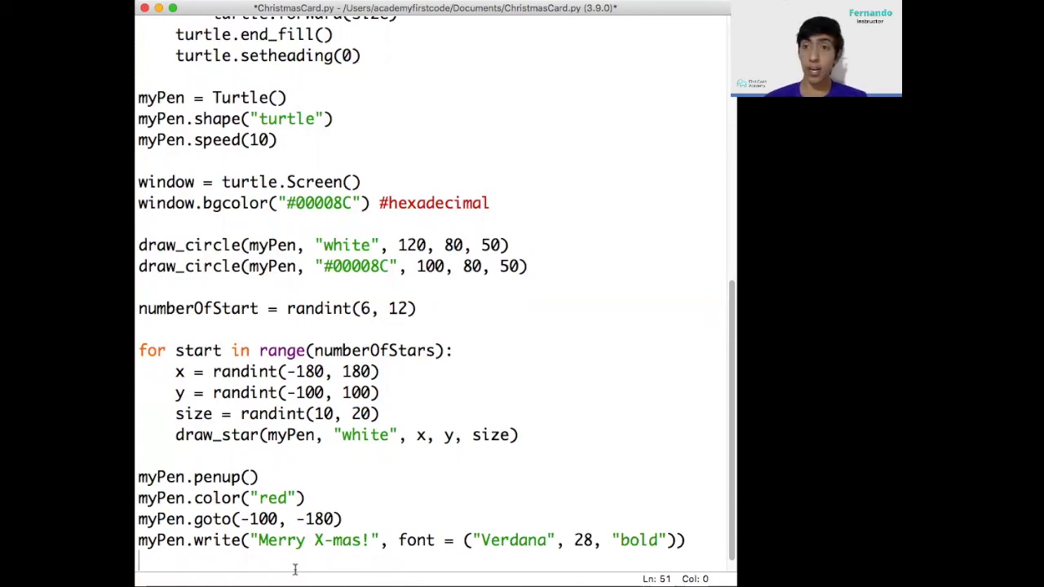
pyautogui.write('my')
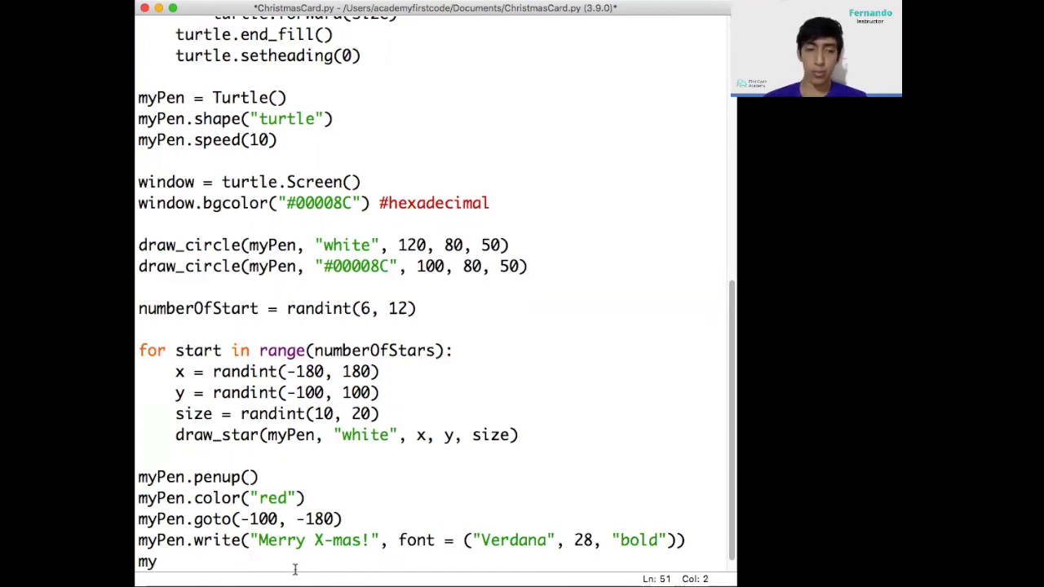
# End the script with myPen.hideturtle()
pyautogui.write('Pen')
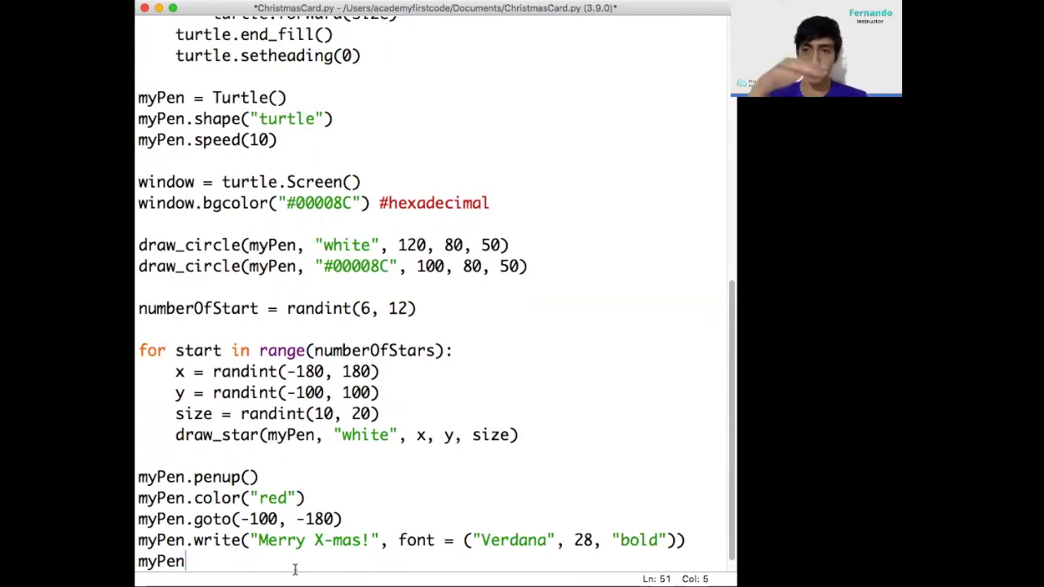
pyautogui.write('.;')
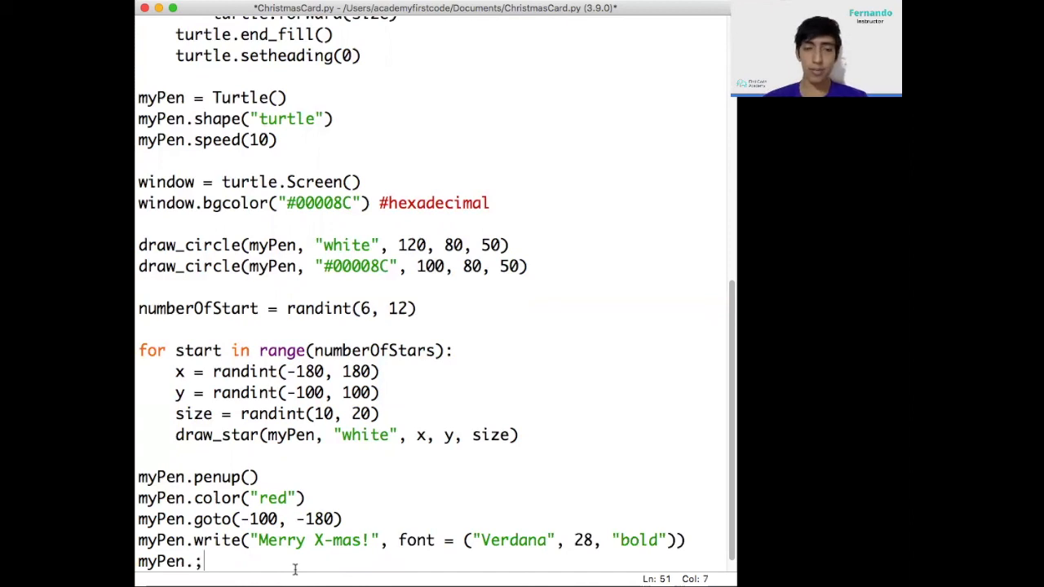
pyautogui.write('hideturtl')
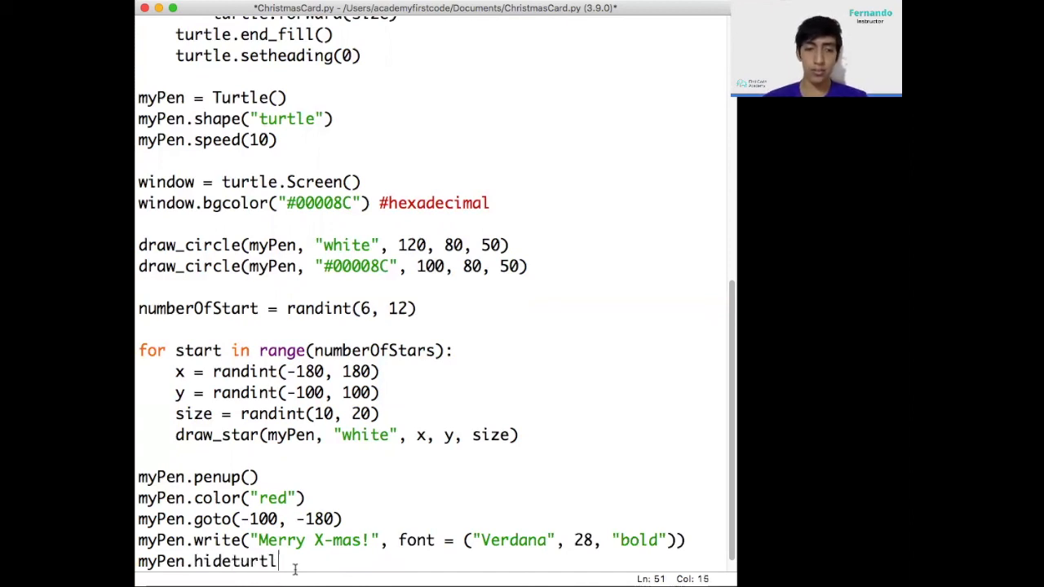
pyautogui.write('e()')
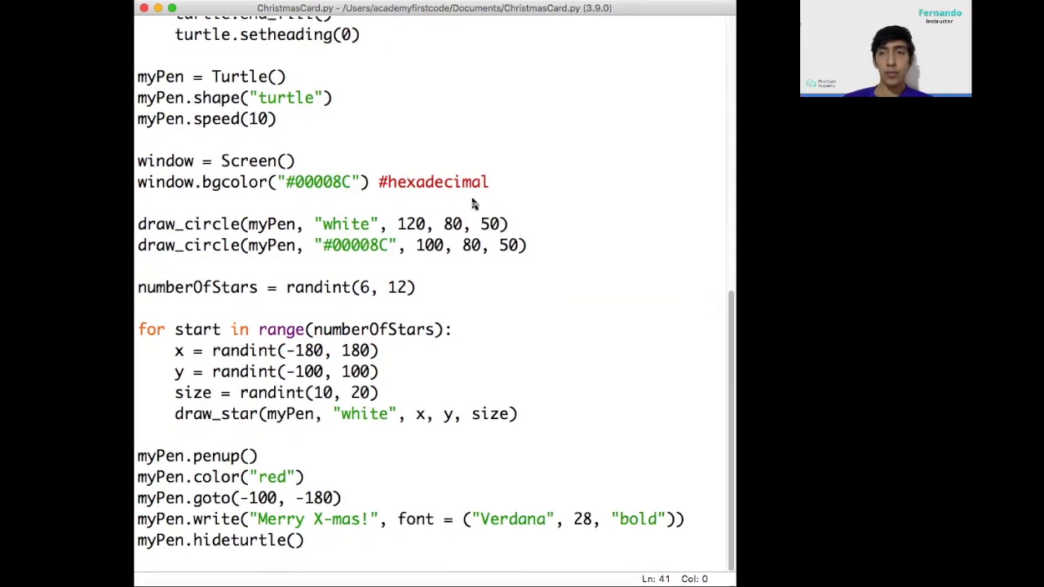
pyautogui.moveTo(524, 263)
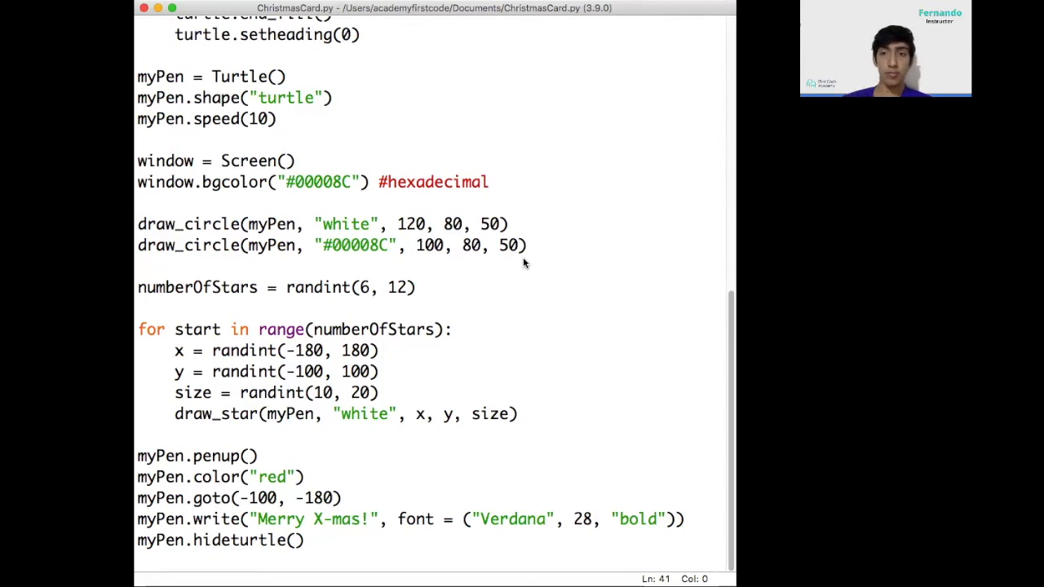
pyautogui.moveTo(228, 169)
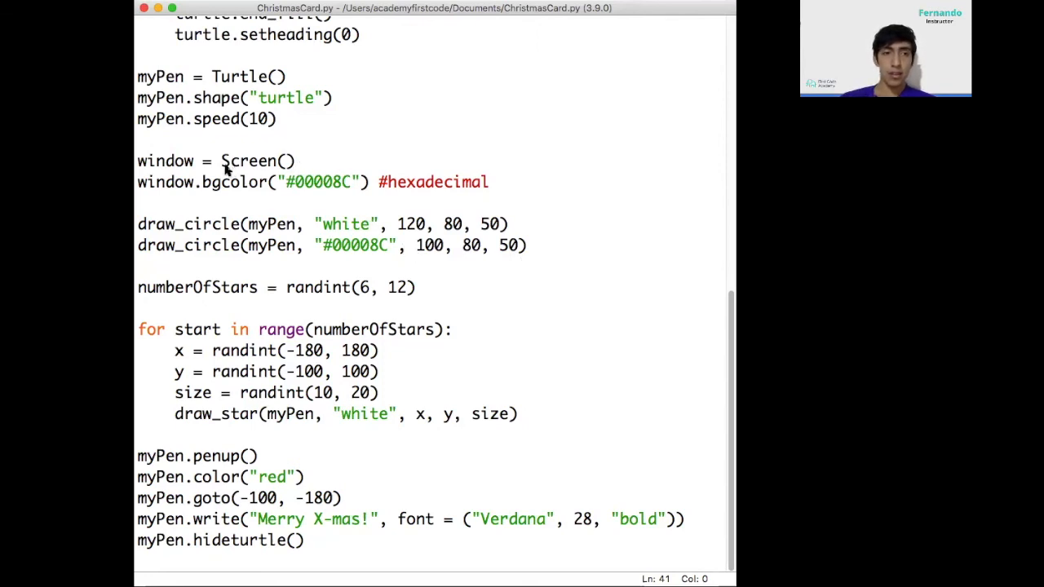
pyautogui.click(220, 161)
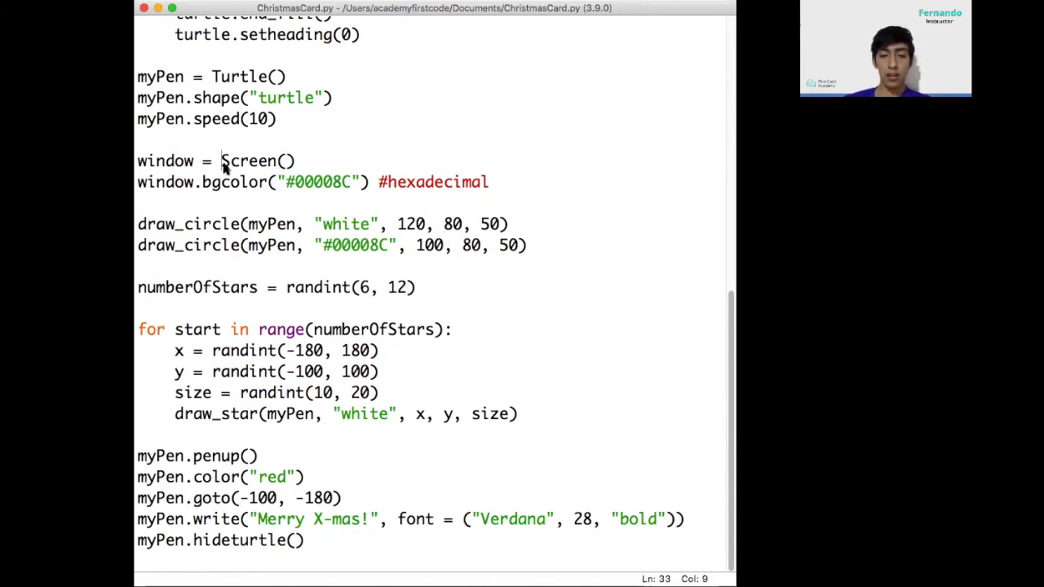
pyautogui.write('turtle.')
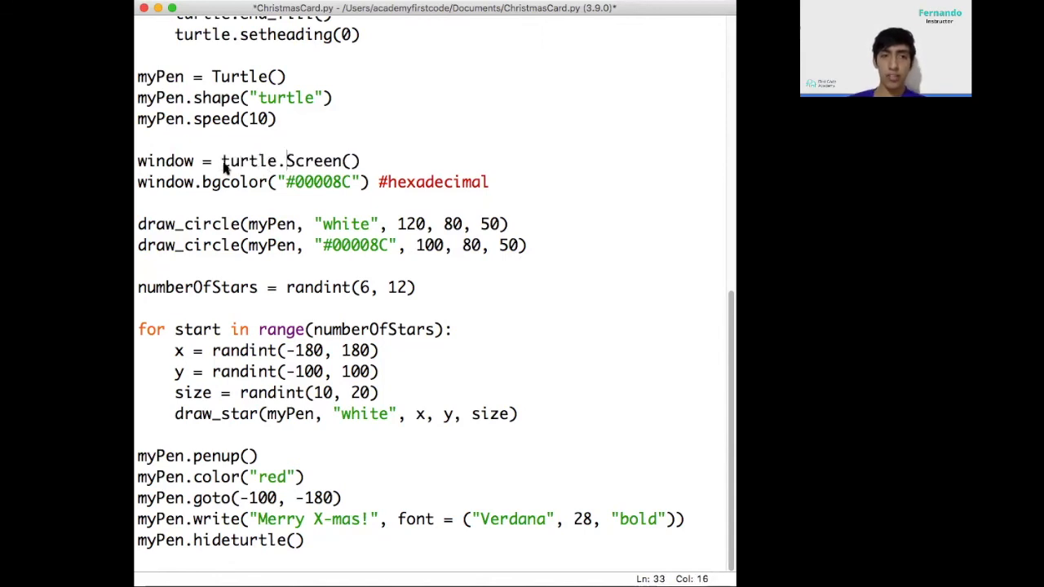
pyautogui.doubleClick(252, 160)
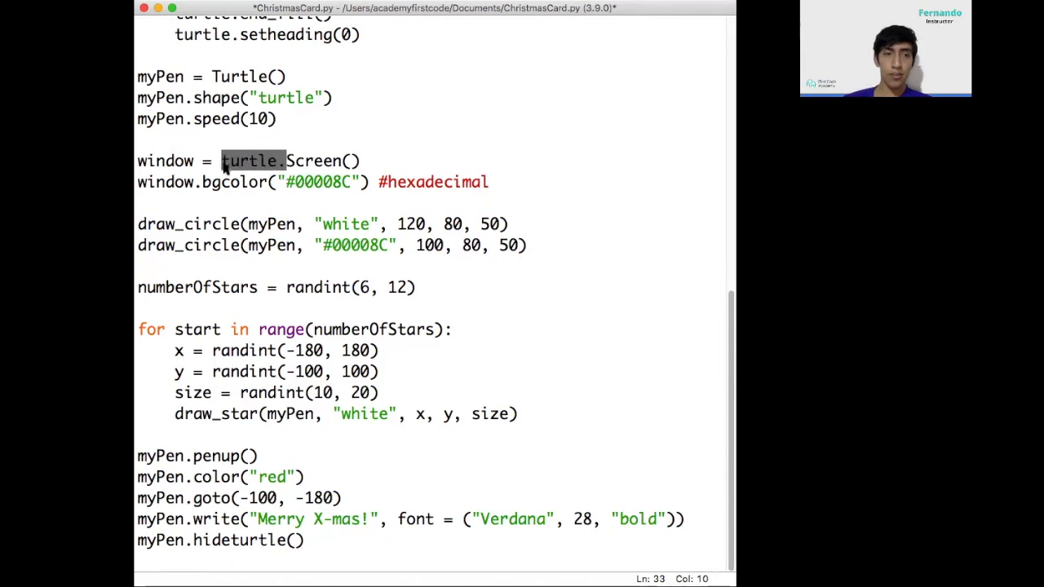
pyautogui.press('Backspace')
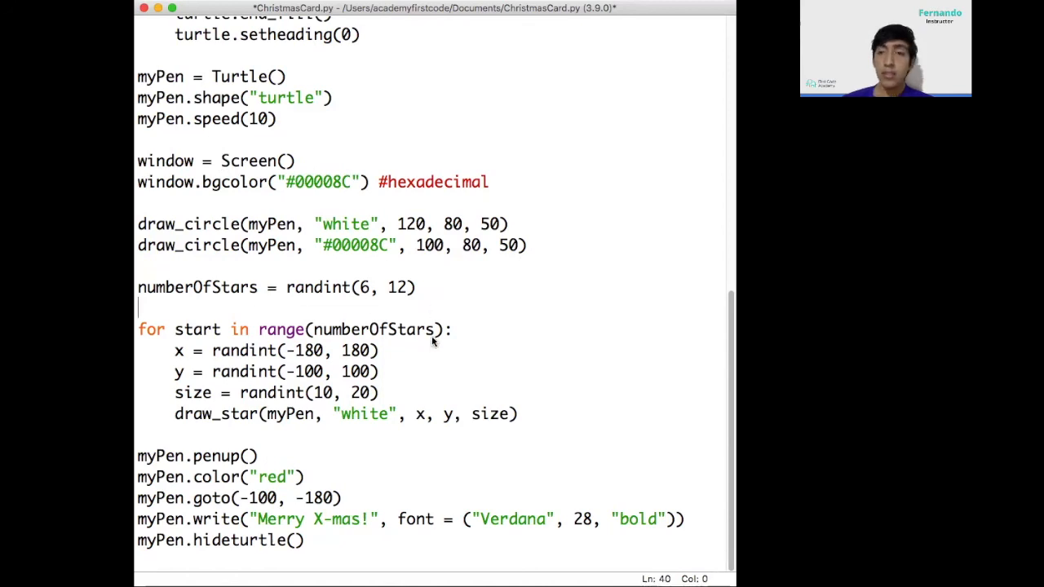
pyautogui.moveTo(457, 345)
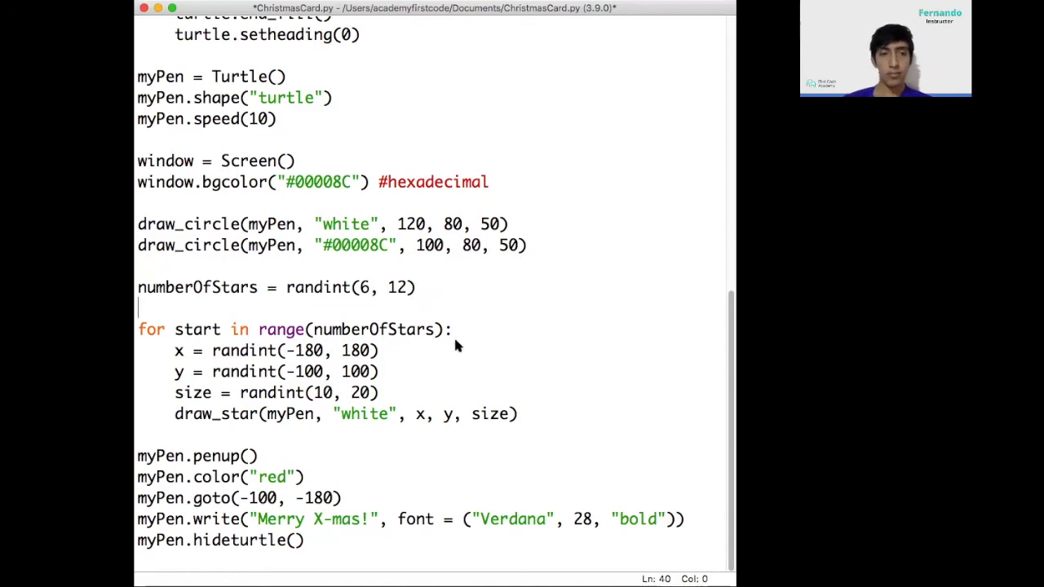
pyautogui.click(253, 287)
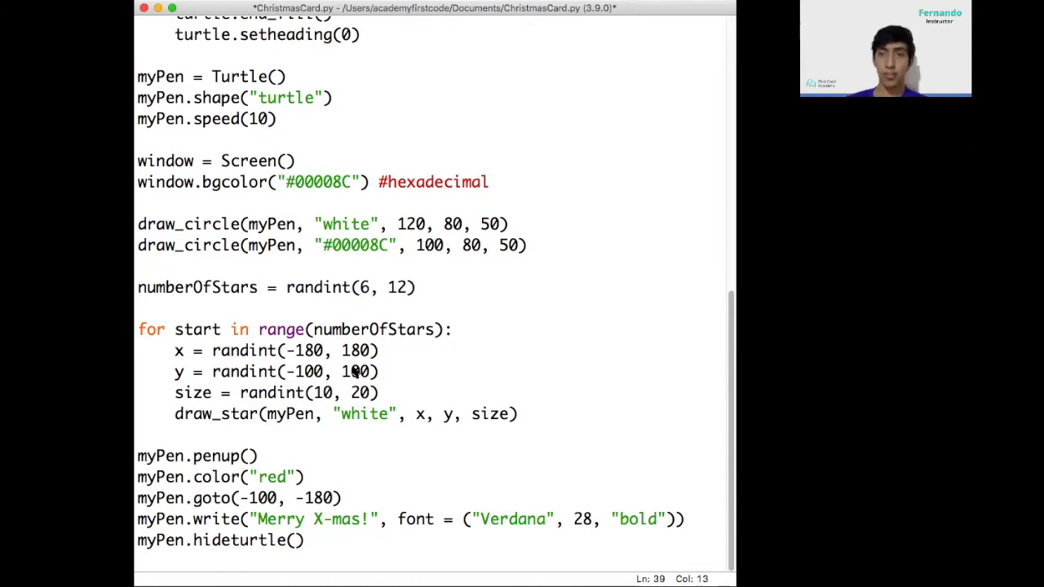
pyautogui.doubleClick(374, 329)
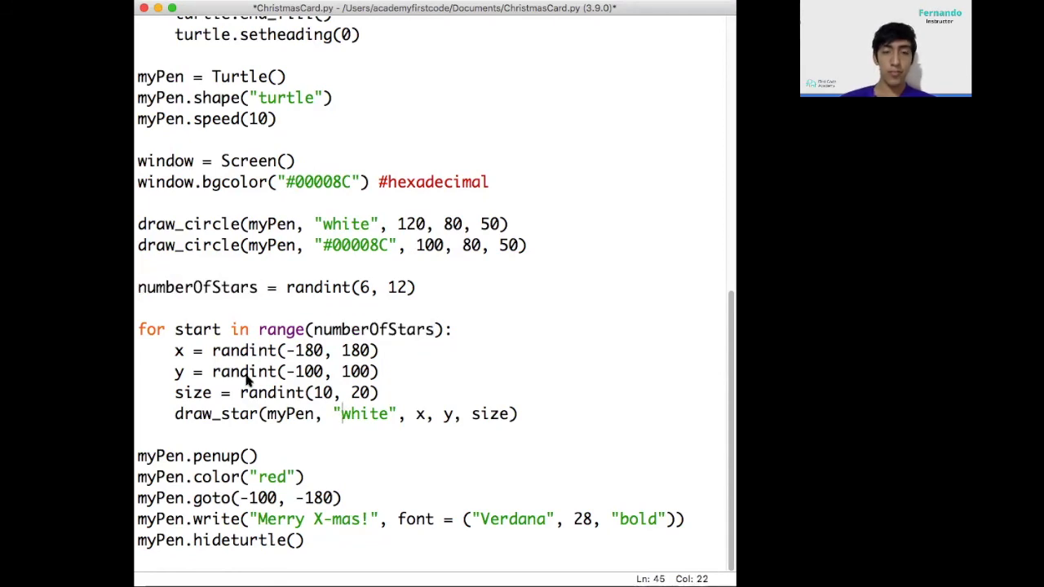
pyautogui.click(253, 371)
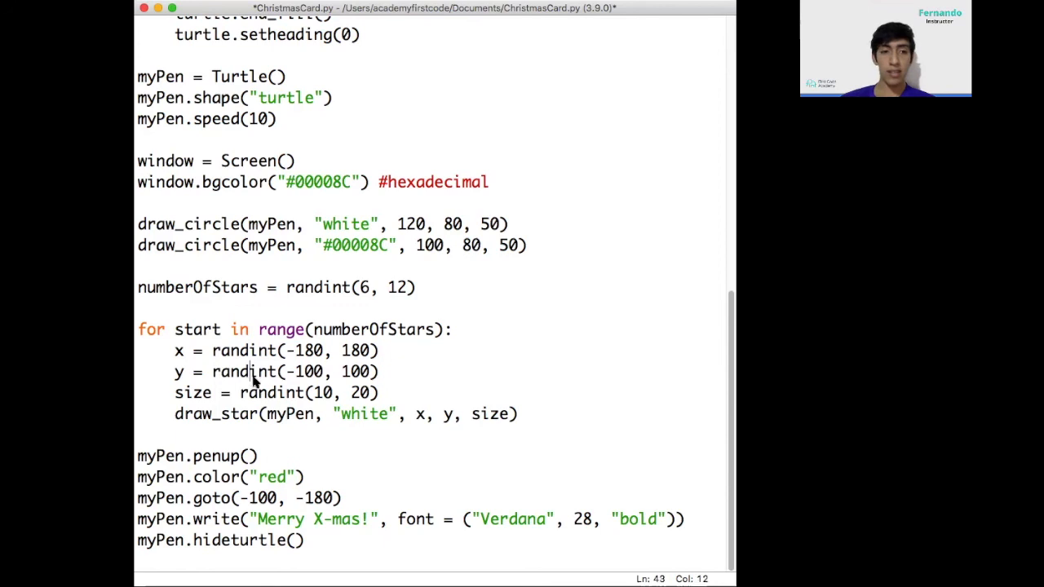
pyautogui.moveTo(306, 398)
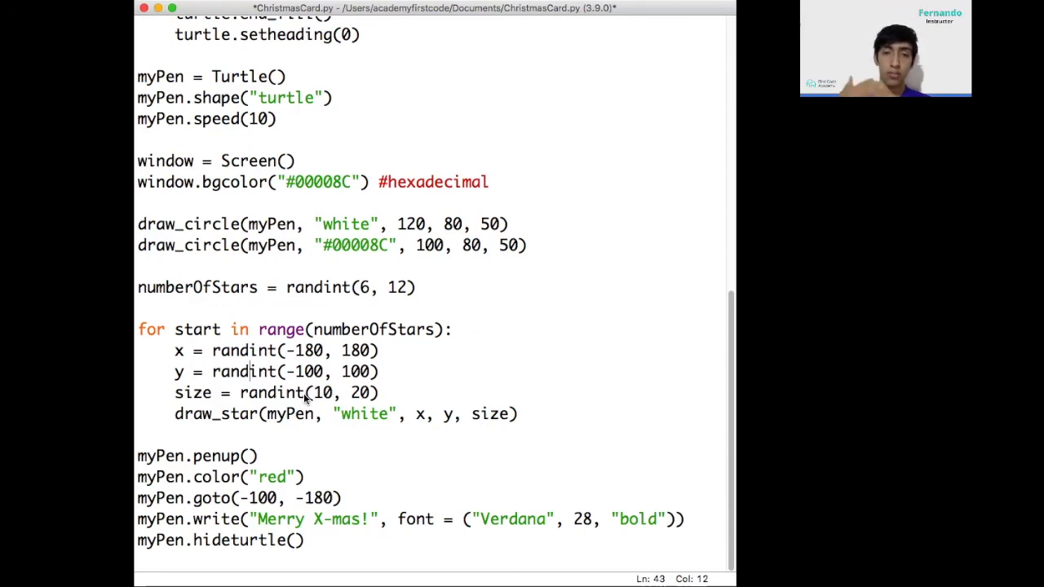
pyautogui.scroll(3)
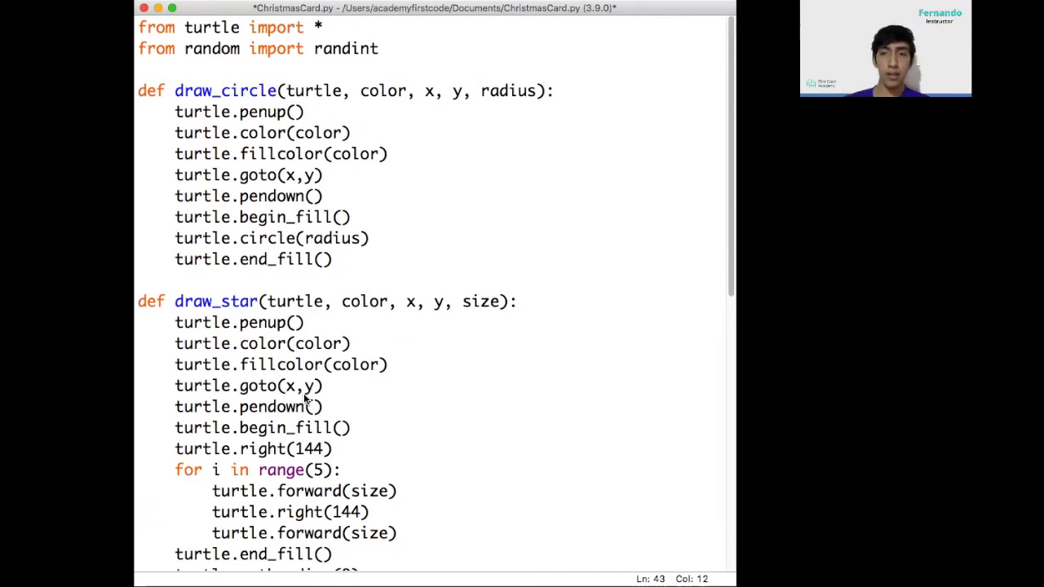
pyautogui.scroll(-3)
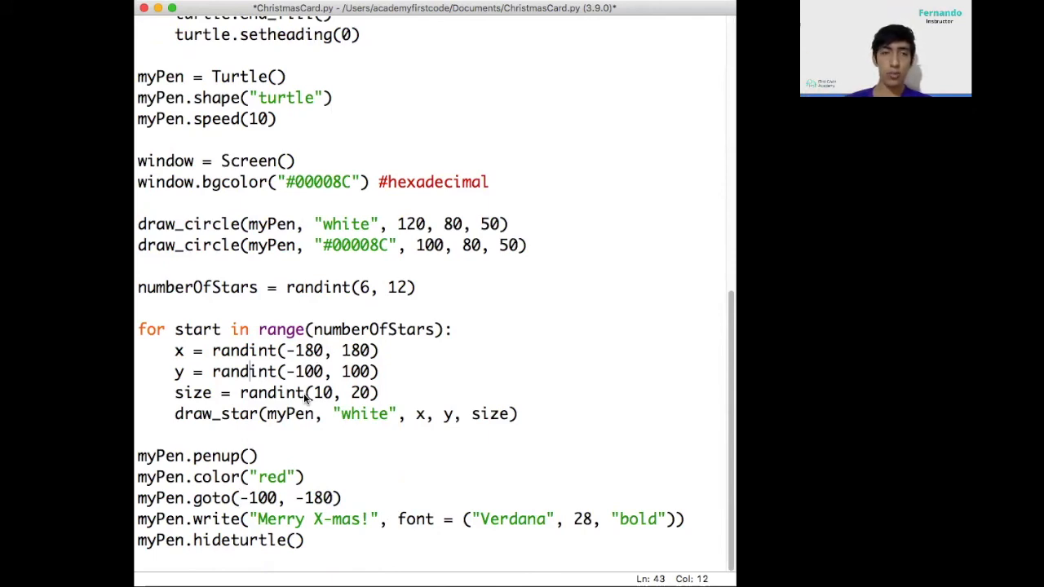
pyautogui.moveTo(349, 45)
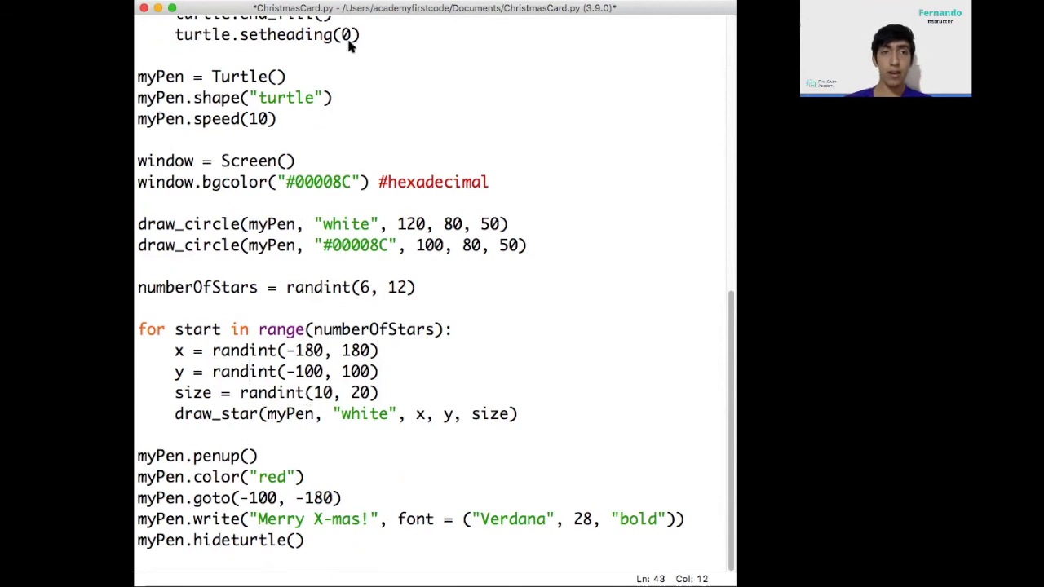